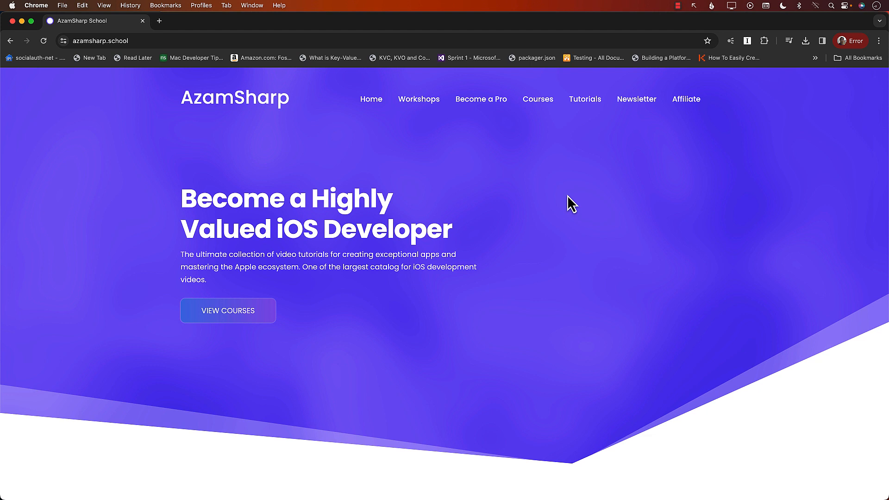
- Scroll down through the website page shown before returning to the code
scroll("down", 3)
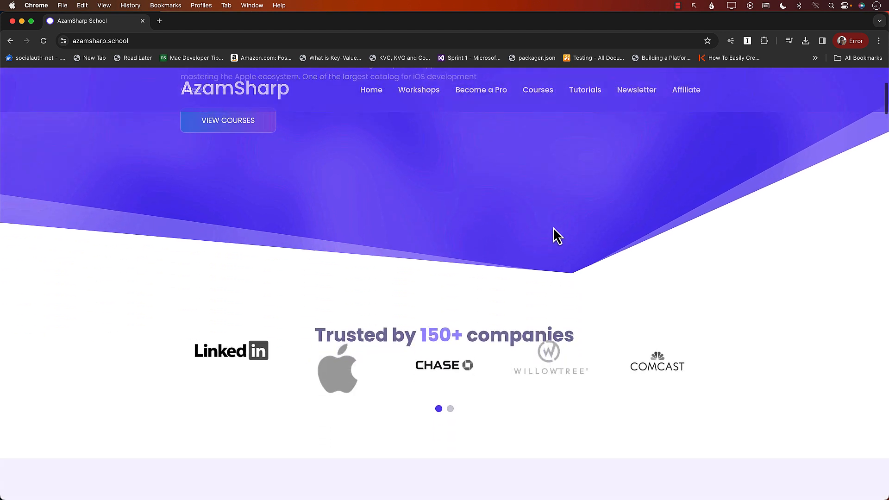
scroll("down", 3)
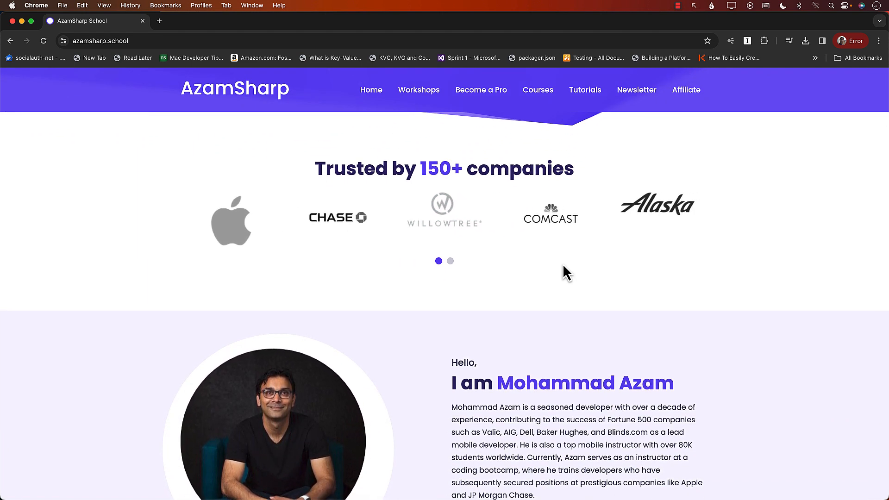
scroll("down", 3)
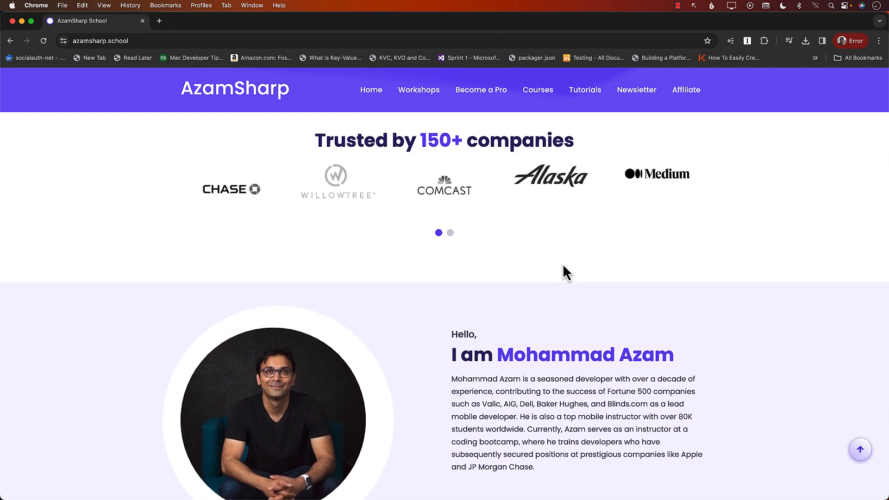
scroll("down", 3)
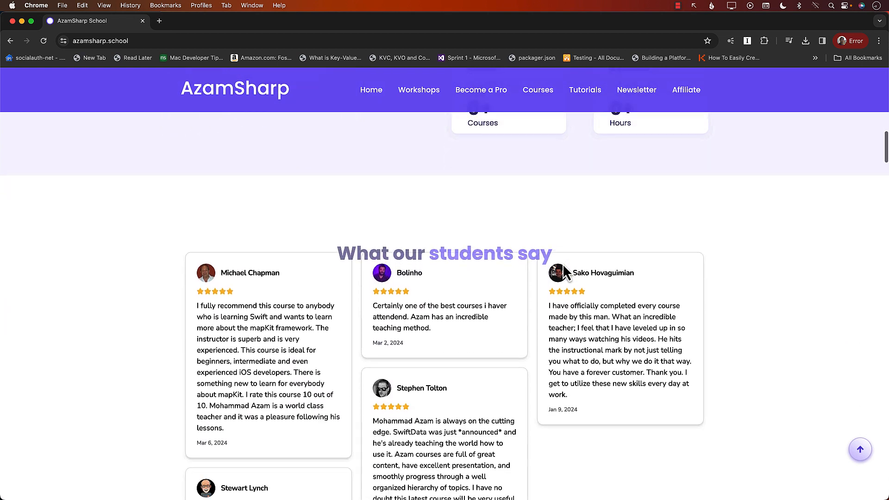
scroll("down", 3)
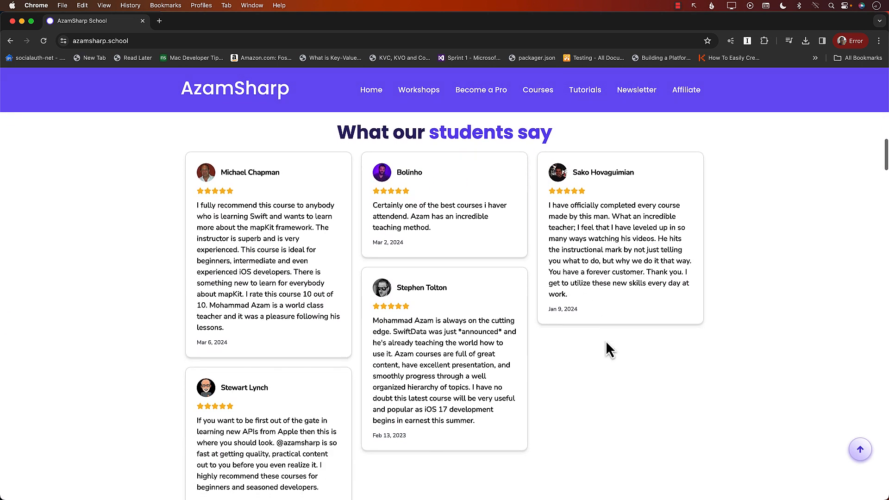
scroll("down", 3)
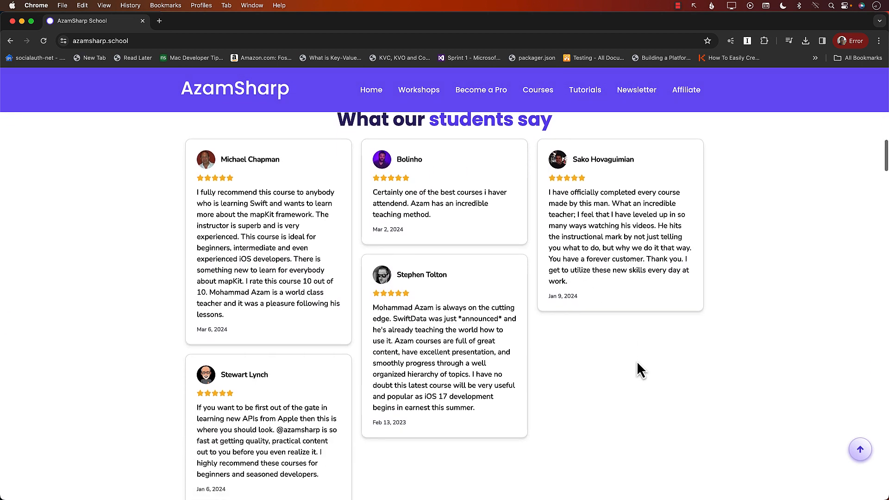
scroll("down", 3)
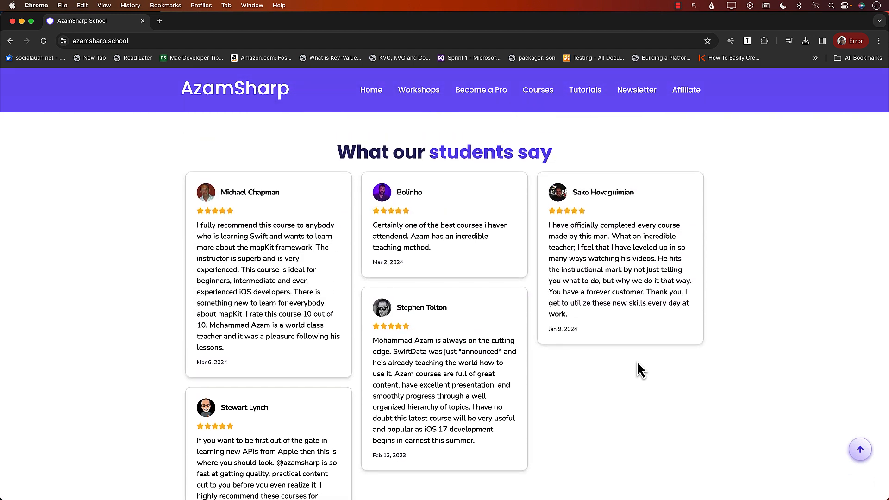
scroll("down", 3)
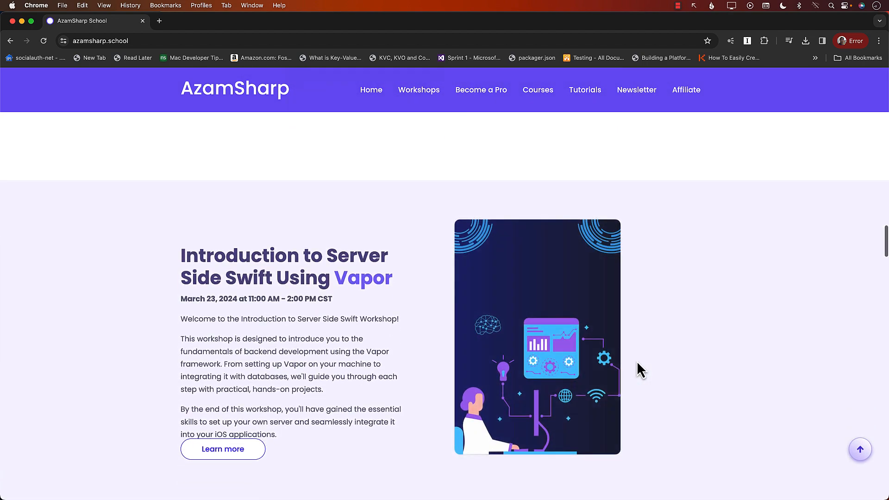
scroll("down", 3)
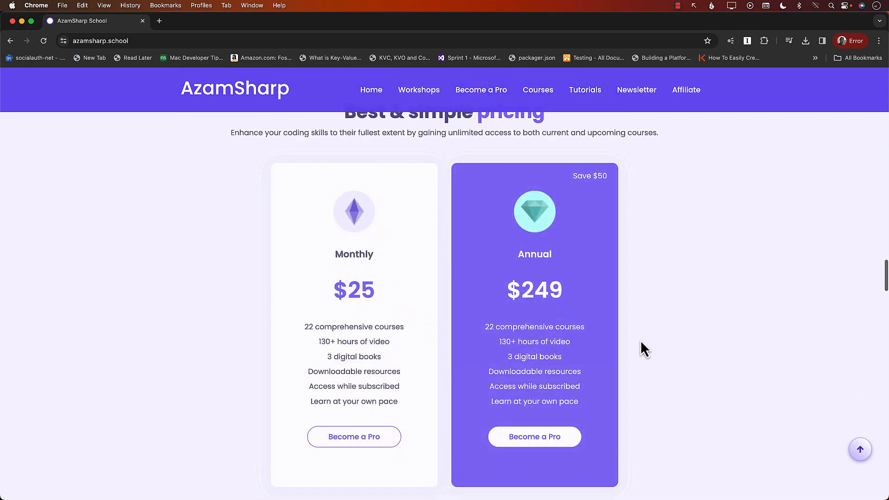
scroll("down", 3)
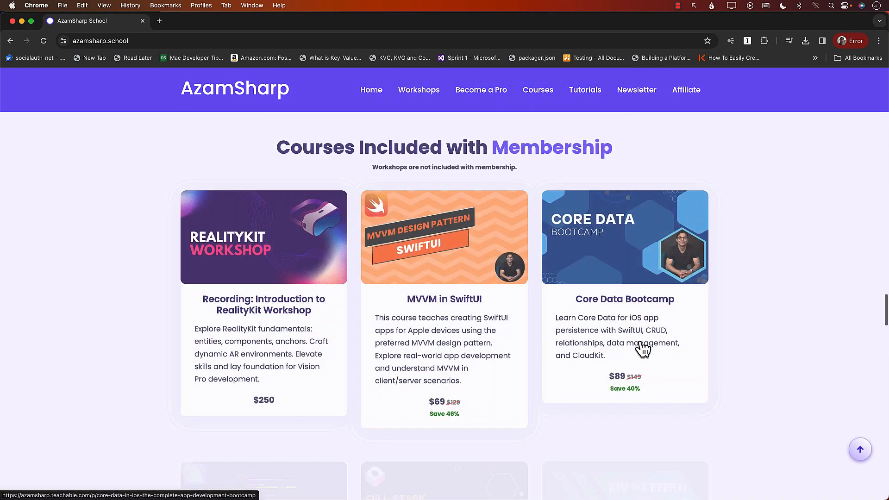
scroll("down", 3)
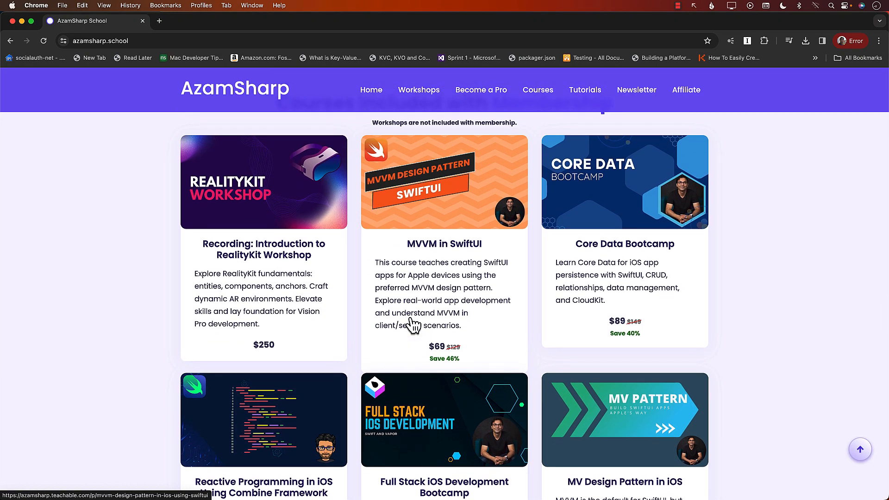
scroll("down", 3)
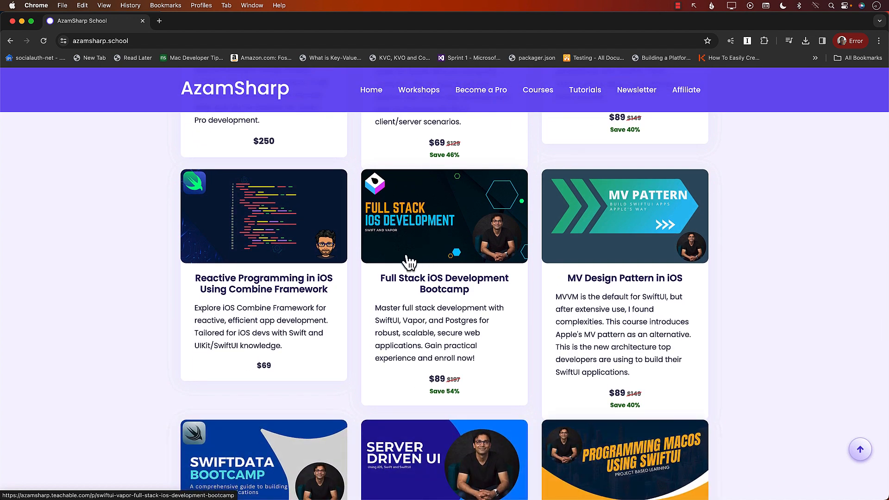
scroll("down", 3)
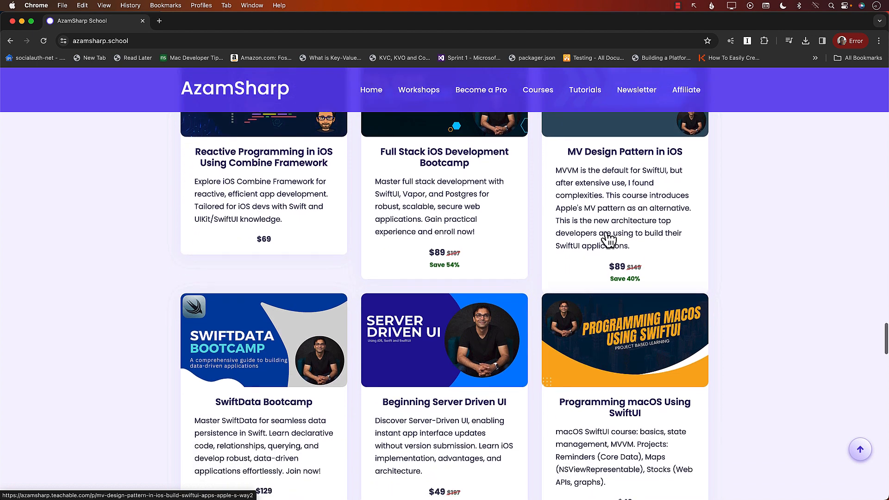
scroll("down", 3)
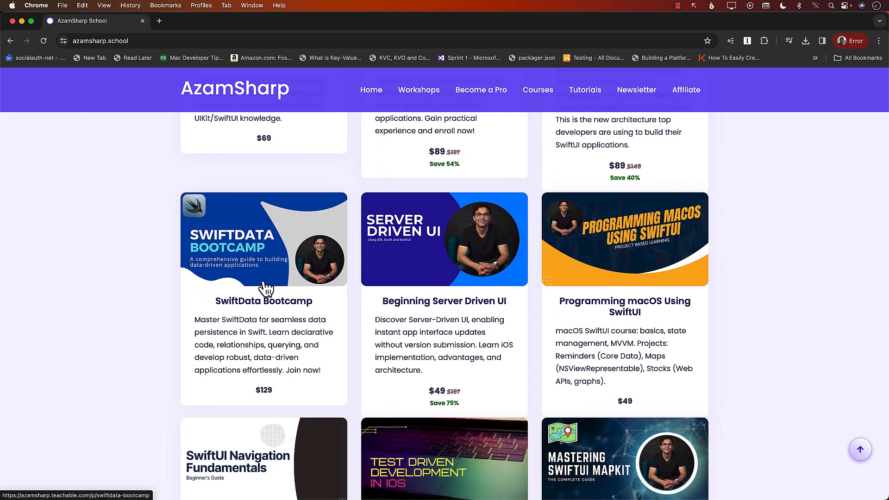
scroll("down", 3)
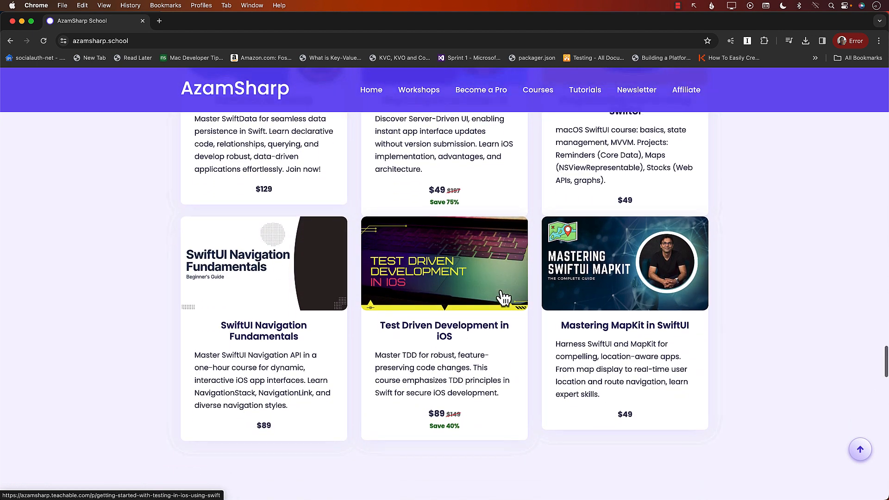
scroll("down", 3)
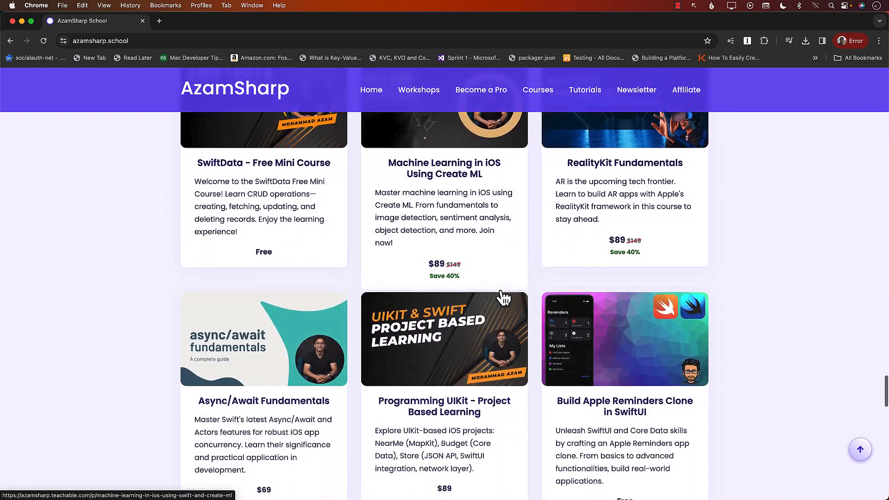
scroll("down", 3)
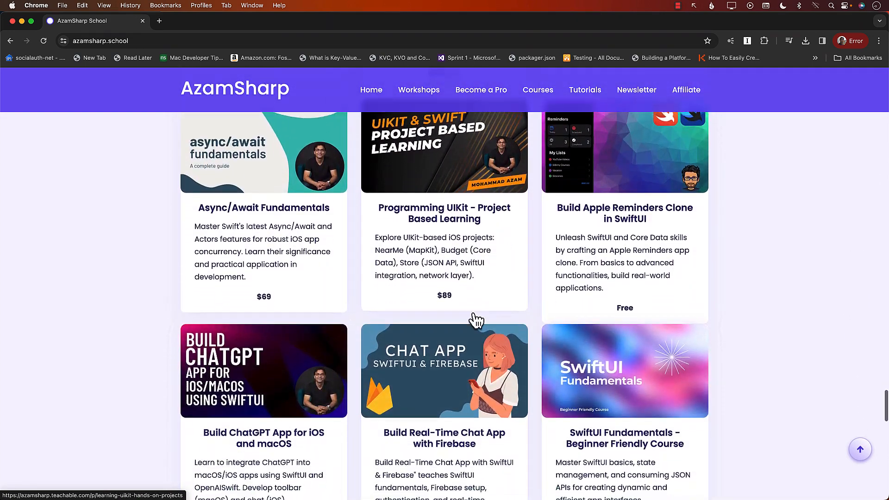
scroll("down", 3)
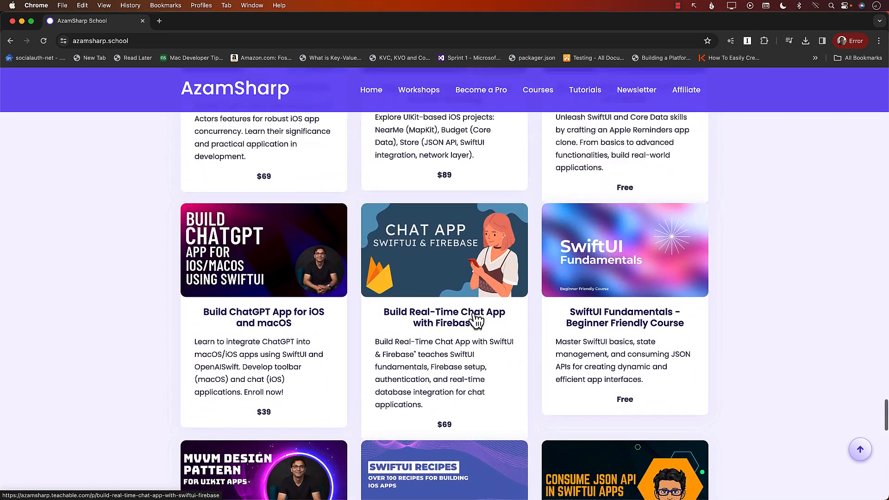
scroll("down", 3)
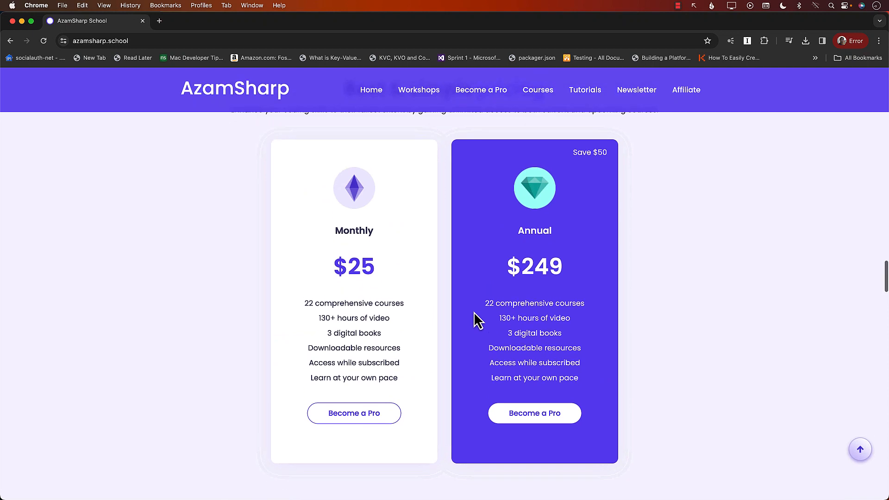
scroll("down", 3)
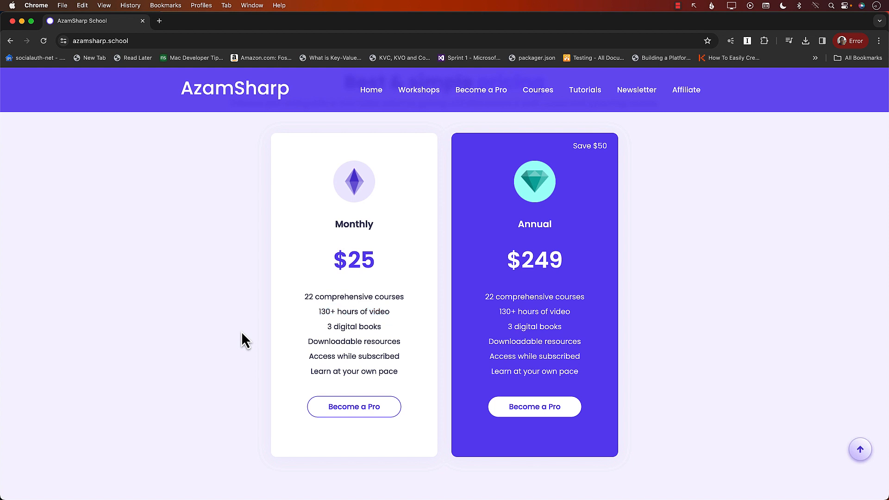
- Go to the site's workshops page and scroll through its listings
left_click(418, 89)
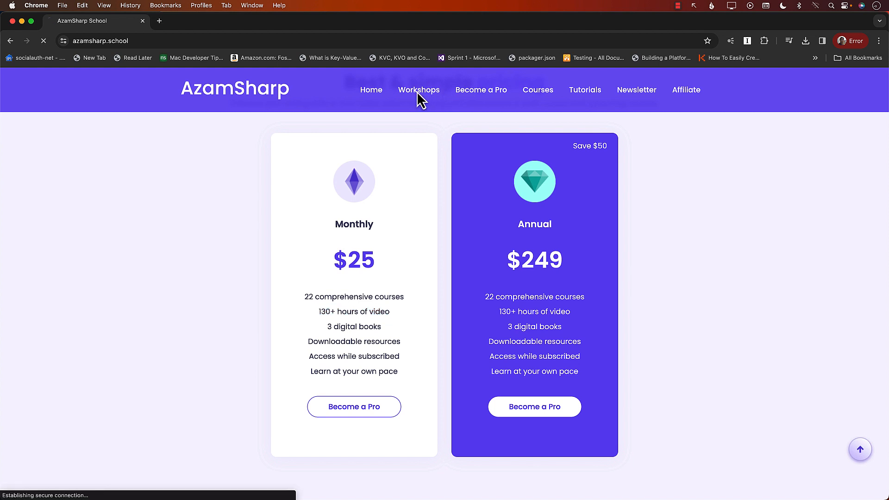
left_click(419, 89)
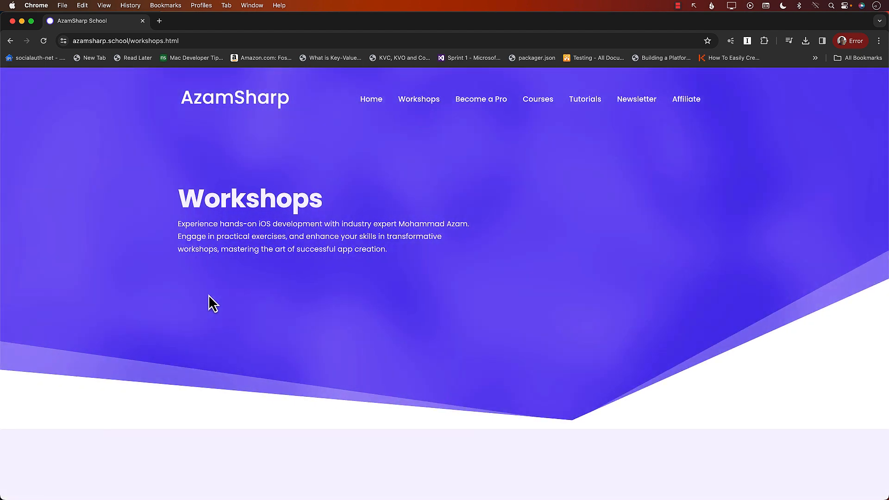
scroll("down", 3)
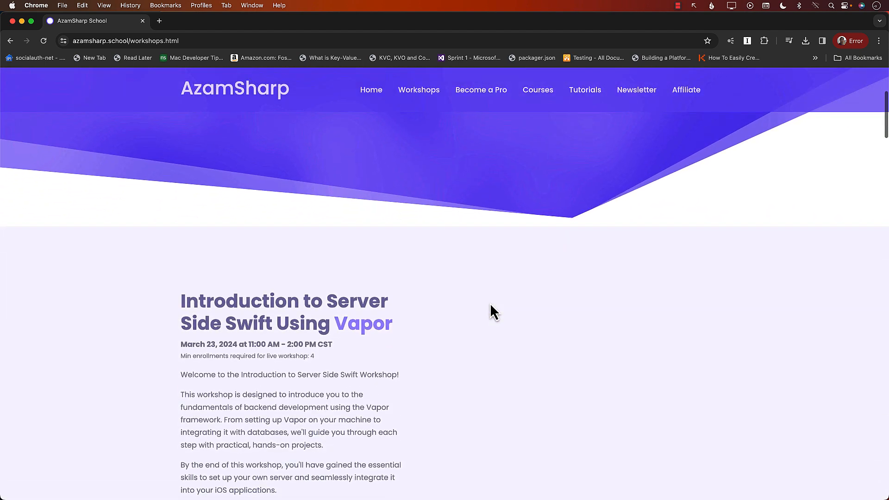
scroll("down", 3)
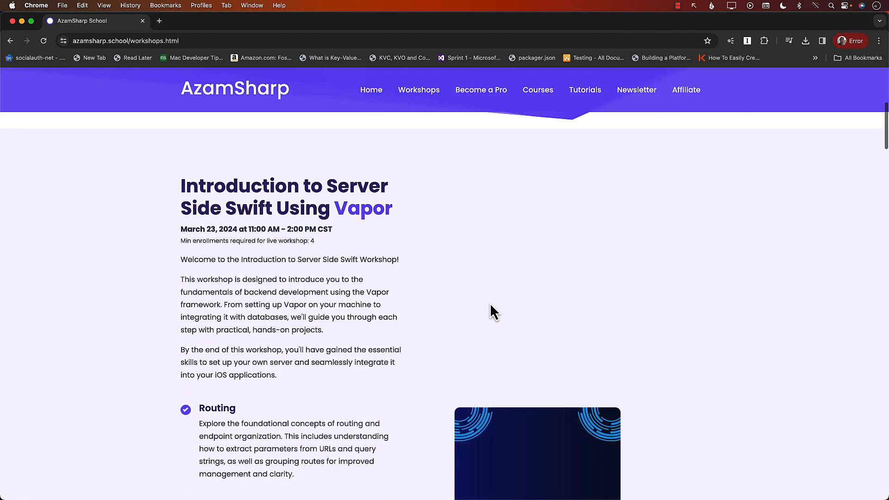
scroll("down", 3)
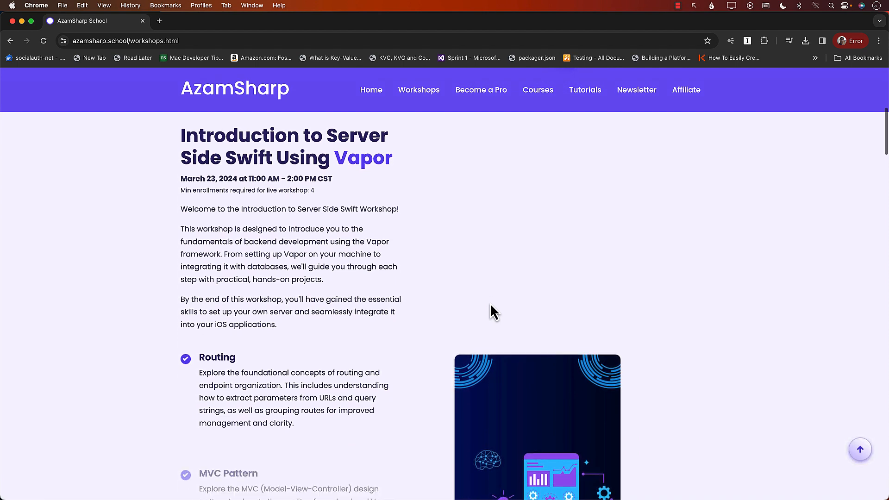
scroll("down", 3)
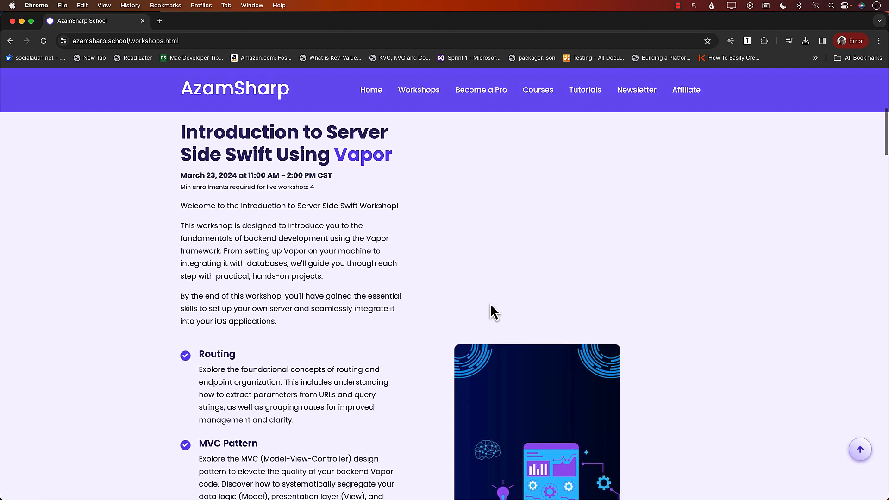
scroll("down", 3)
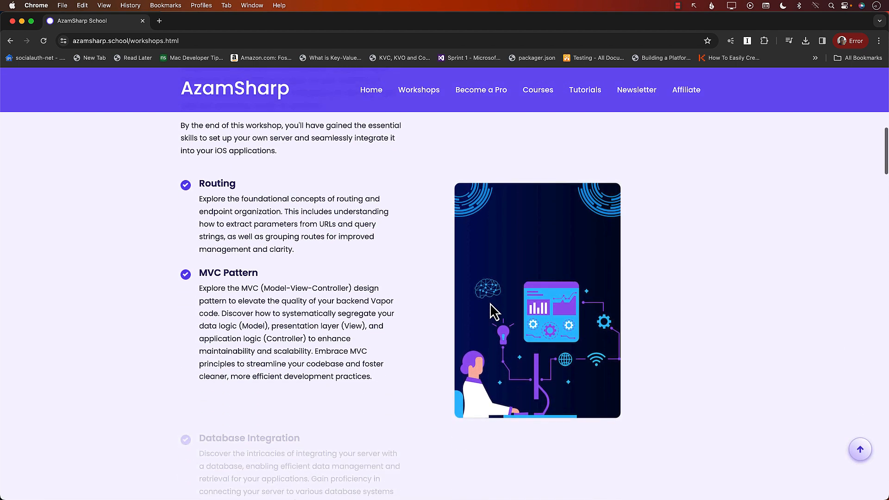
scroll("down", 3)
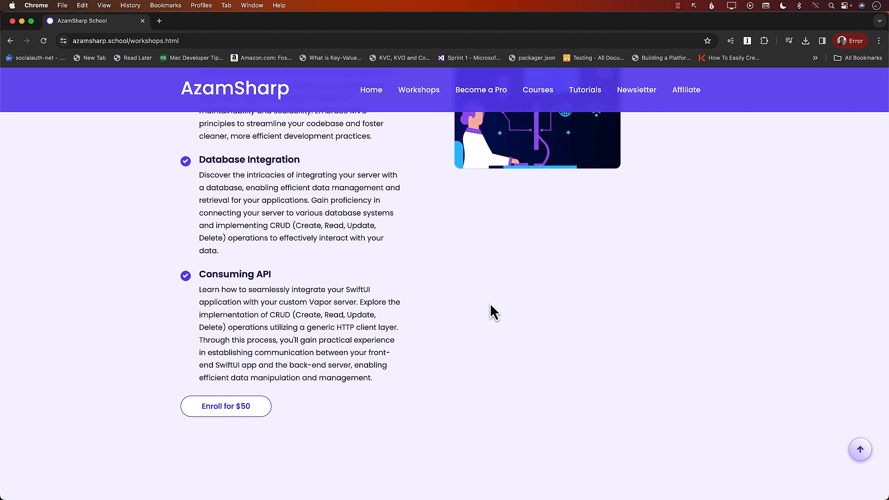
scroll("down", 3)
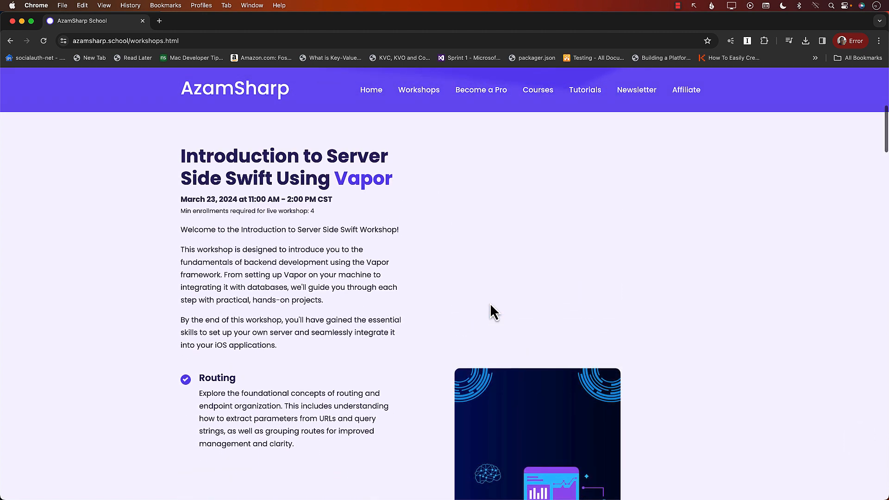
scroll("down", 3)
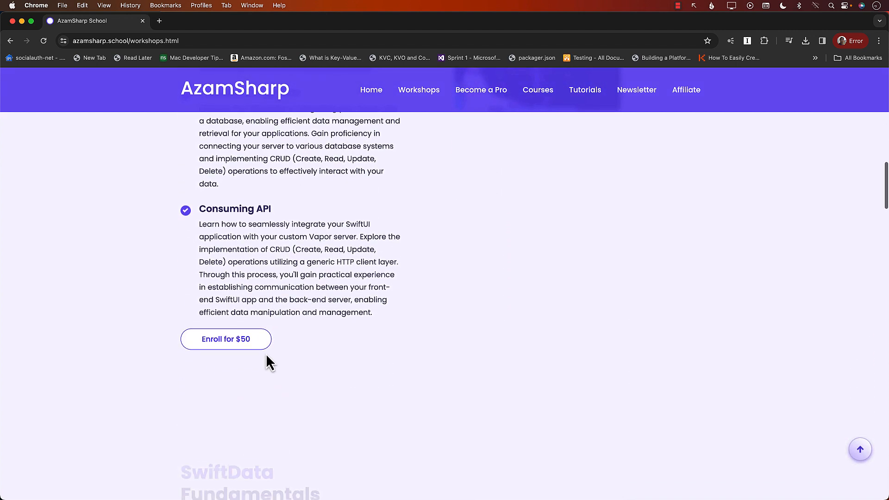
scroll("down", 3)
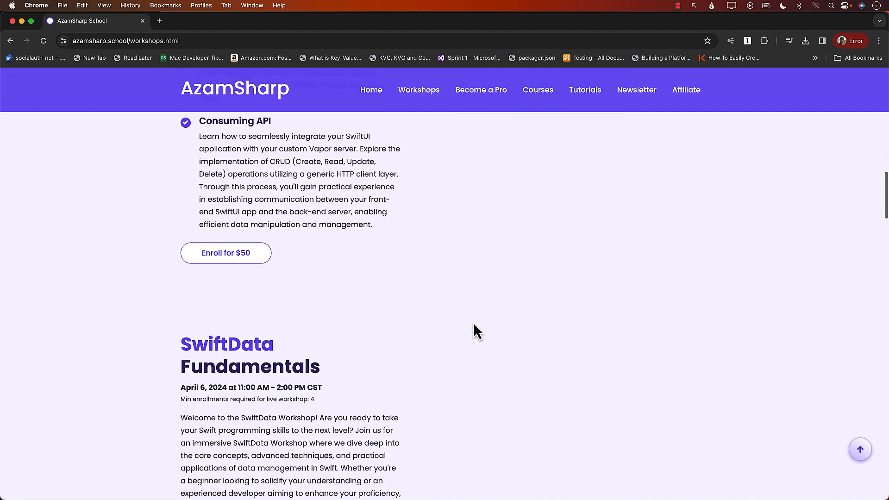
scroll("down", 3)
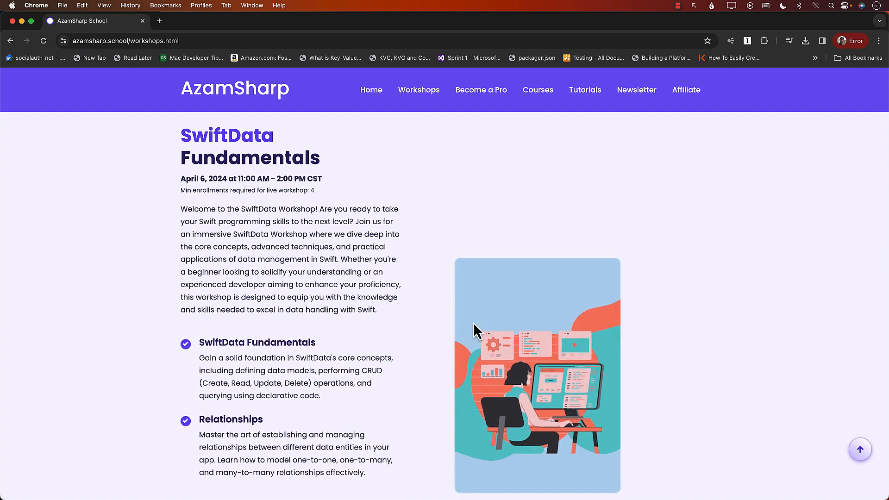
scroll("down", 3)
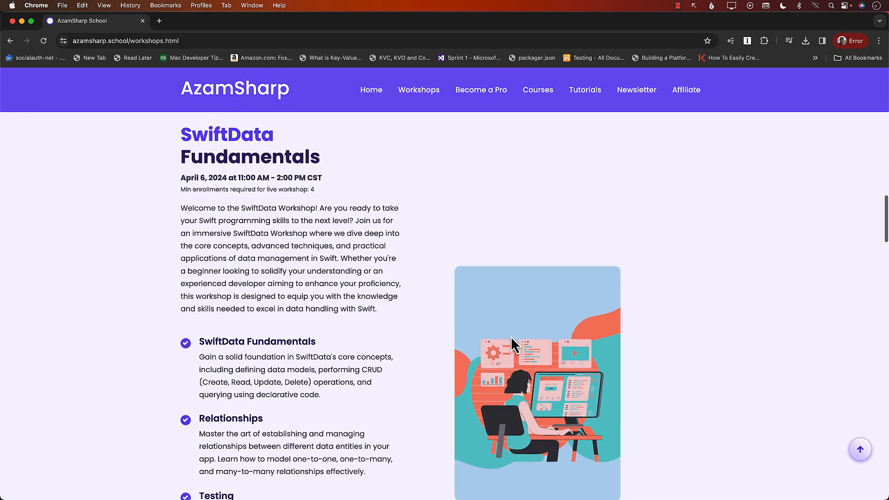
scroll("down", 3)
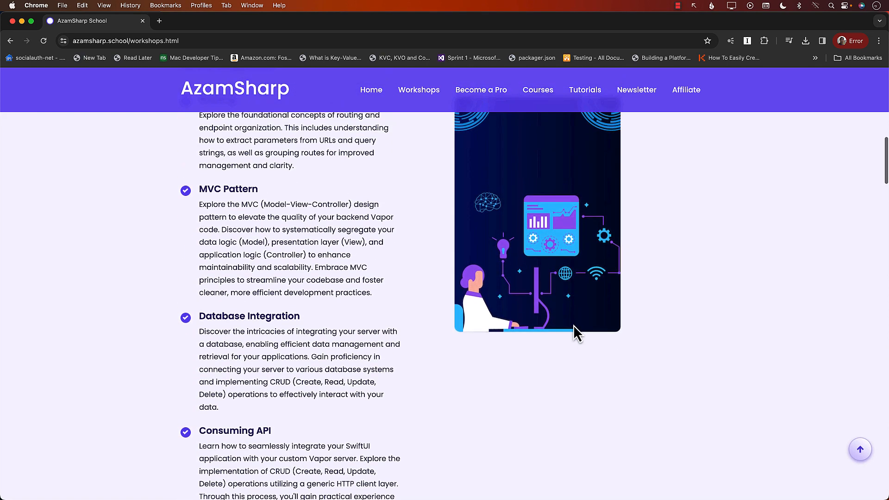
- Switch back to Xcode's HomeView and highlight the AddNewListView block inside the .sheet modifier
key("cmd+tab")
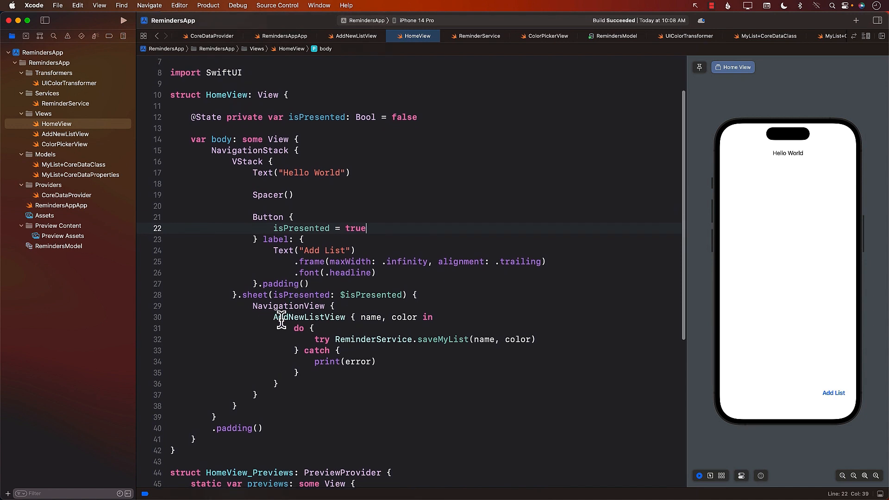
left_click(230, 94)
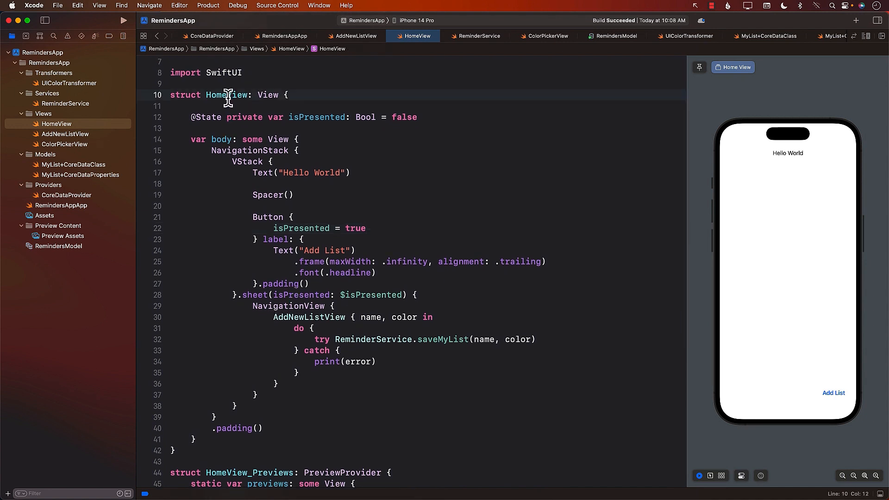
left_click_drag(271, 316, 313, 381)
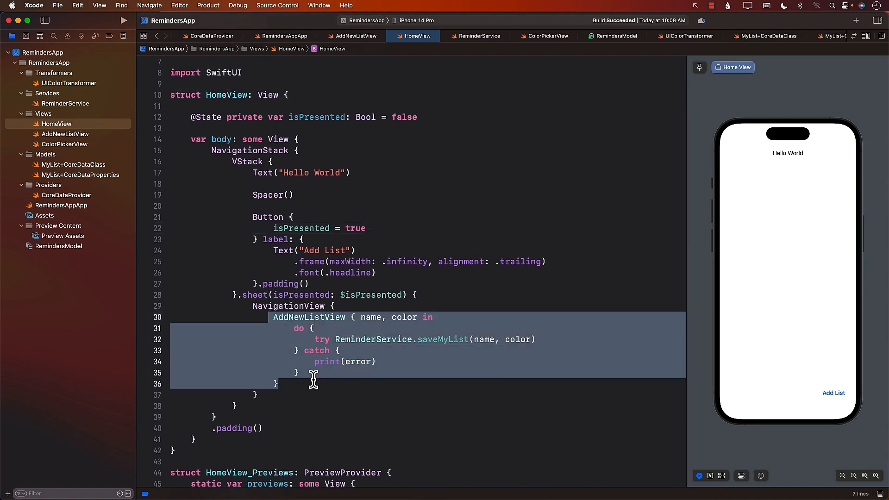
left_click(311, 339)
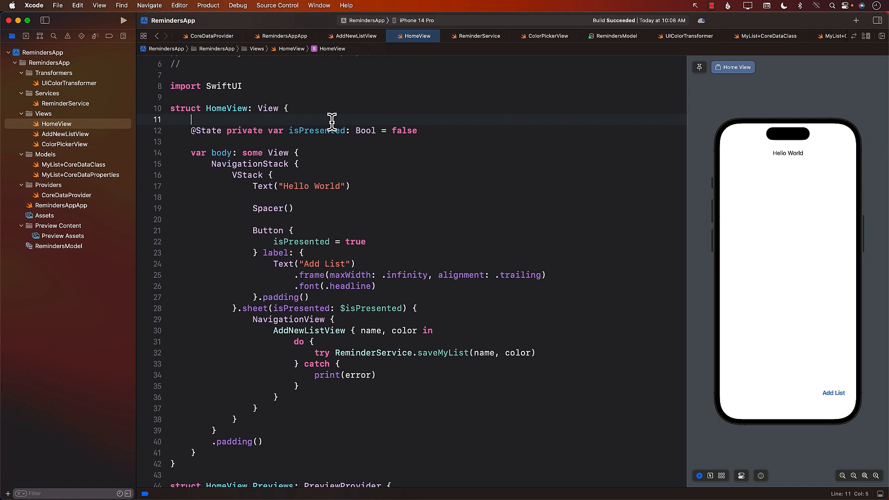
type("@")
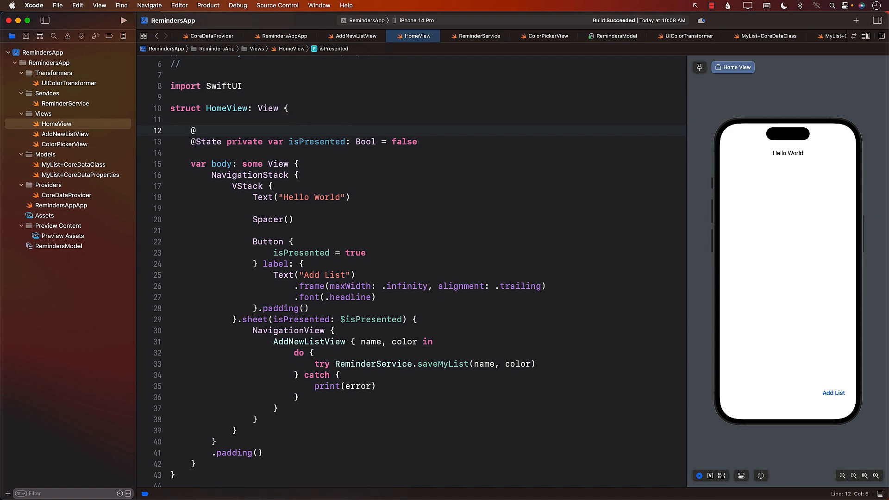
type("FetchRequest")
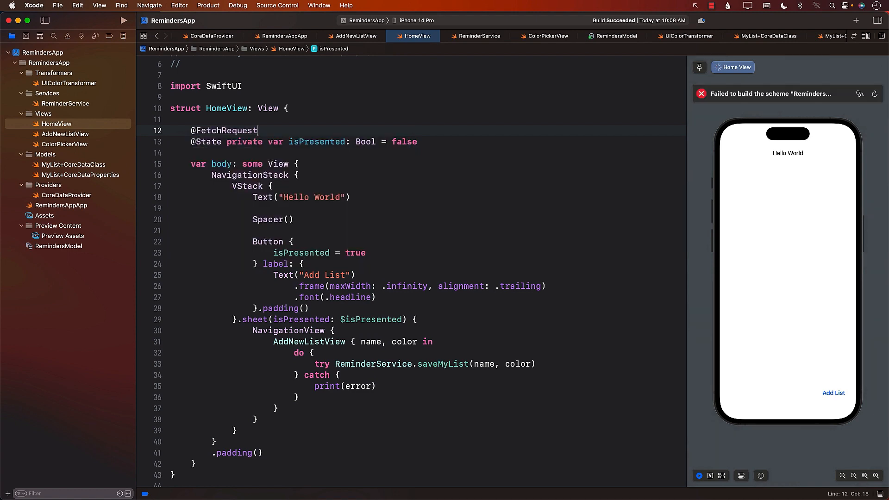
type("(sortDescriptors: [")
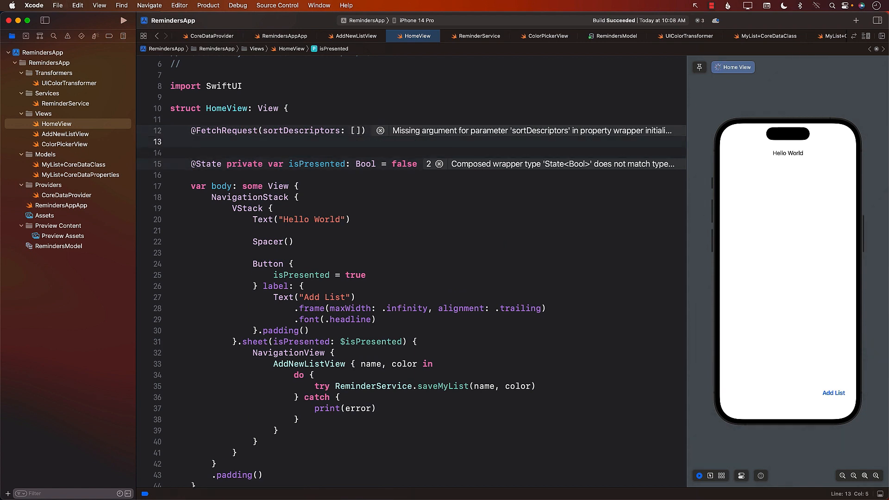
type("private")
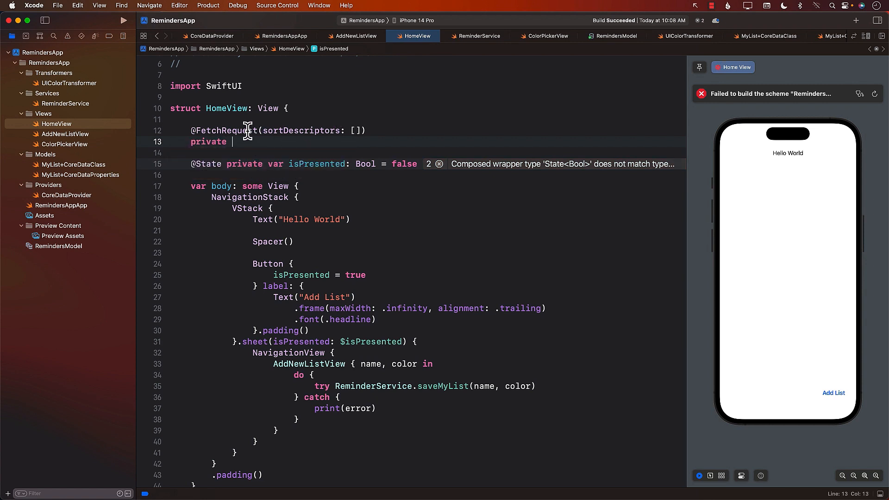
double_click(226, 130)
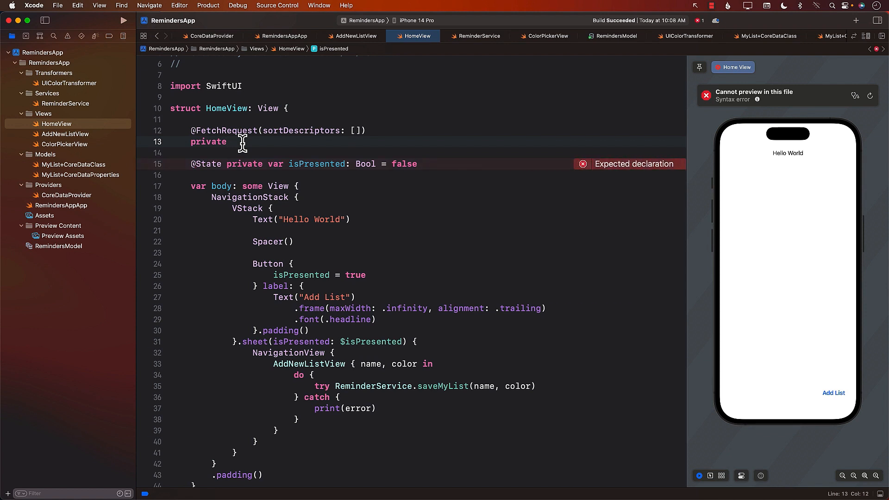
type("var")
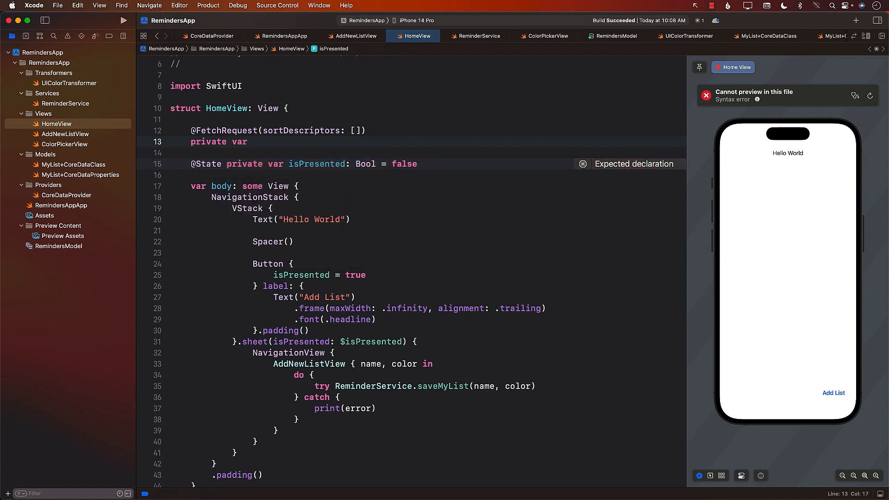
type("myList")
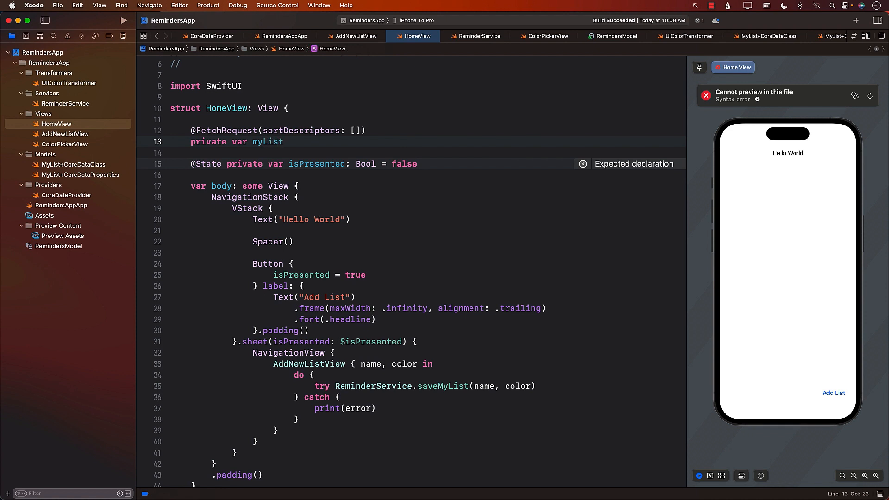
type("Results: FetchedResults")
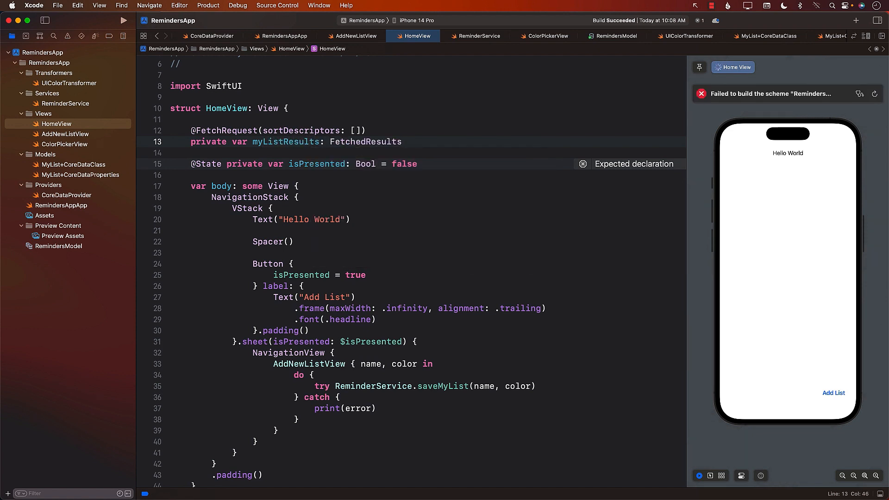
type("<MyList>")
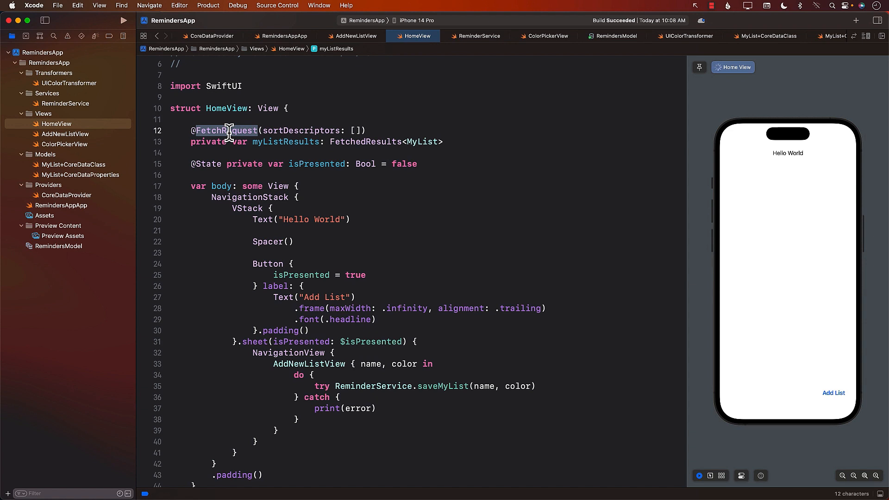
double_click(285, 142)
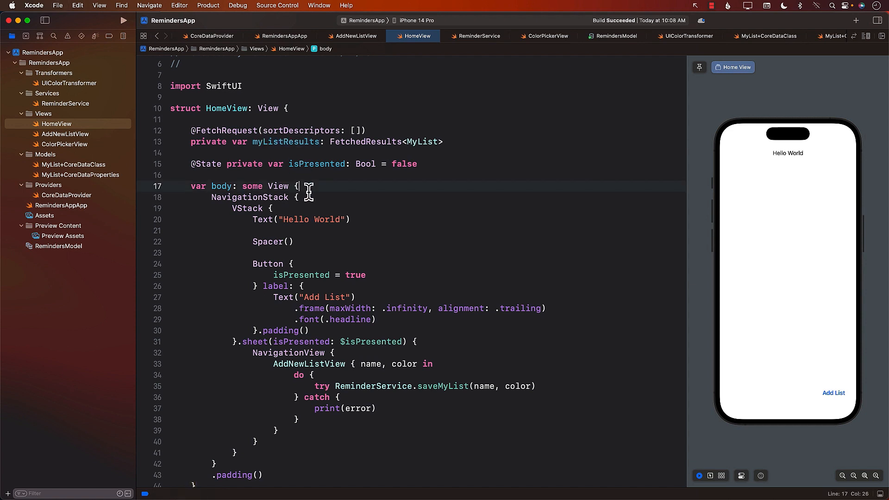
double_click(300, 219)
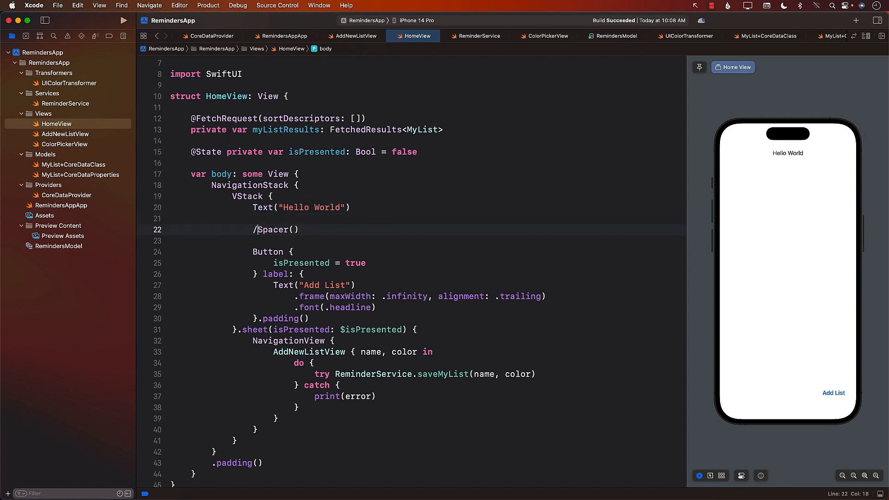
type("/")
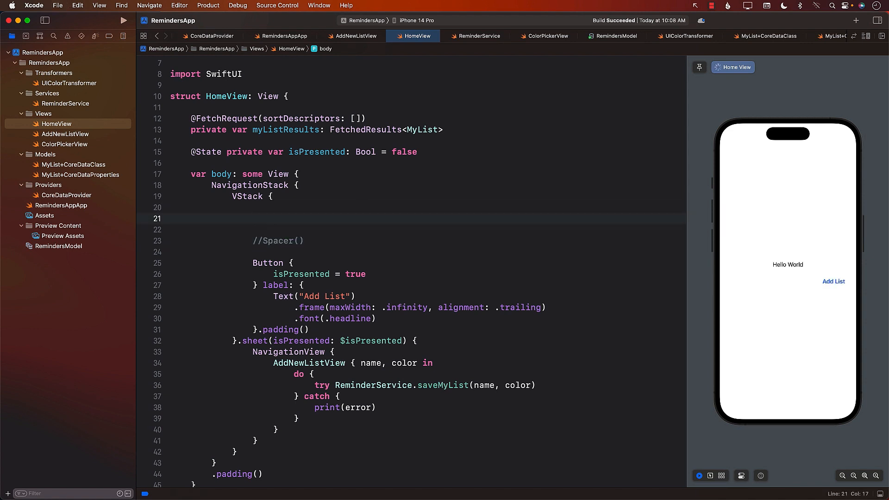
type("List(my")
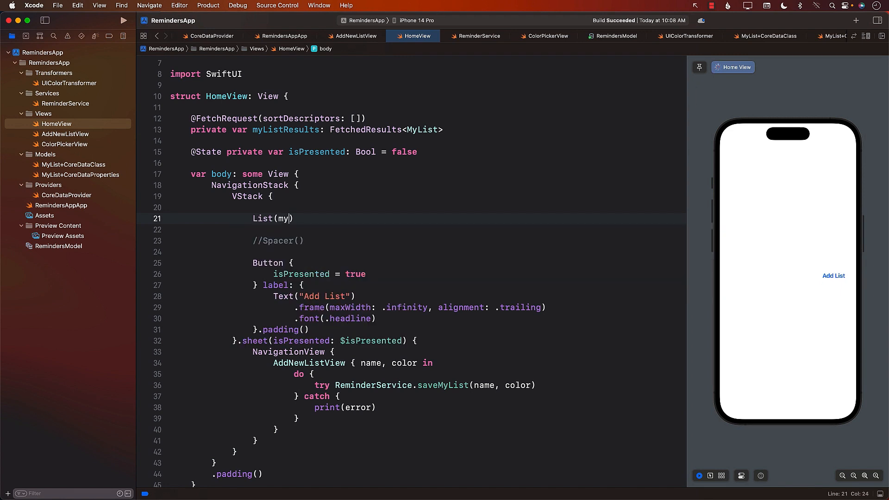
type("ListResults")
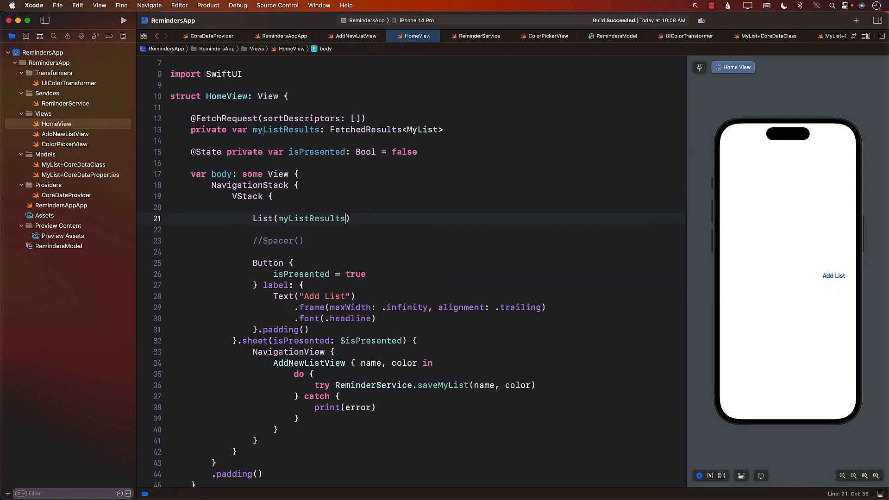
type("{")
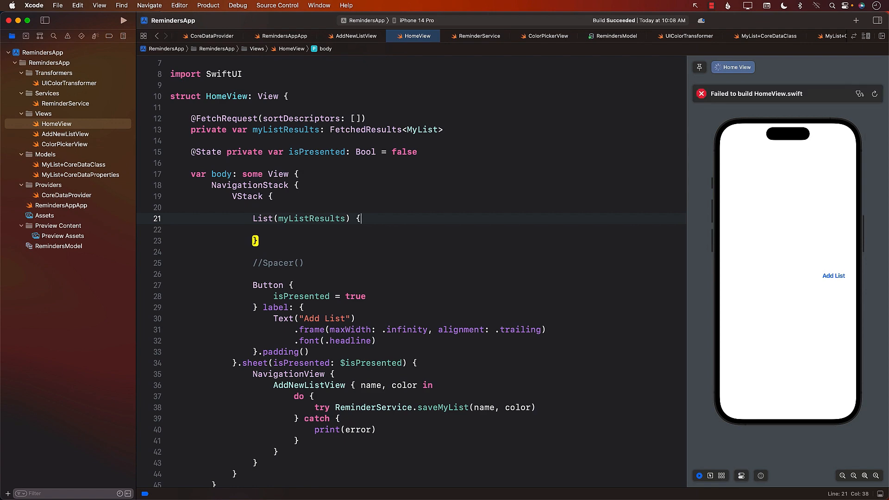
type("list in")
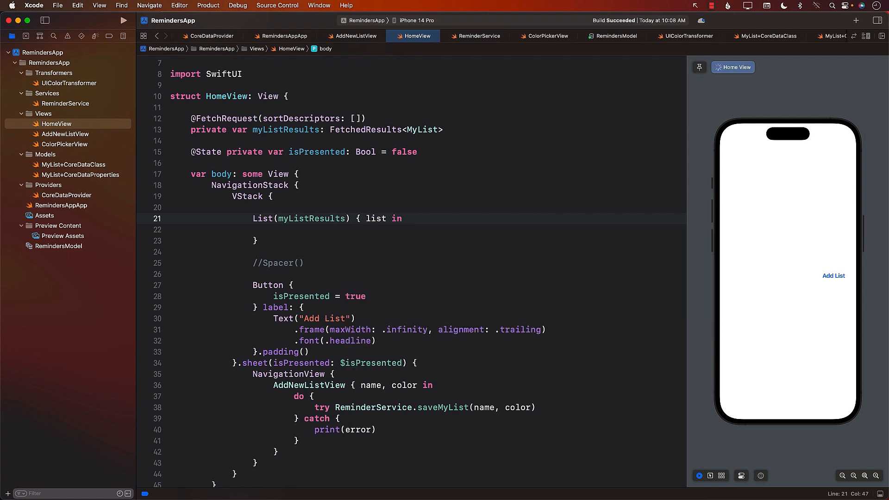
type("Text(")
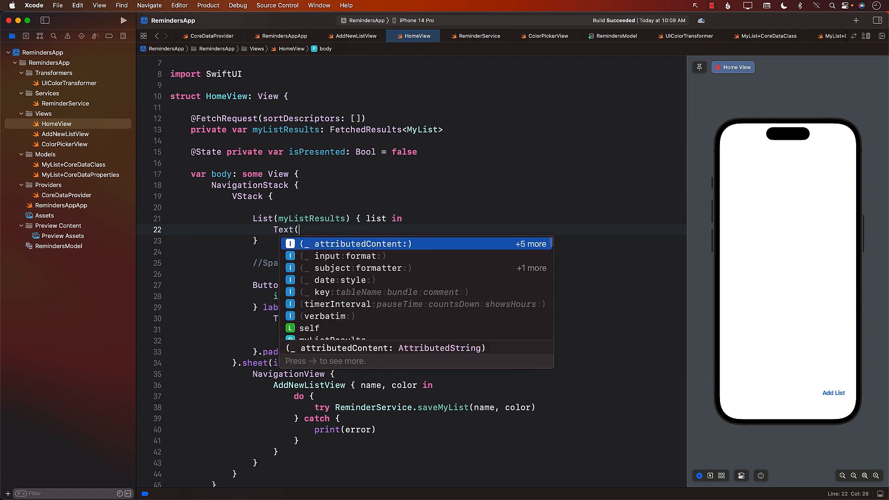
type("list.name")
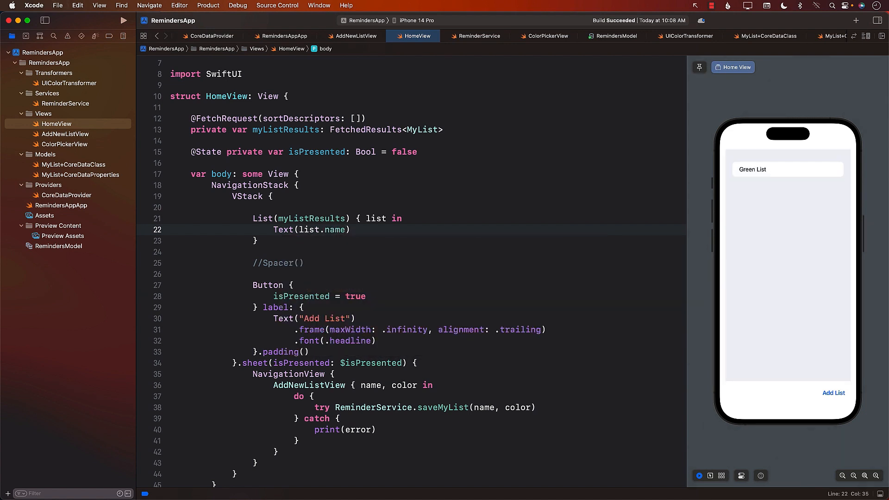
mouse_move(655, 208)
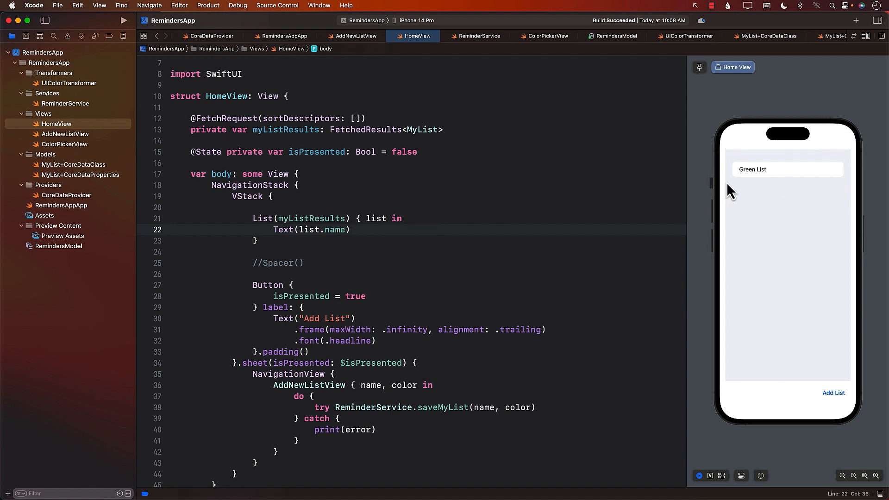
mouse_move(833, 408)
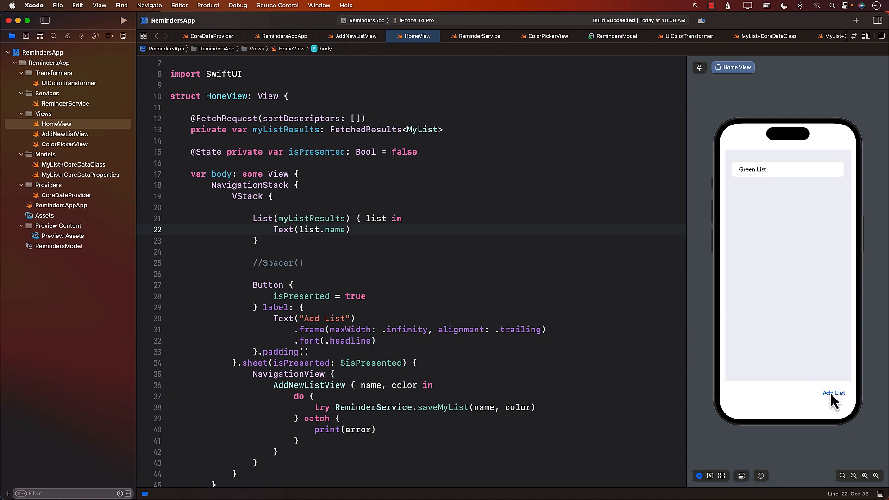
- Add a list named Purple List with the orange colour via the preview's New List sheet
left_click(833, 393)
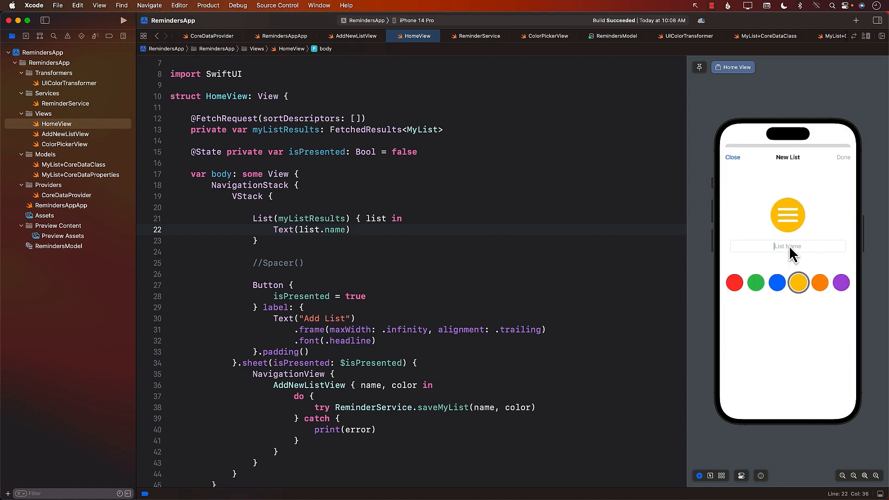
type("Purple")
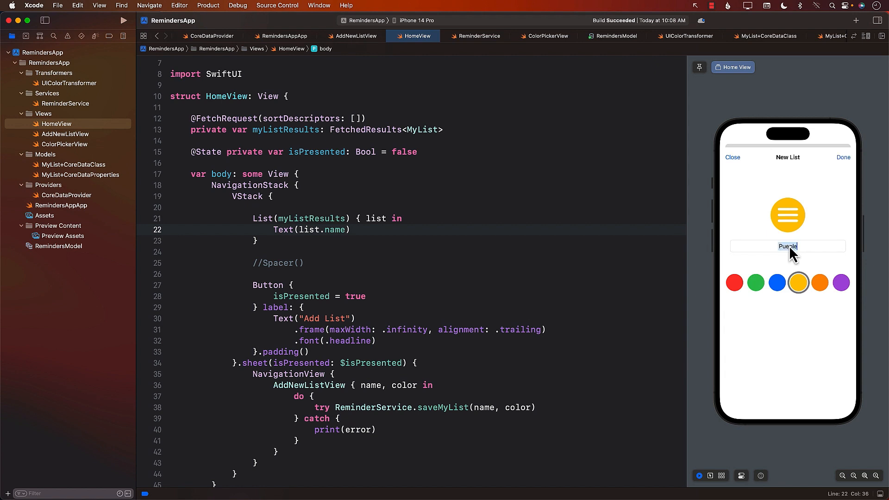
double_click(787, 246)
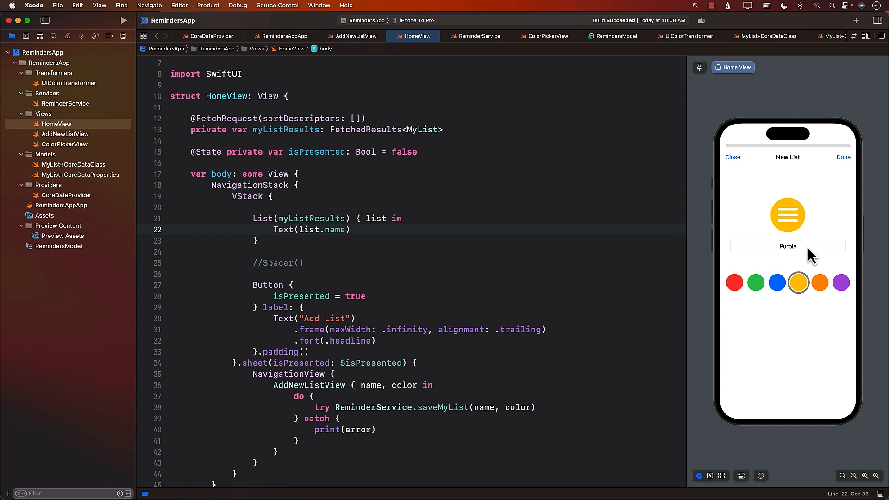
left_click(819, 283)
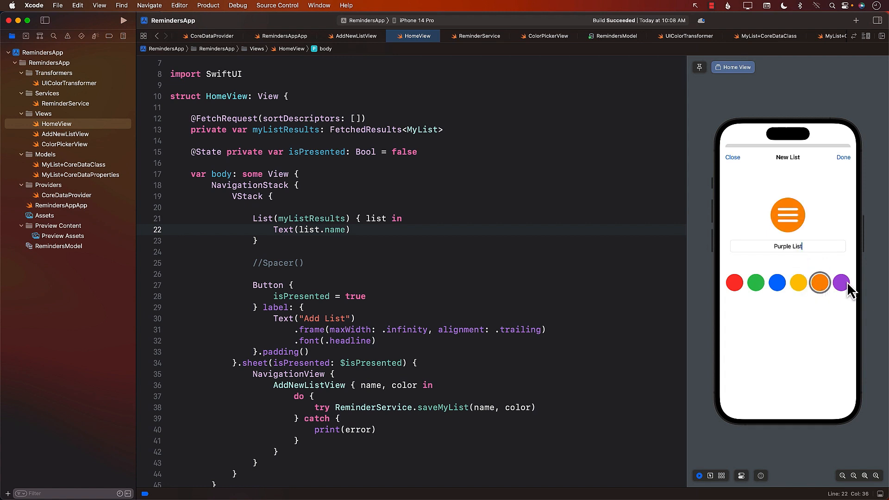
left_click(841, 283)
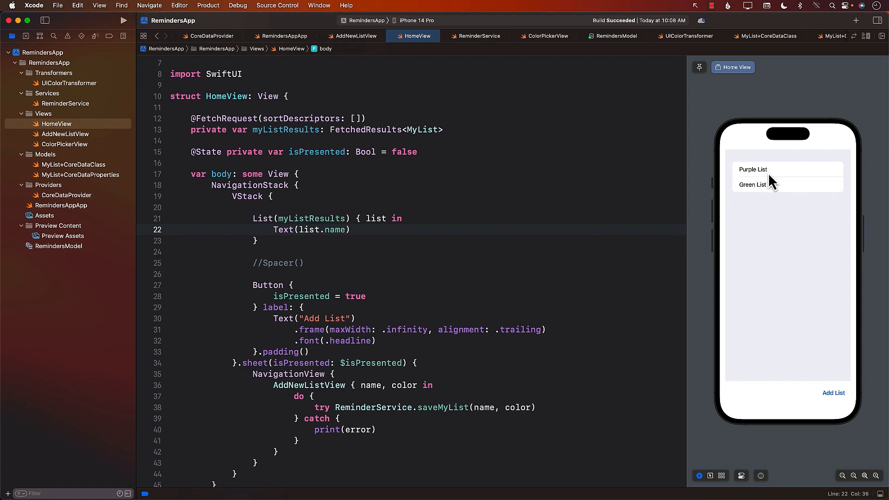
mouse_move(323, 144)
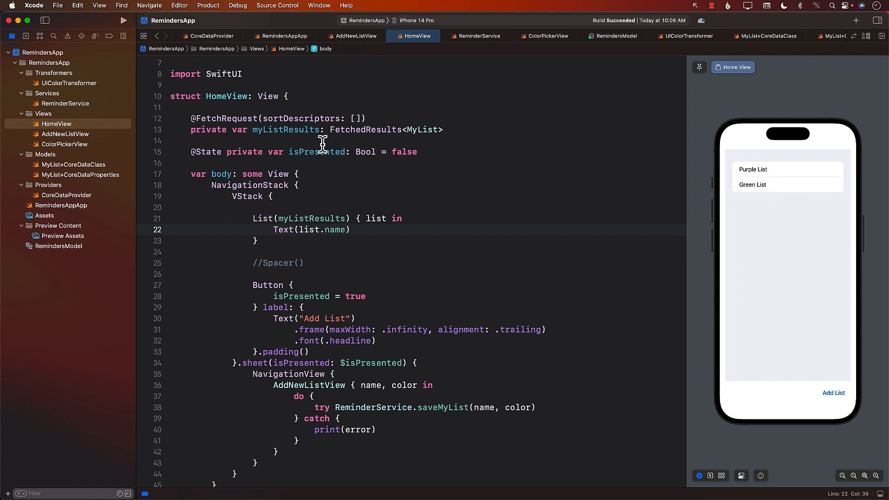
double_click(285, 130)
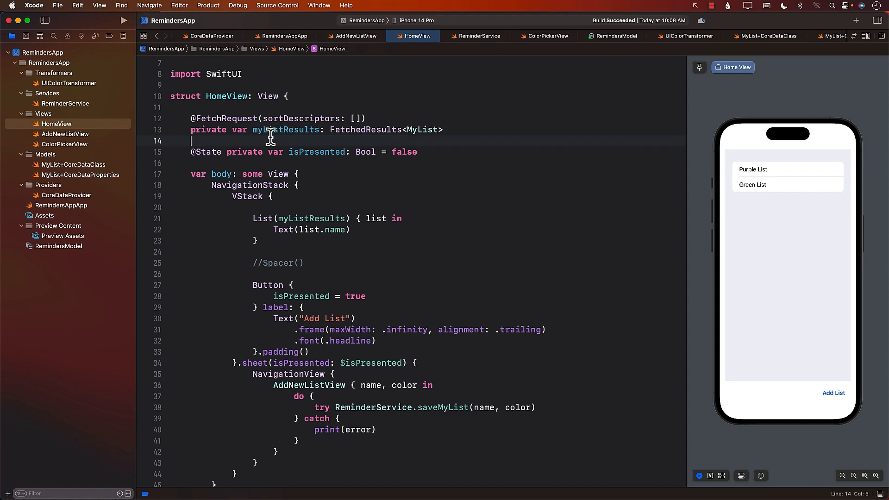
double_click(225, 118)
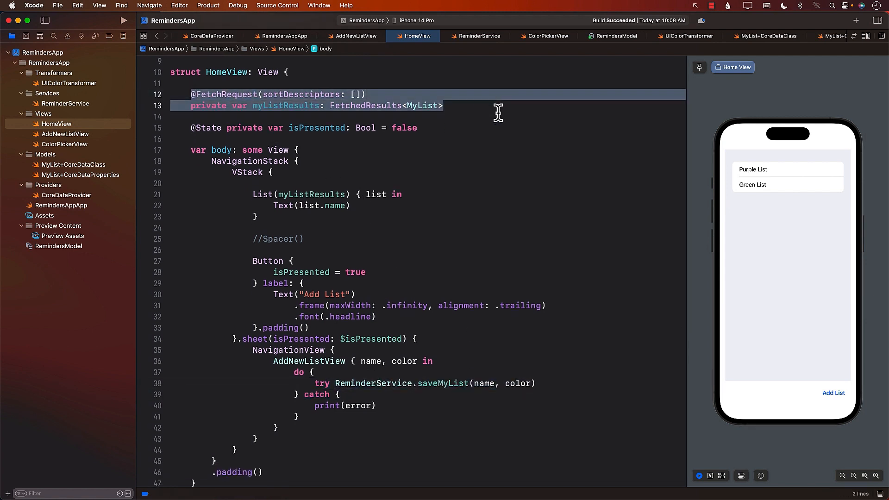
double_click(226, 94)
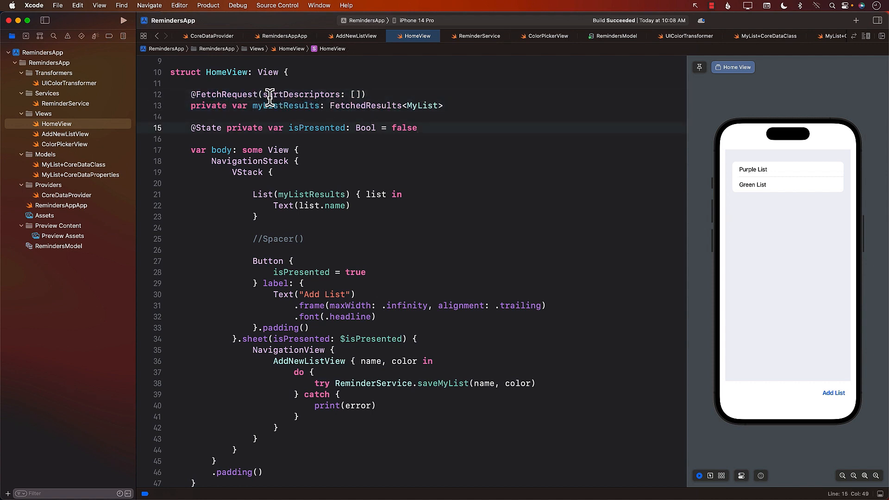
left_click(448, 105)
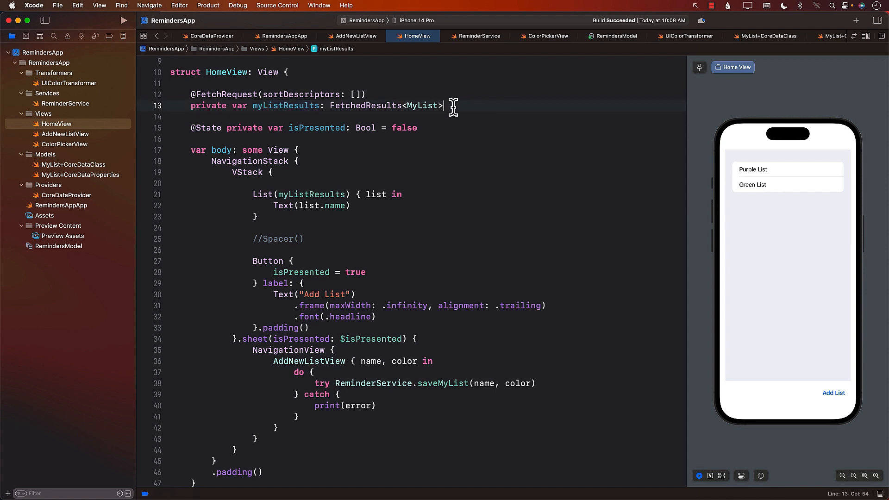
mouse_move(449, 114)
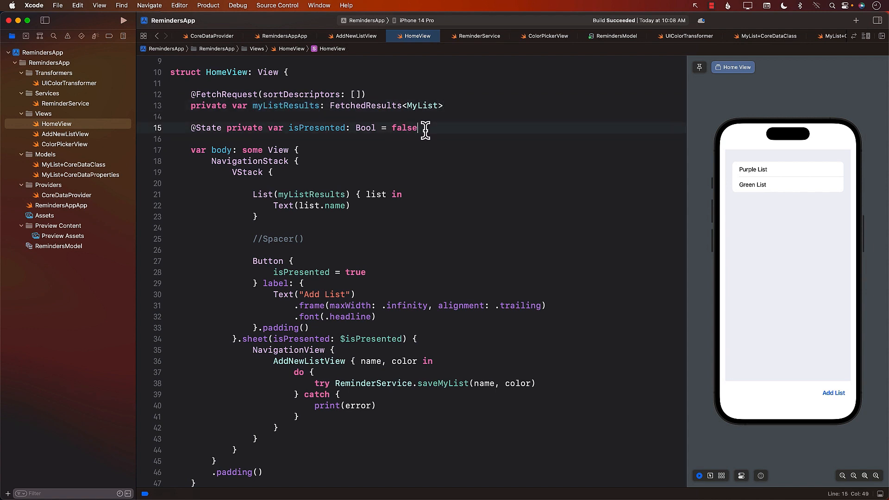
left_click(255, 217)
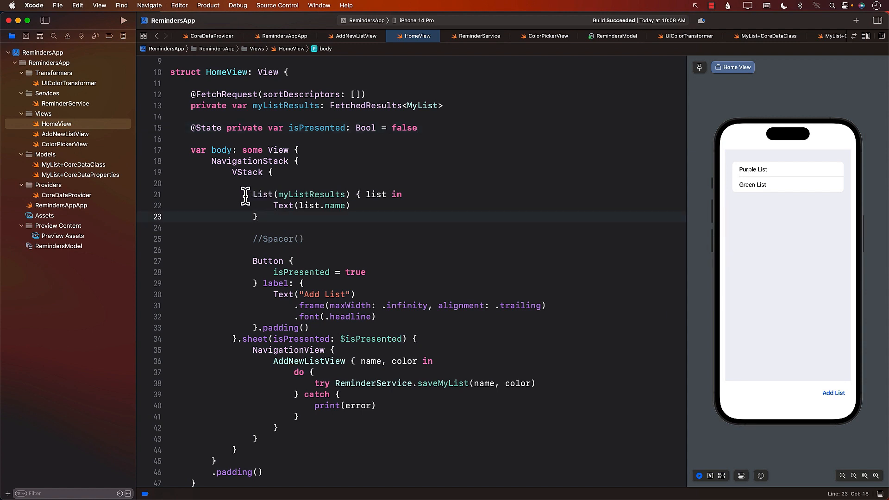
left_click_drag(260, 195, 255, 217)
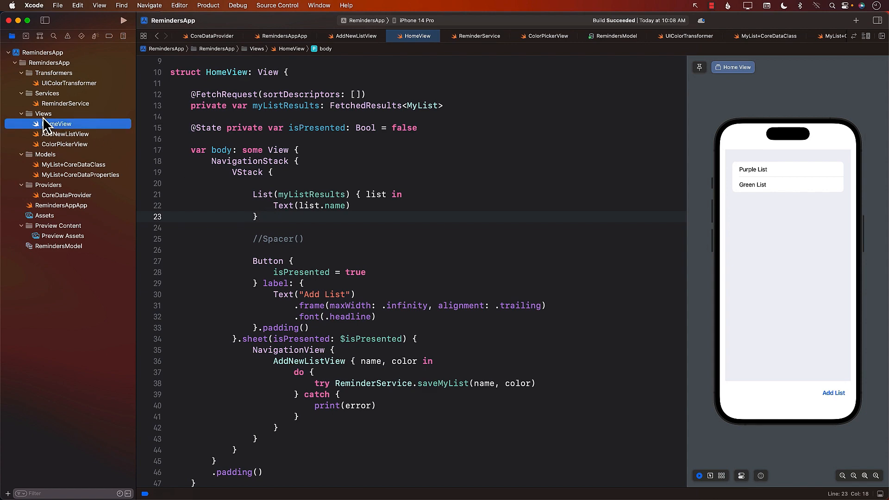
- Create a SwiftUI View file named MyListsView inside the Views group
left_click(43, 113)
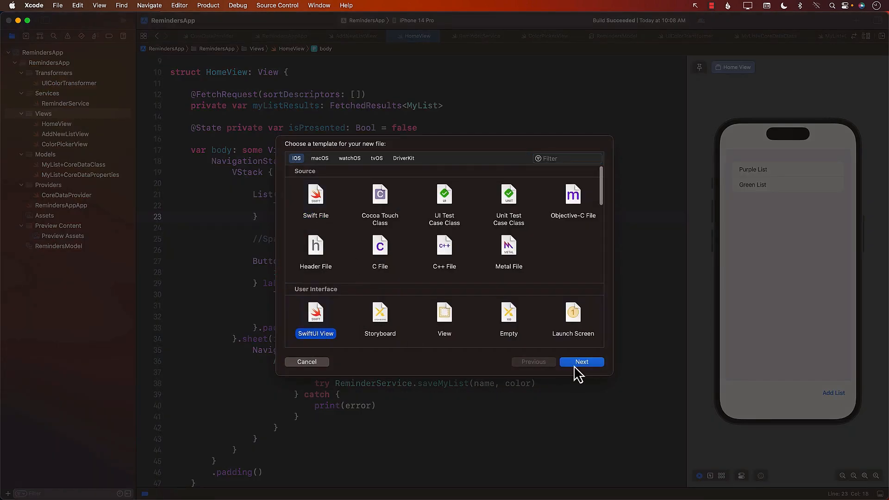
left_click(581, 362)
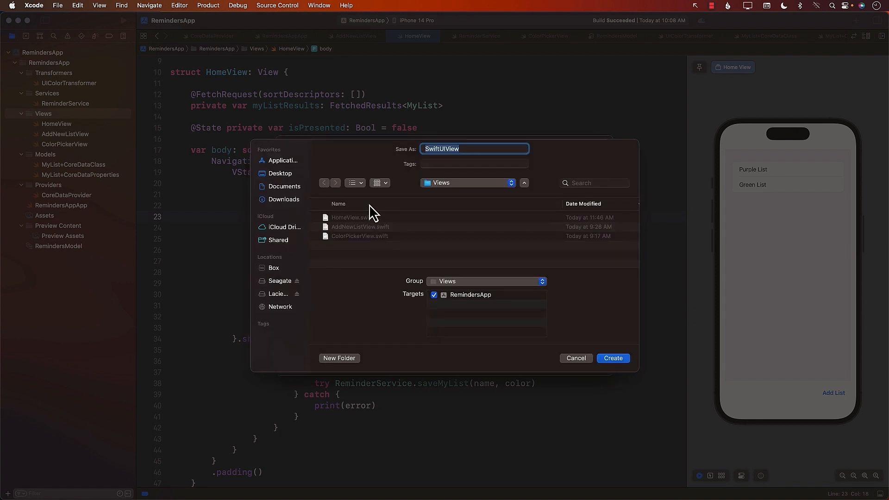
type("<")
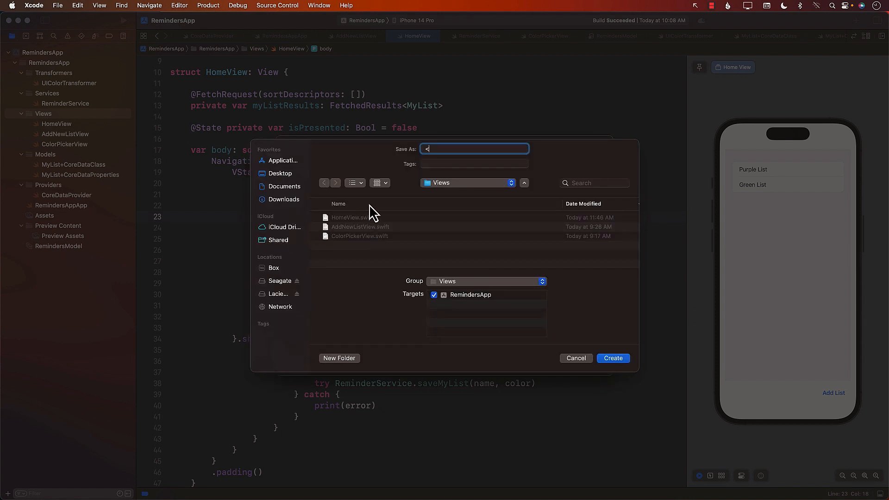
type("MyListsView")
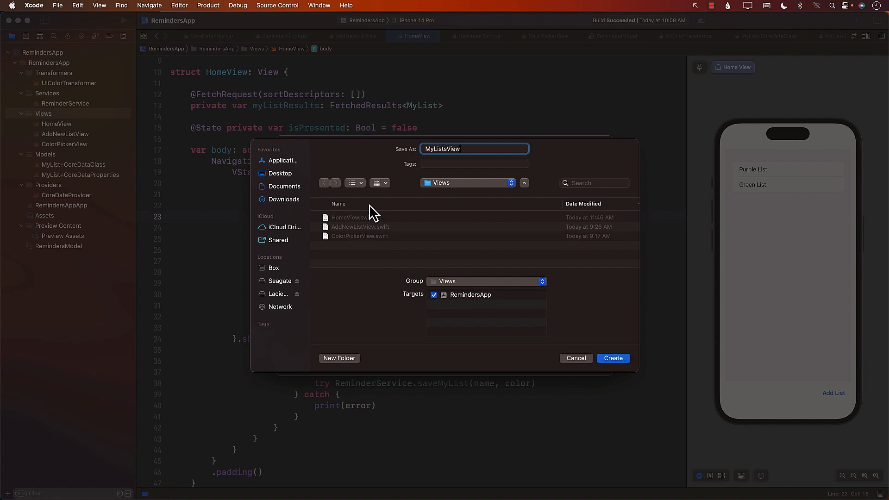
left_click(575, 358)
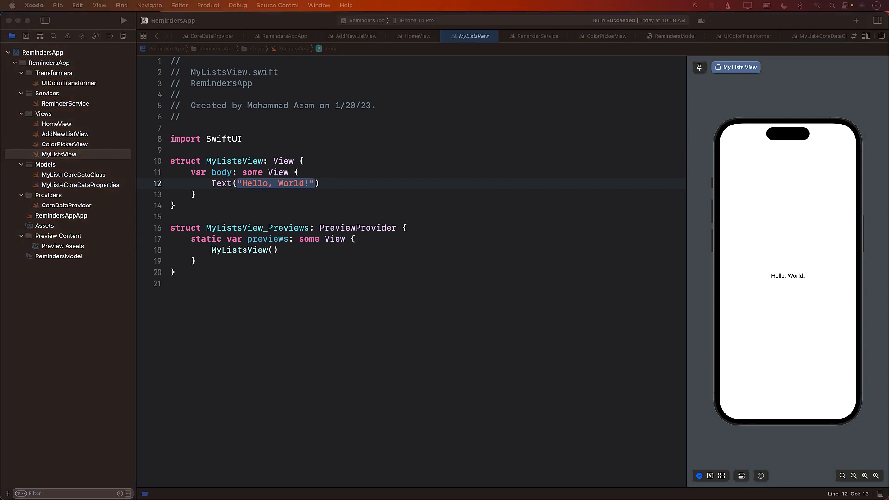
mouse_move(213, 200)
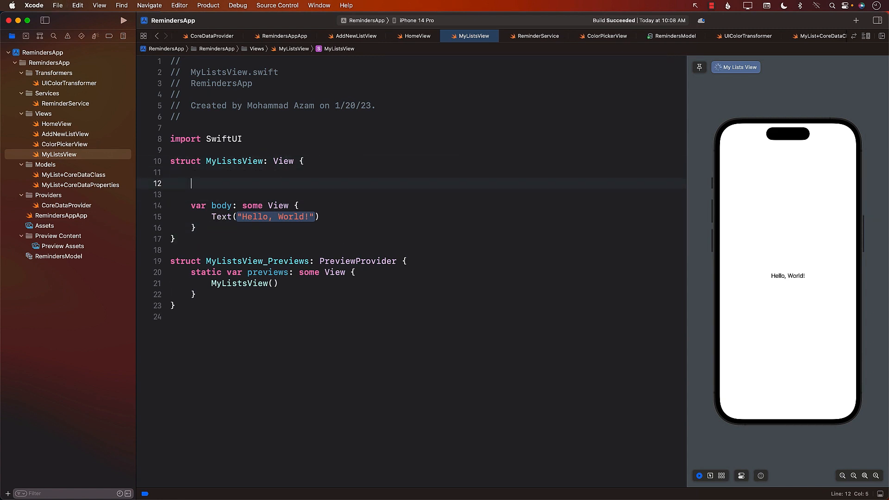
- Declare let myLists: FetchedResults<MyList> in MyListsView
type("let my")
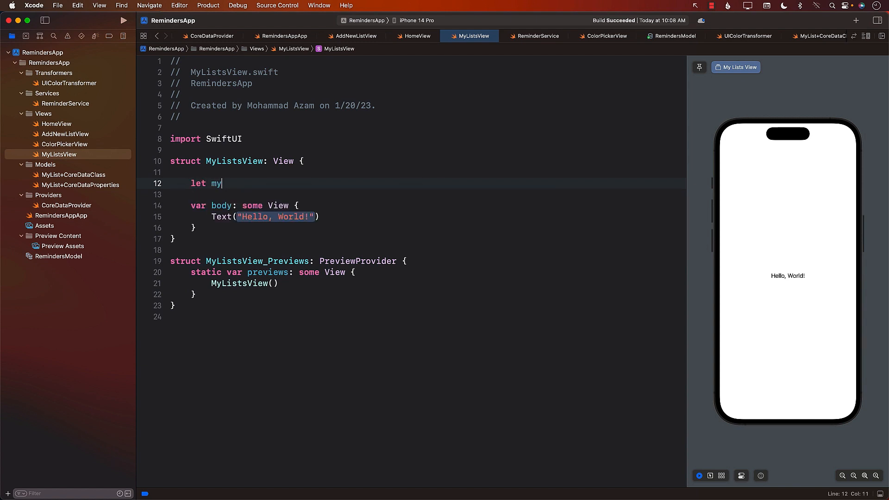
type("Lists:")
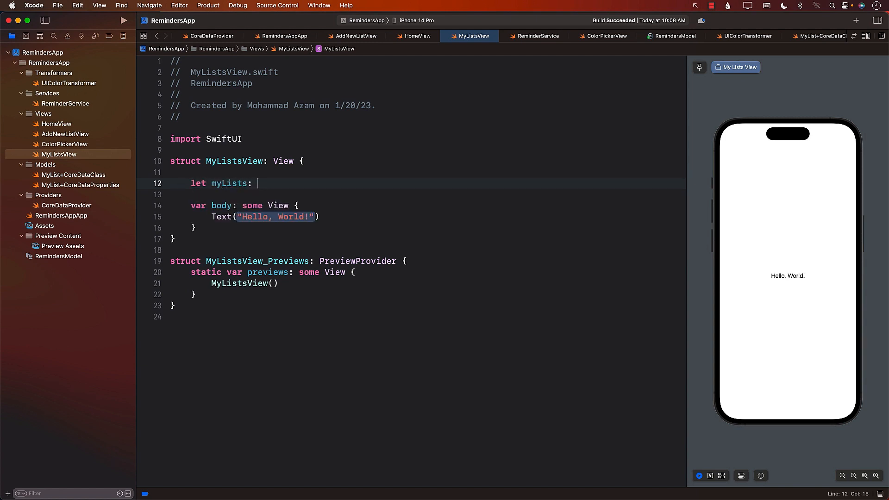
type("FetchedResults<M")
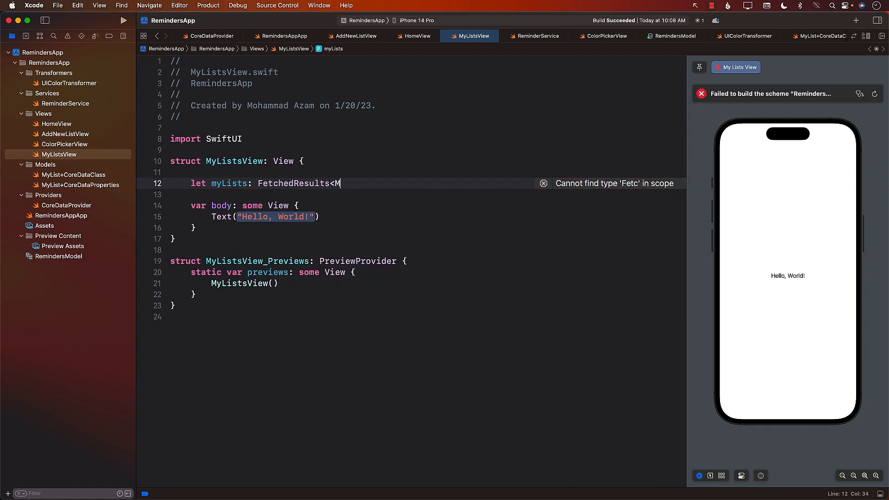
type("yList>")
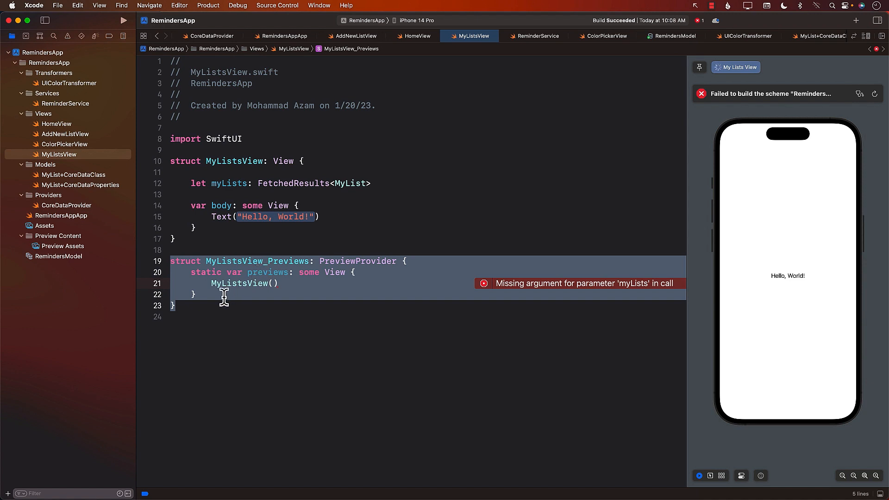
- Wrap the MyListsView_Previews struct in /* */ comments
type("/")
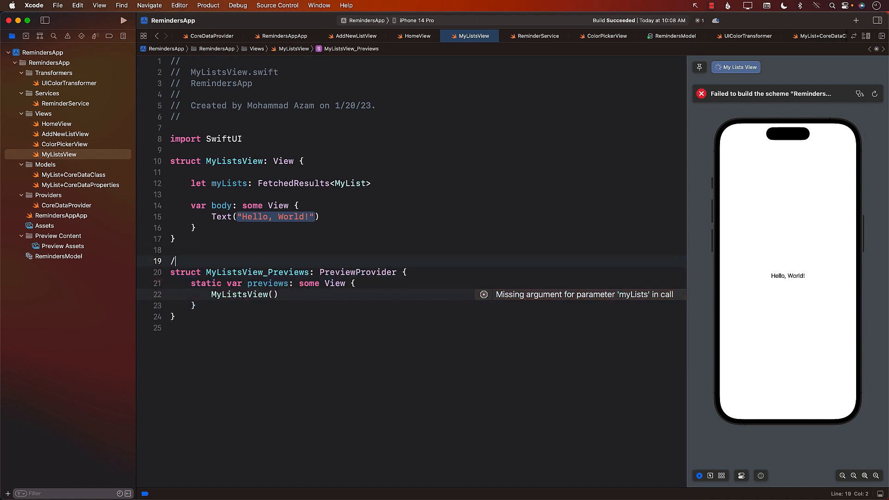
type("*")
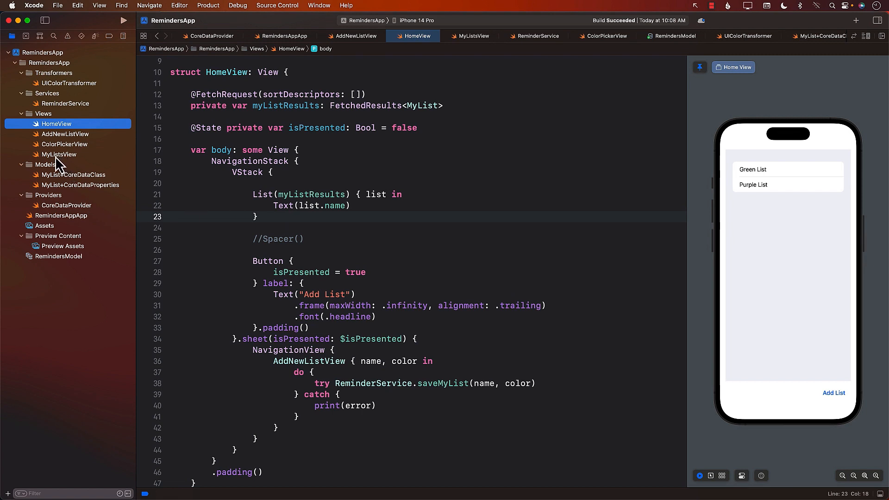
left_click(59, 154)
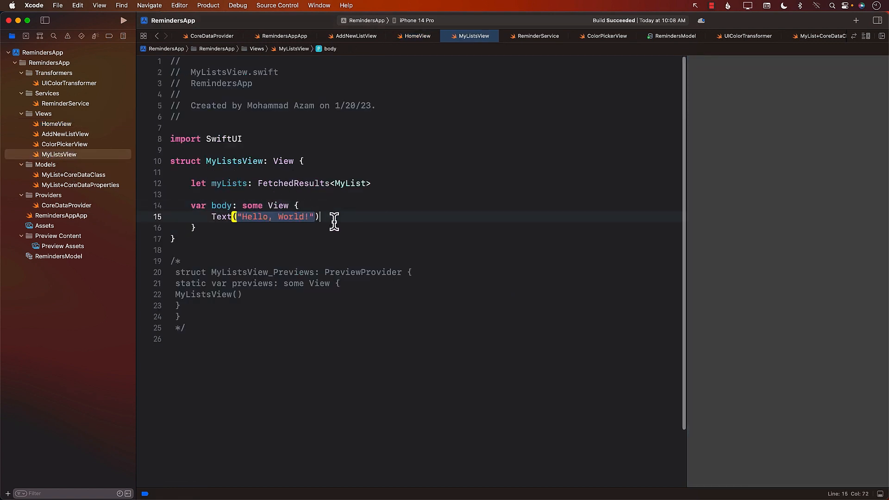
mouse_move(686, 136)
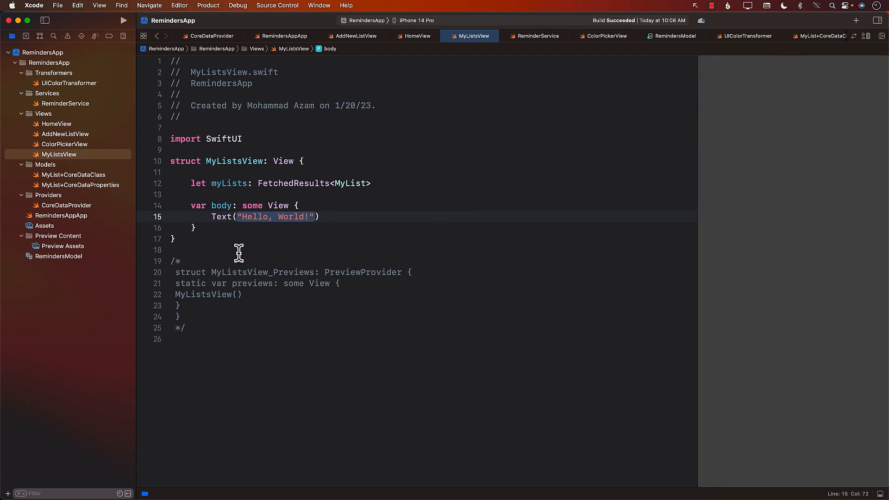
left_click(176, 239)
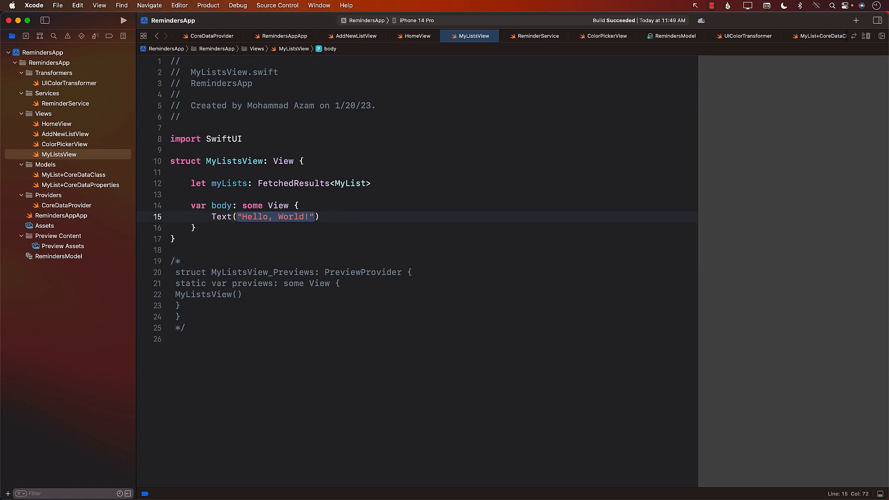
mouse_move(329, 216)
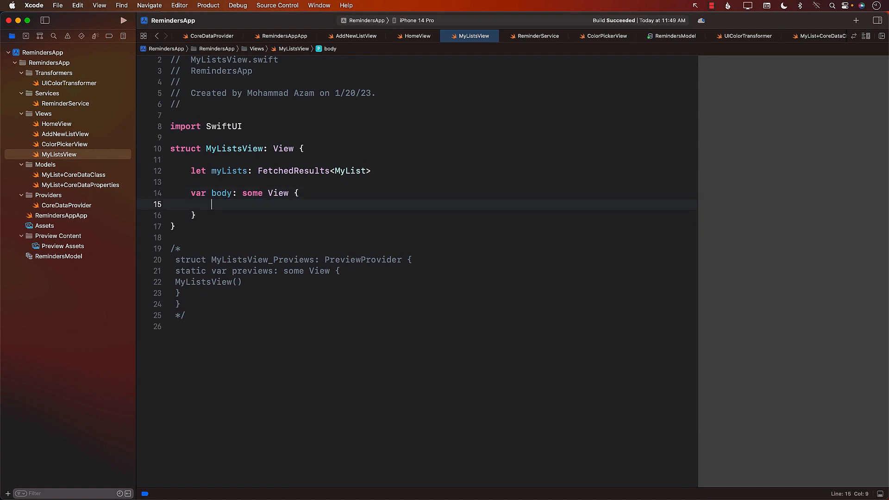
- Wrap the body in a NavigationStack showing Spacer and Text("No reminders found") when myLists.isEmpty
type("NavigationStack {")
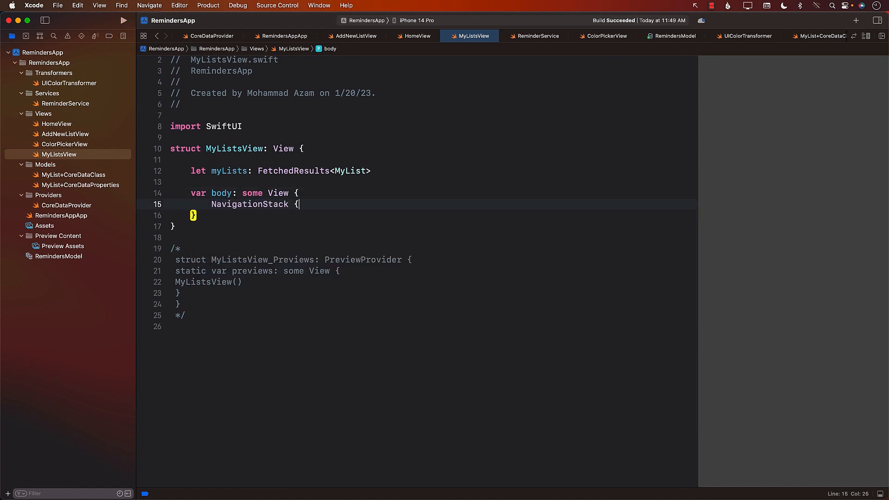
key("return")
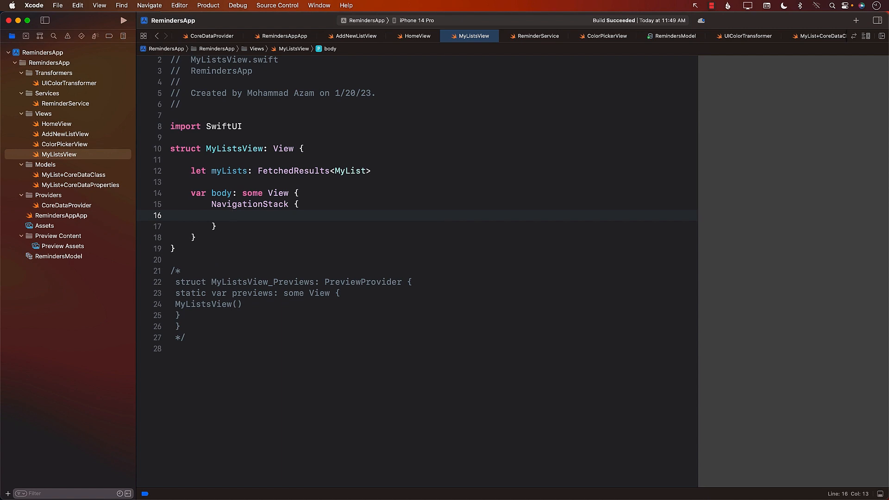
key("Return")
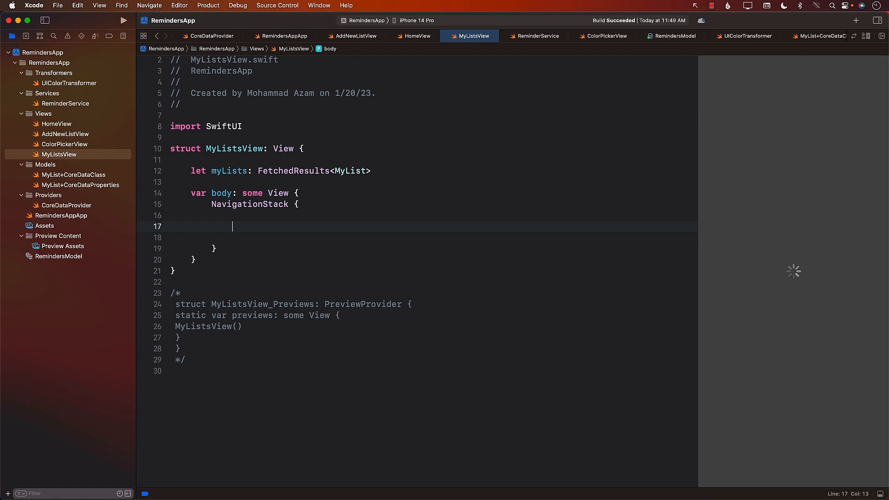
type("if myLists.isEmpty {")
type("Text")
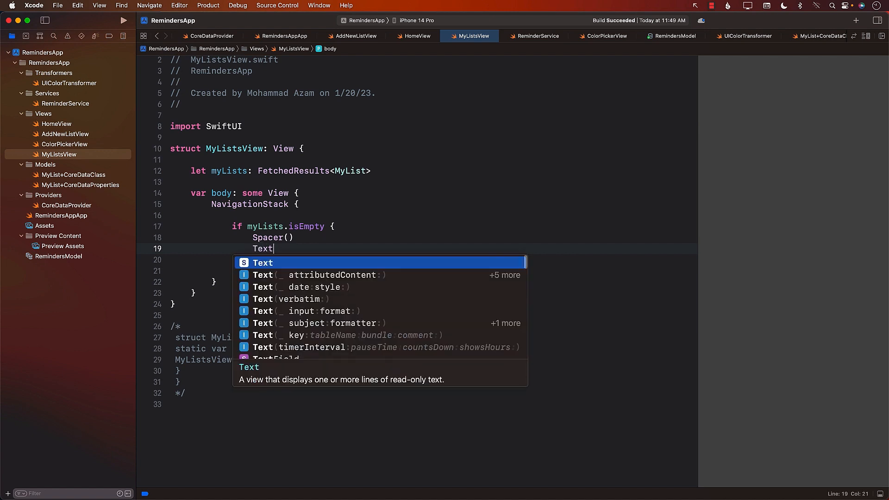
type("(\"No re\")")
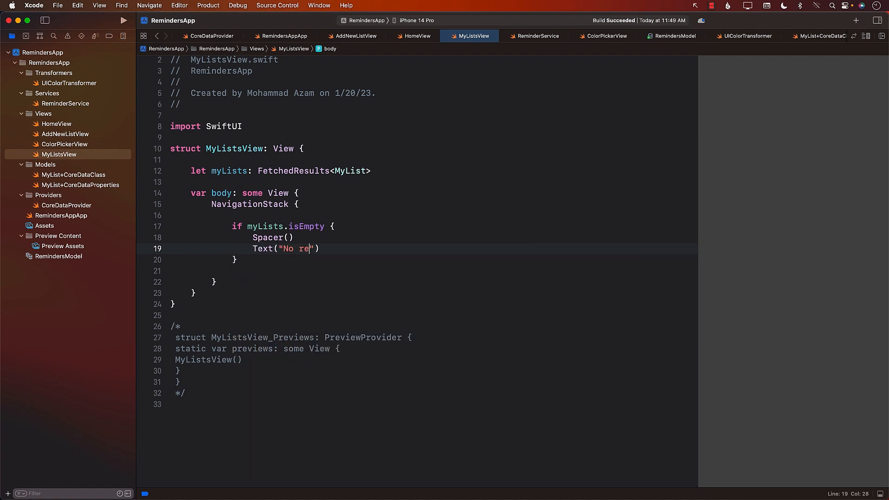
type("minders found")
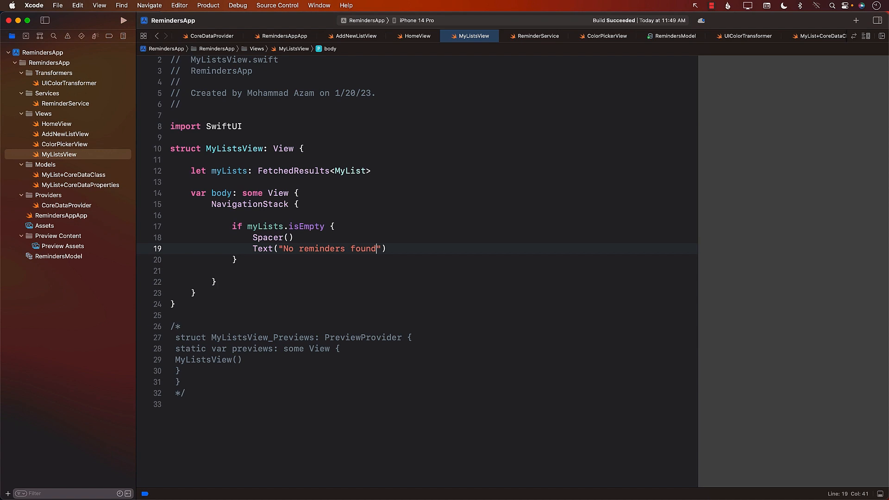
mouse_move(698, 197)
type(" else {")
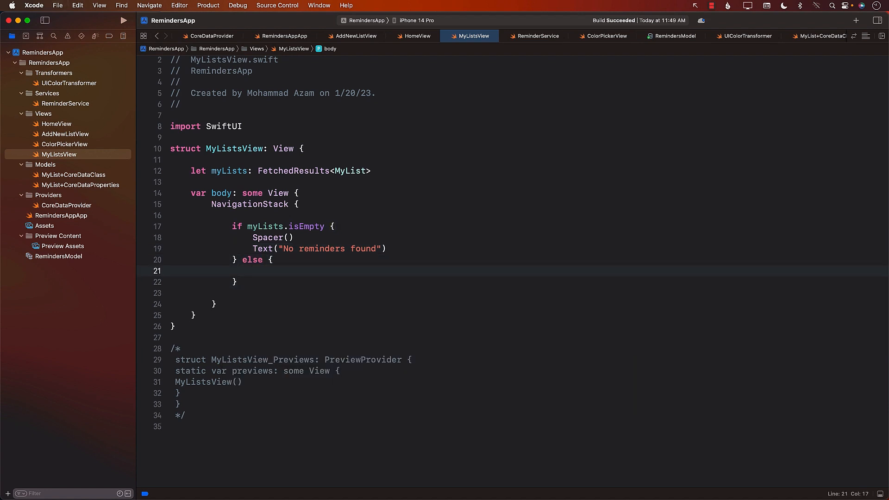
- Add the else branch with ForEach(myLists) rendering Text(myList.name) for each list
type("For")
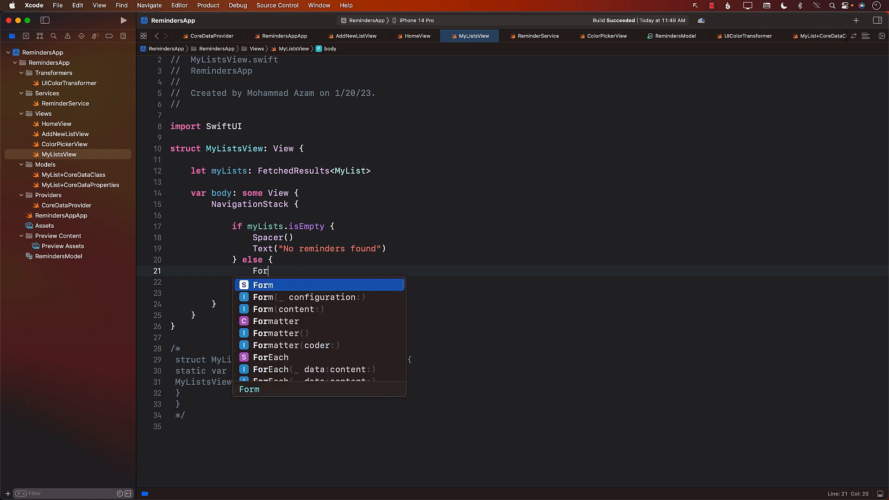
left_click(270, 357)
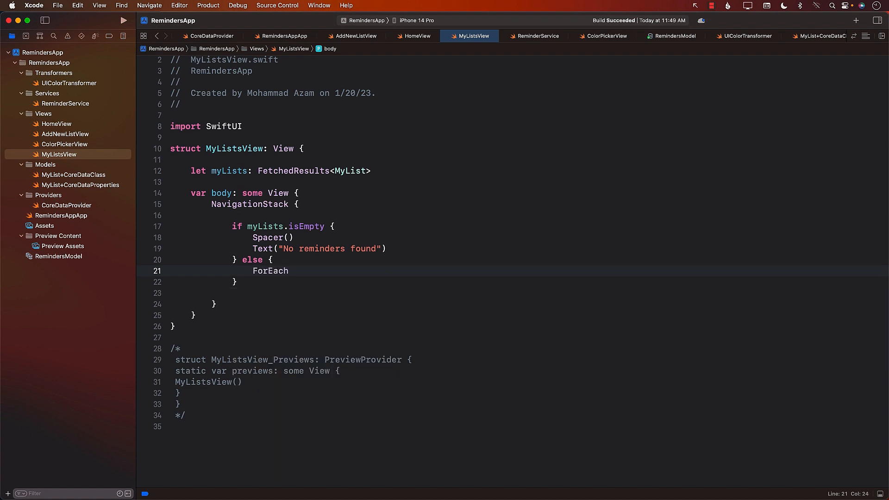
type("(myLists")
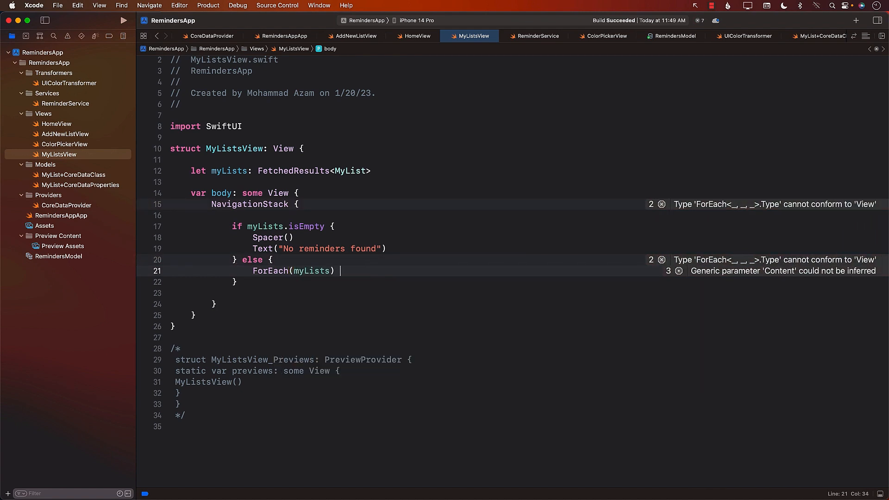
type("{ myList in")
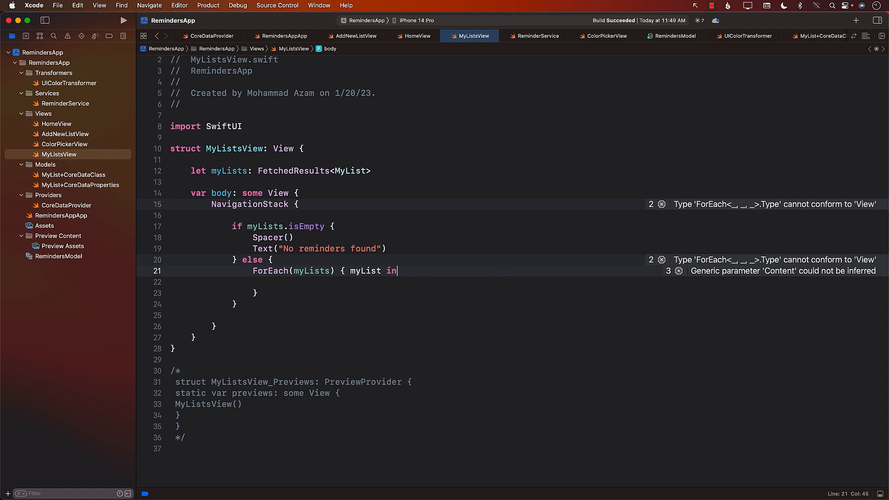
key("Return")
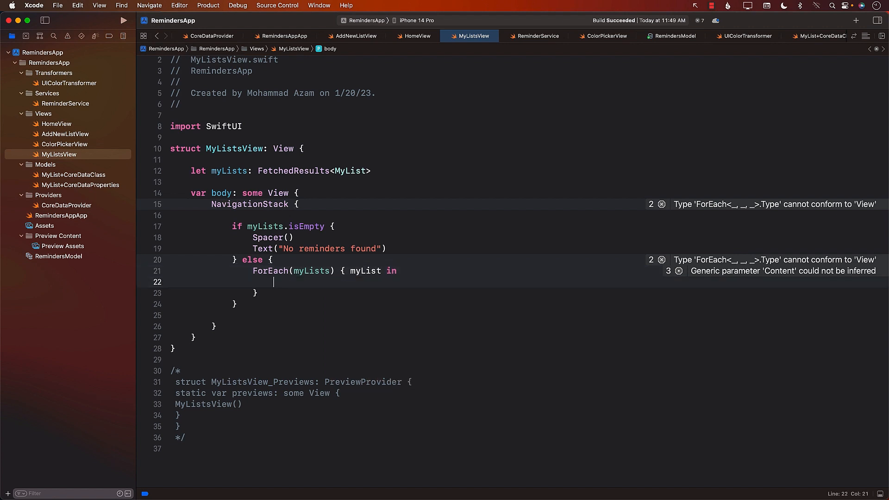
type("Text(myList")
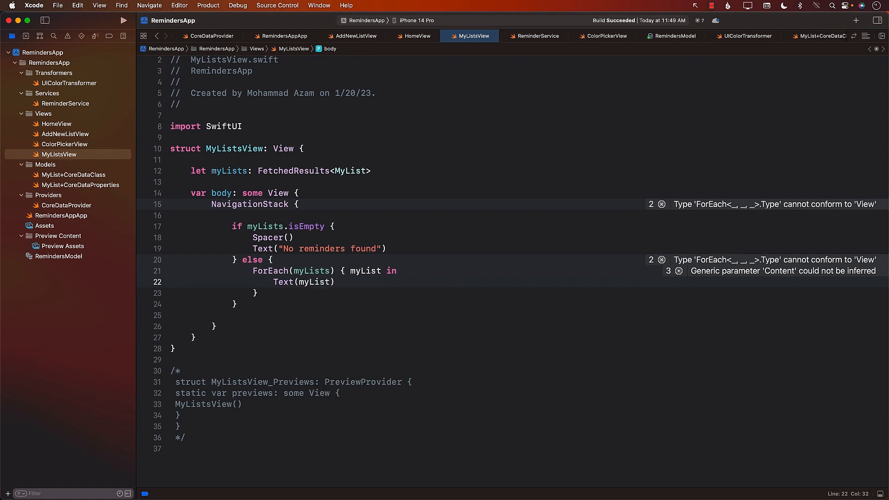
type(".name")
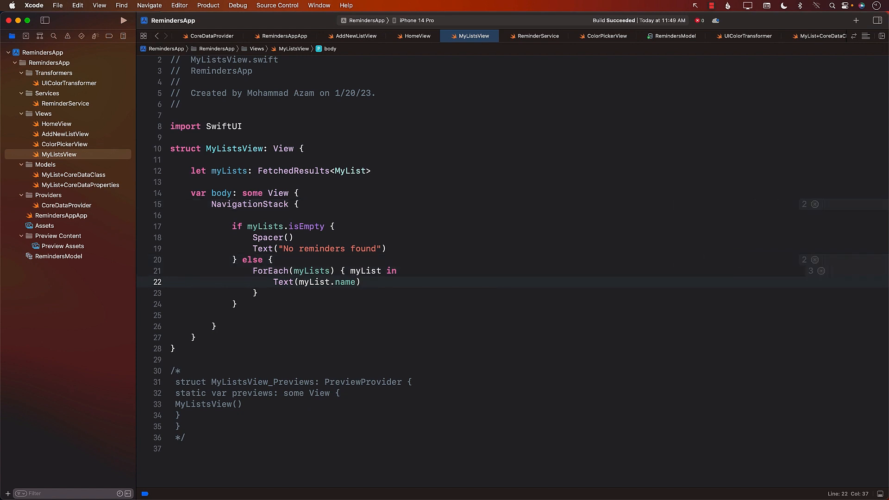
double_click(234, 149)
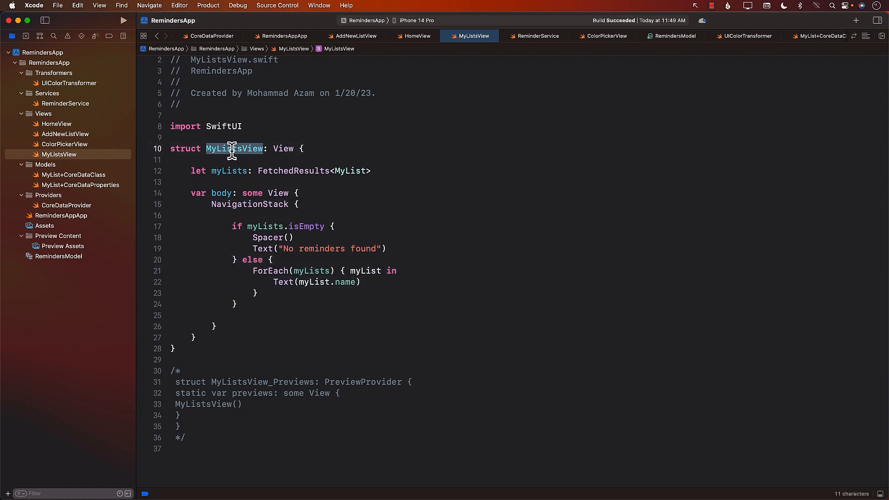
mouse_move(65, 133)
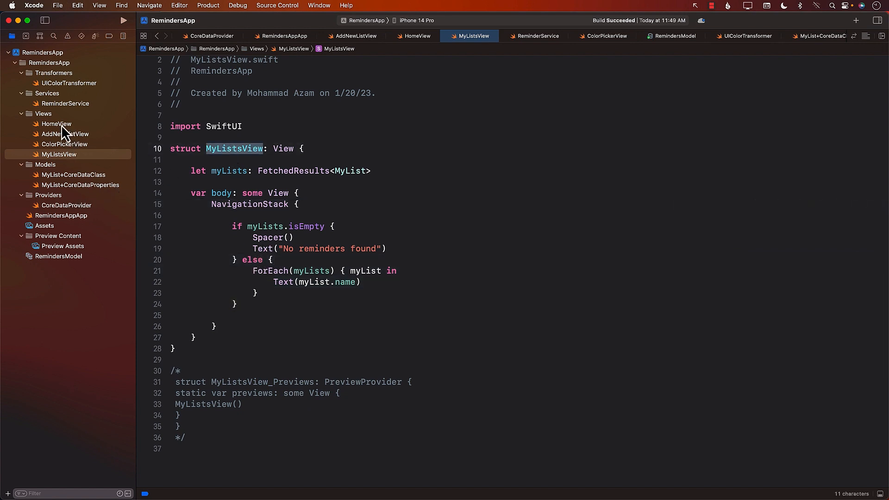
- Replace HomeView's List block with MyListsView(myLists: myListResults)
left_click(56, 123)
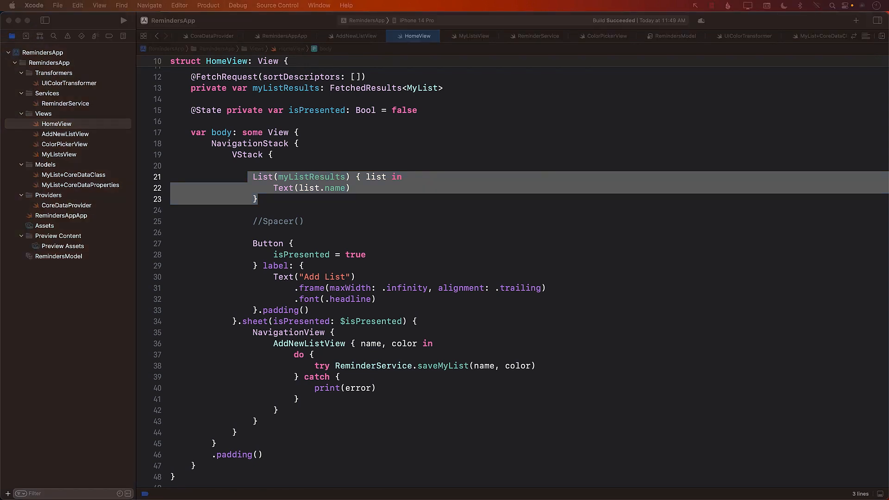
mouse_move(213, 177)
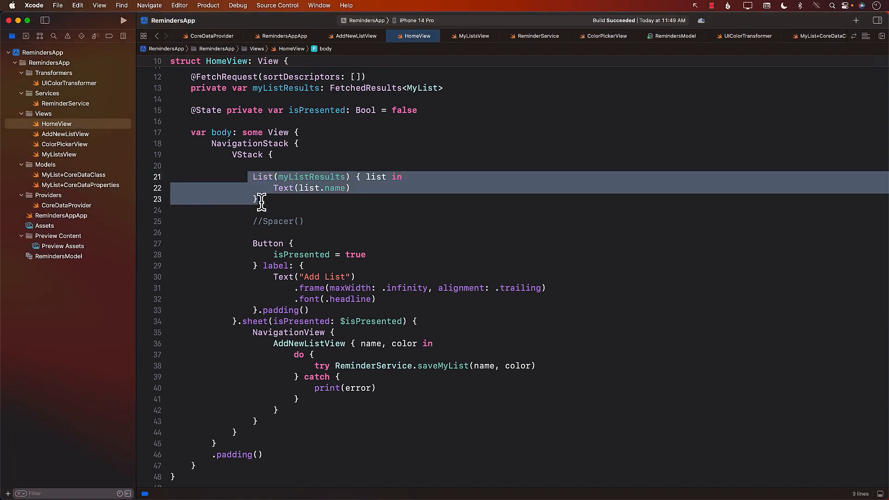
type("Mu")
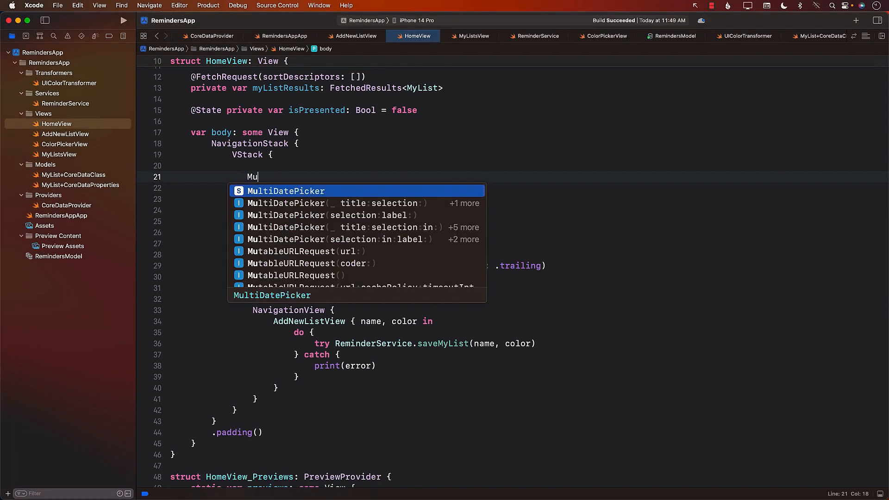
type("y")
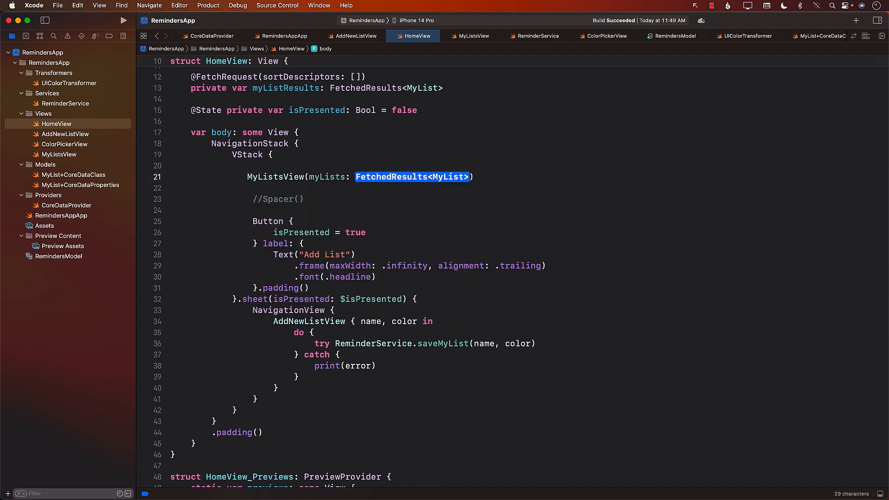
type("myListResults")
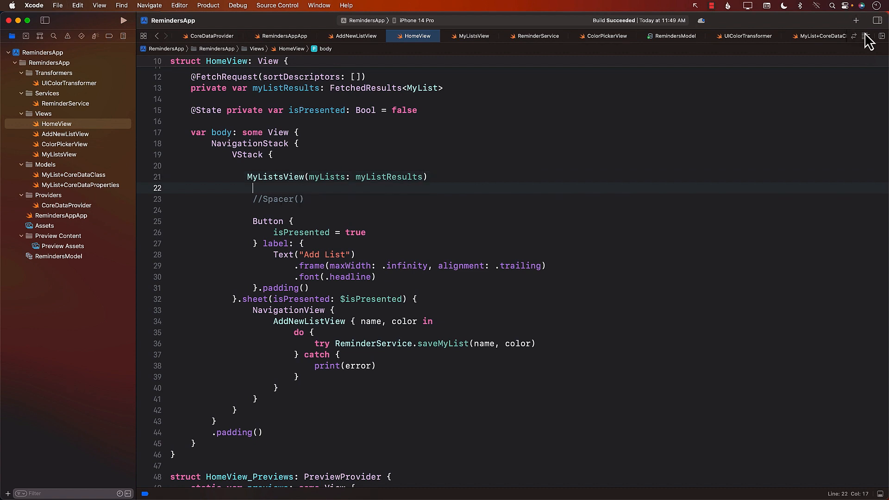
mouse_move(747, 138)
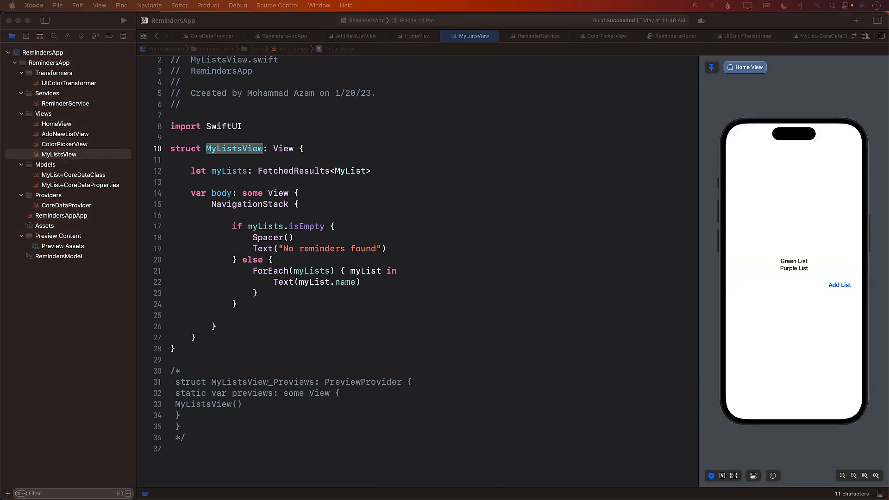
double_click(270, 271)
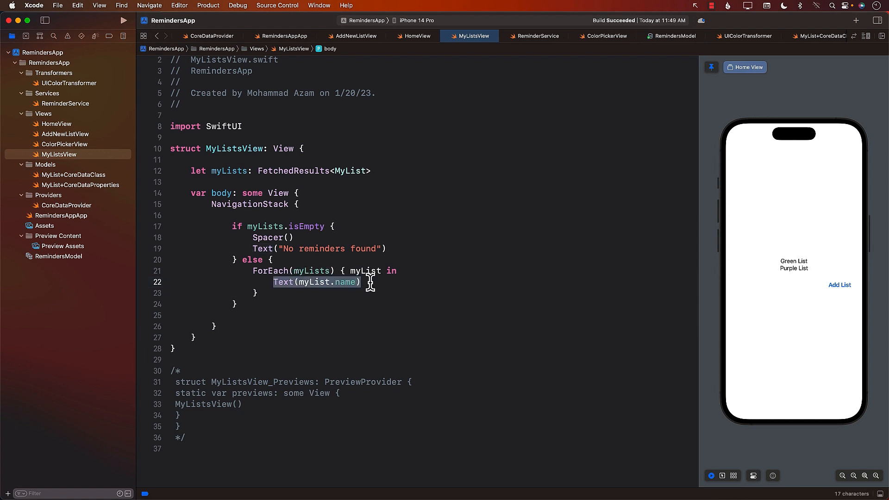
mouse_move(385, 282)
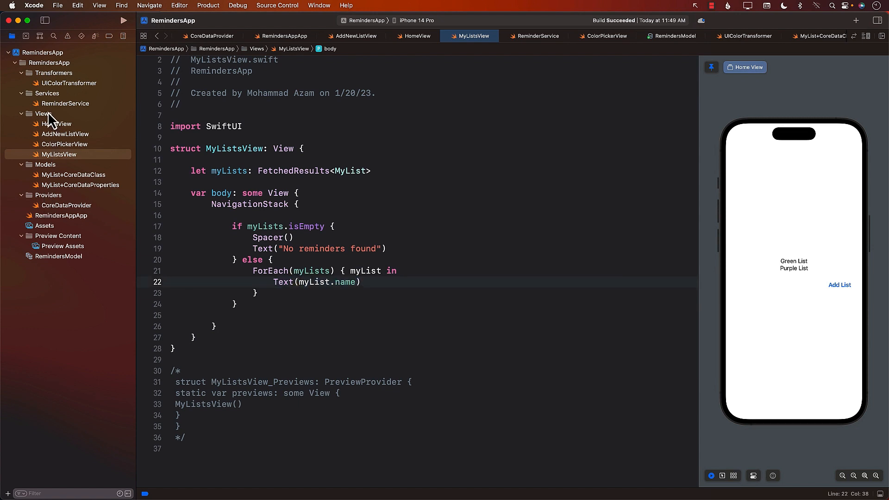
- Create a SwiftUI View file named MyListCellView in the Views group
right_click(42, 114)
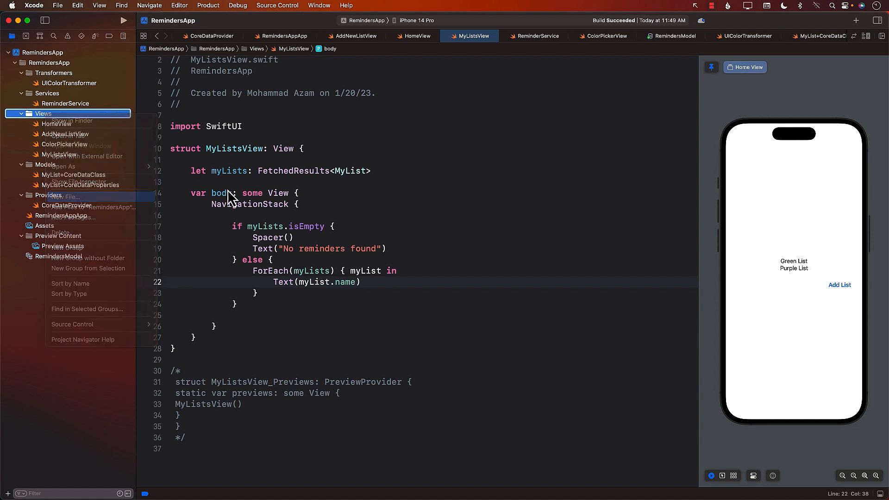
left_click(65, 196)
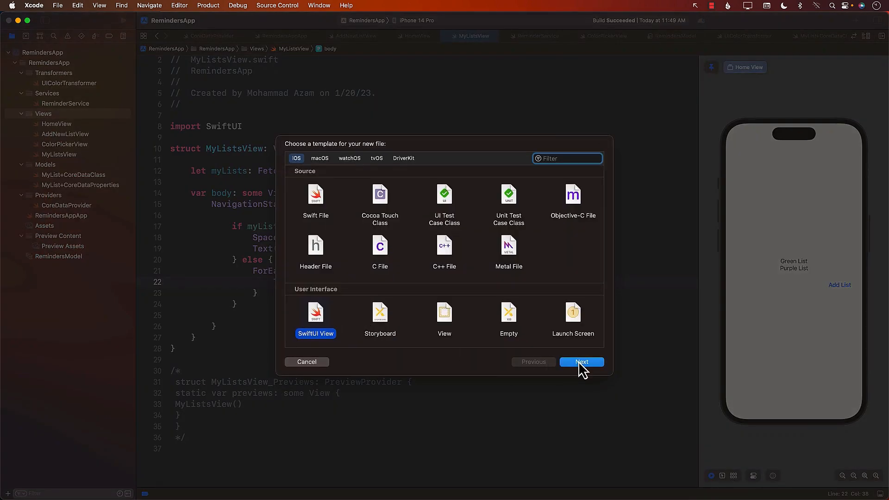
left_click(581, 362)
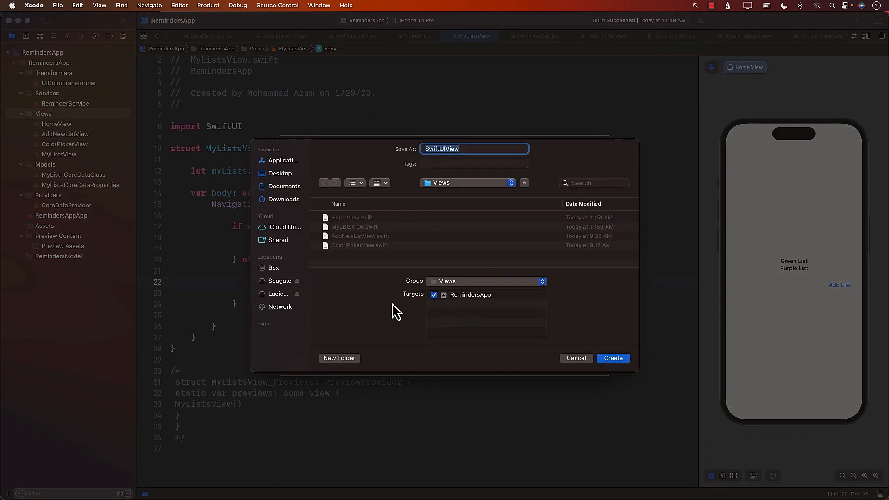
type("MyListCell")
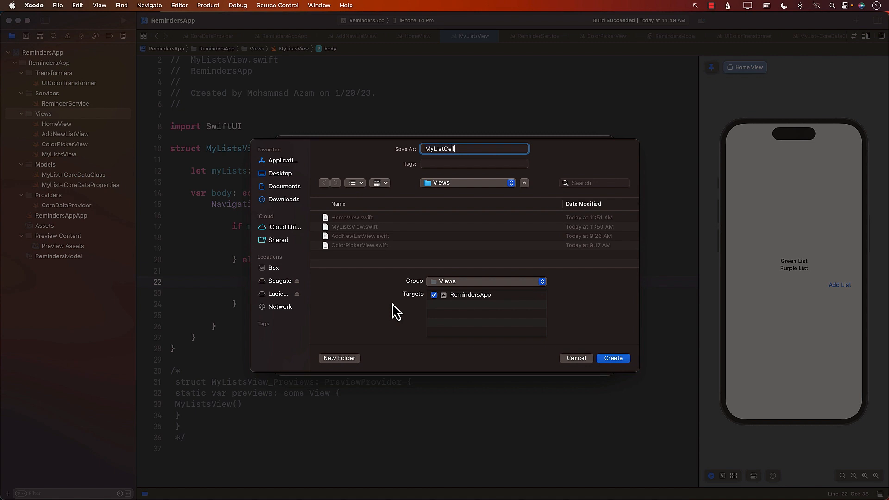
left_click(613, 359)
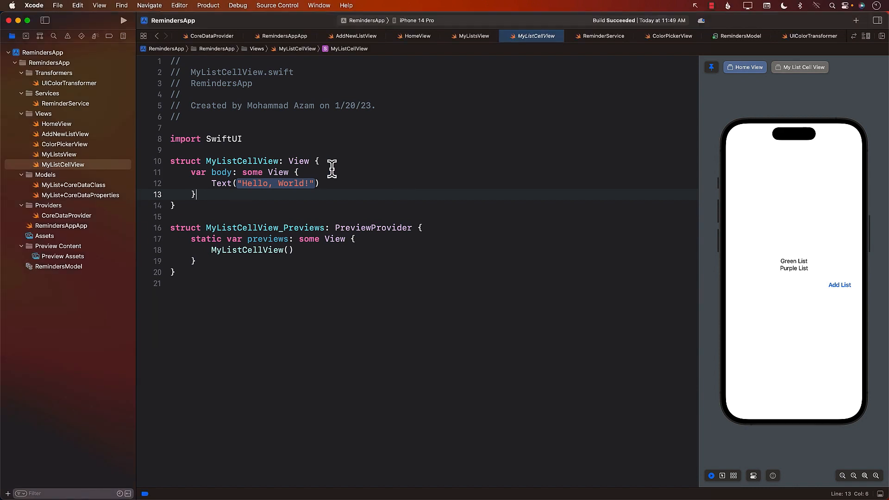
- Declare let myList: MyList above MyListCellView's body
type("let myList: MyList")
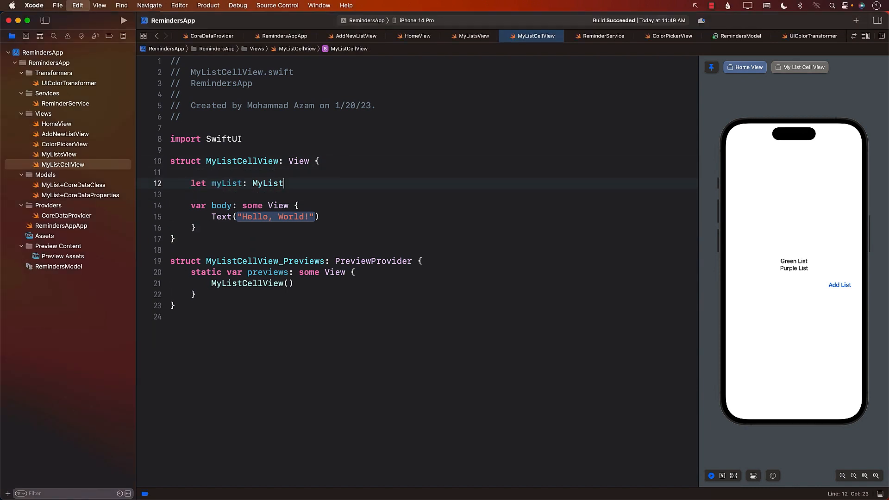
double_click(268, 183)
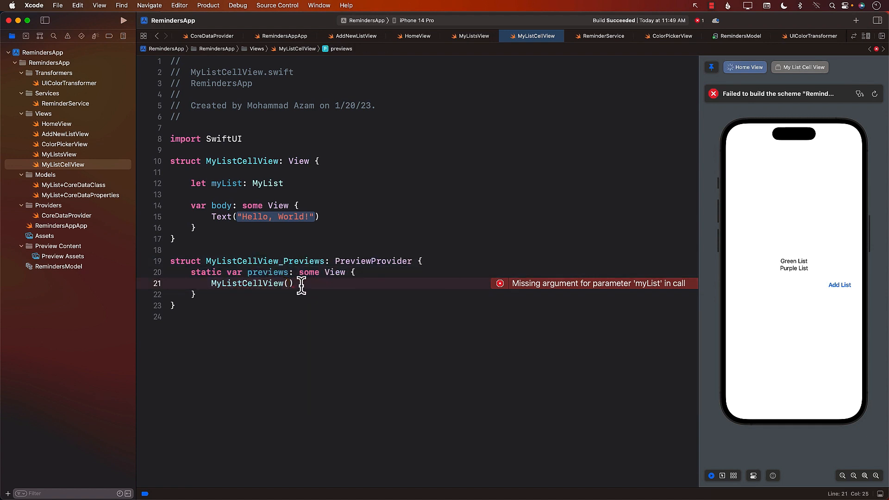
double_click(224, 183)
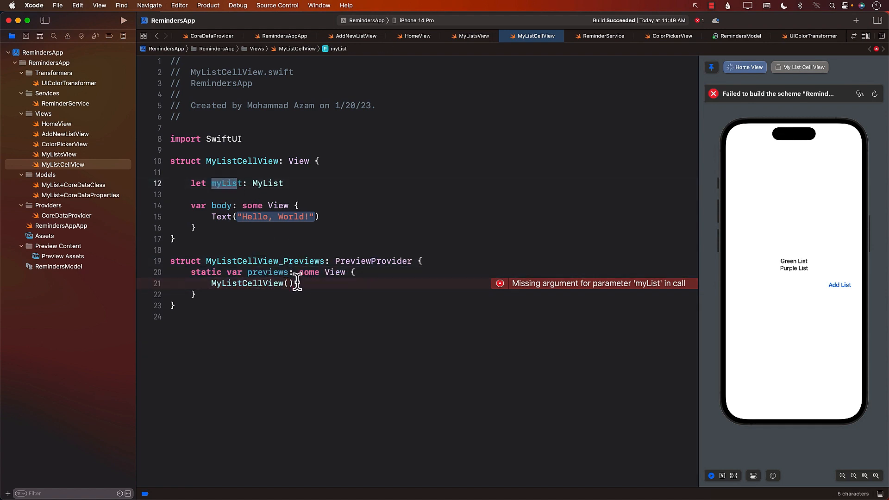
mouse_move(291, 290)
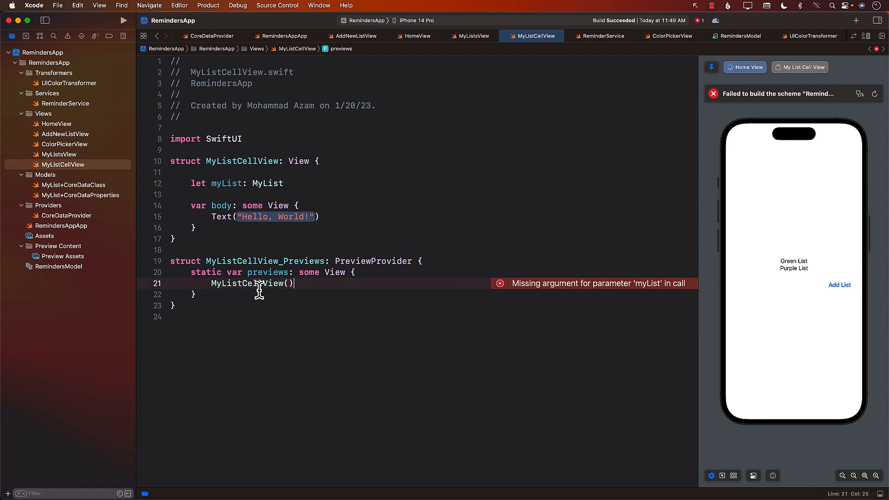
left_click(59, 246)
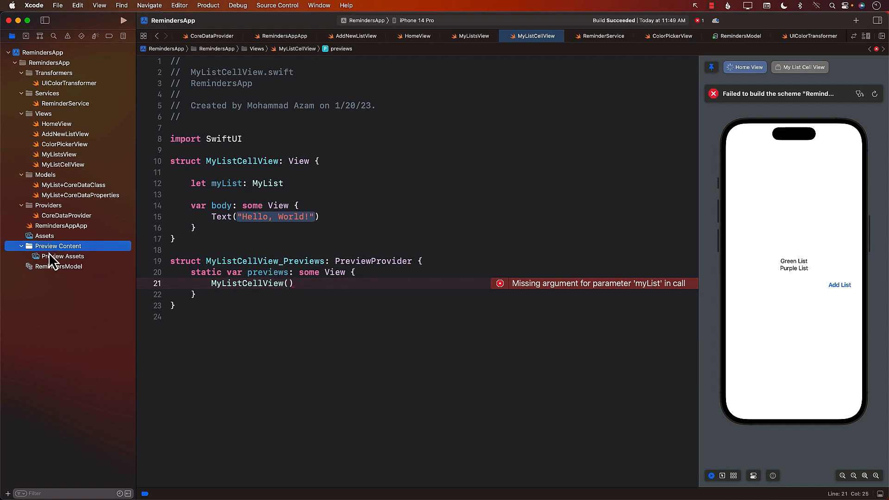
right_click(57, 246)
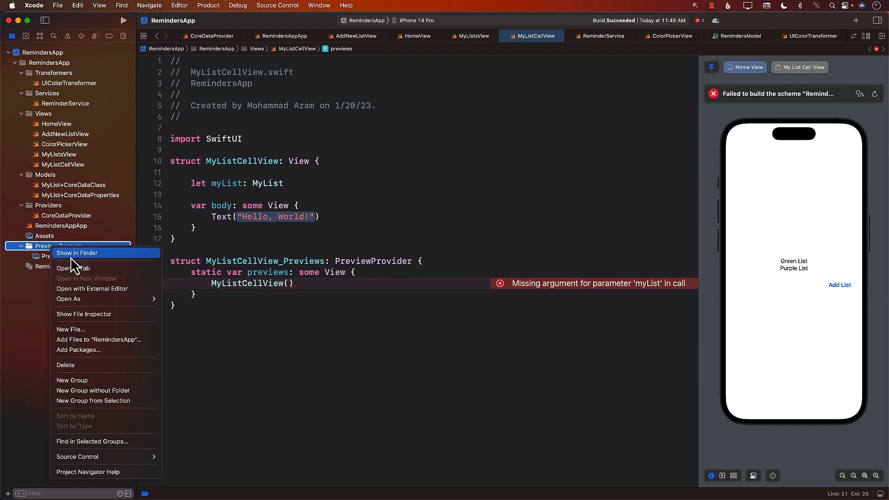
- Create a plain Swift file named PreviewData in the Preview Content group
left_click(70, 329)
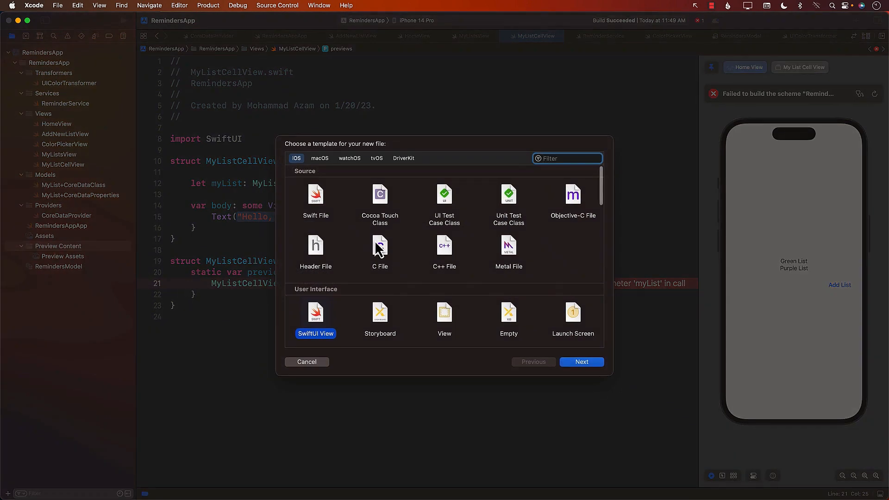
left_click(315, 199)
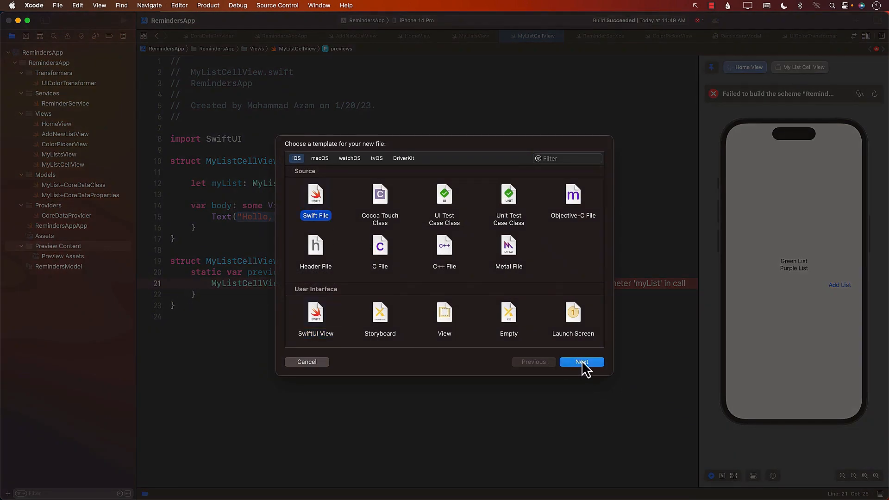
left_click(581, 362)
type("PreviewData")
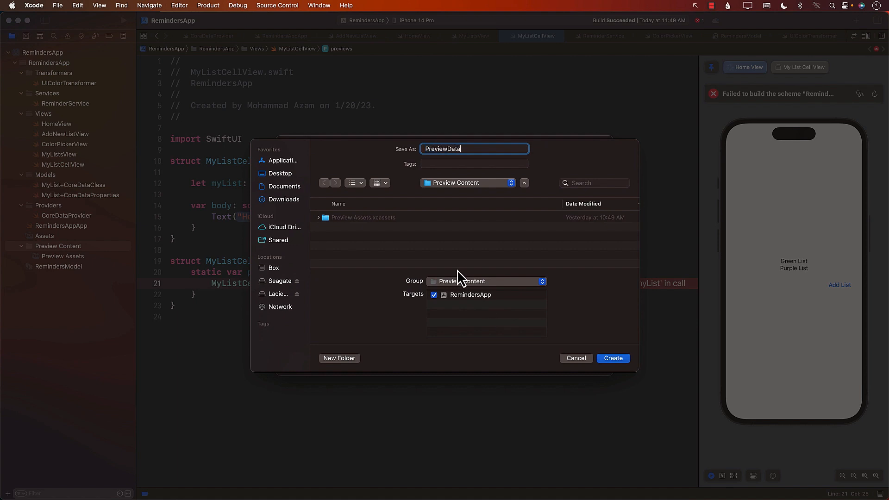
left_click(612, 357)
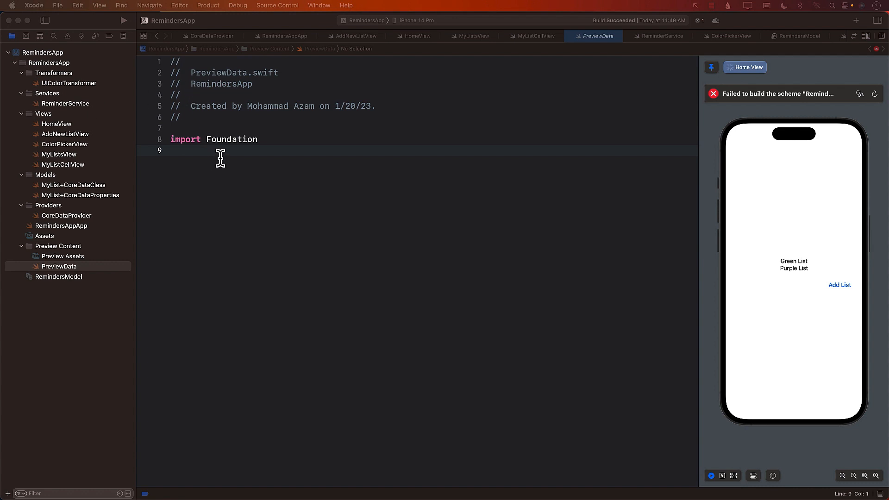
- Import CoreData and write a static myList fetching the first MyList from CoreDataProvider's viewContext
type("import CoreData")
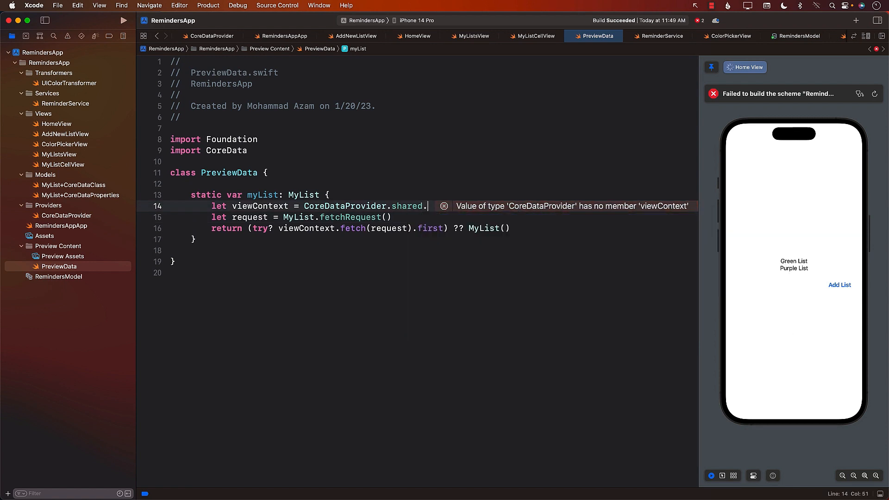
type("persistentContainer.viewContext")
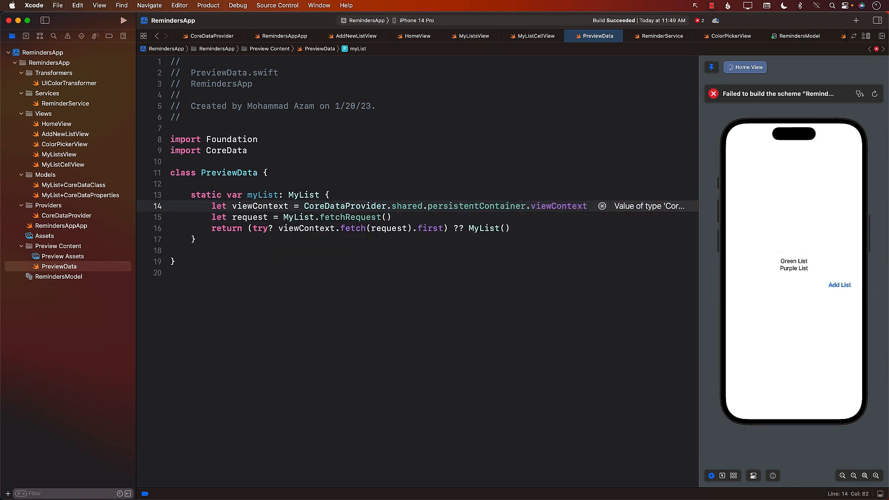
double_click(262, 194)
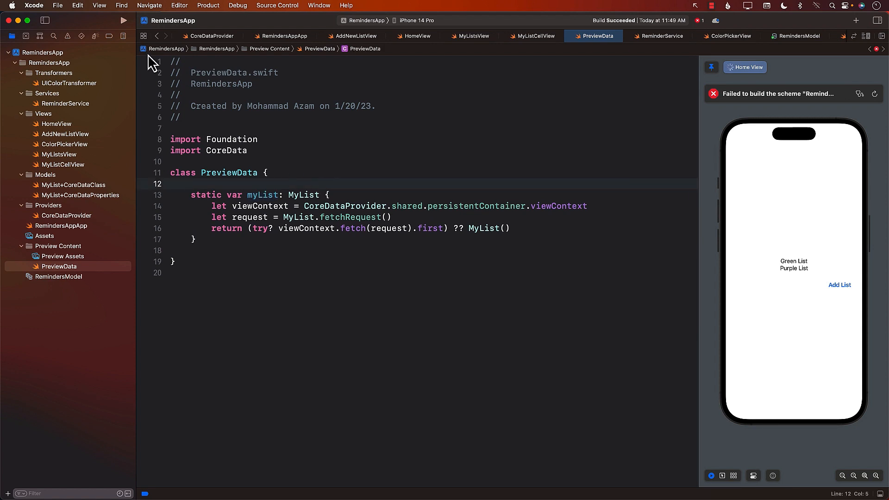
- Pass PreviewData.myList to the MyListCellView preview and render the cell's Hello, World! placeholder
left_click(535, 36)
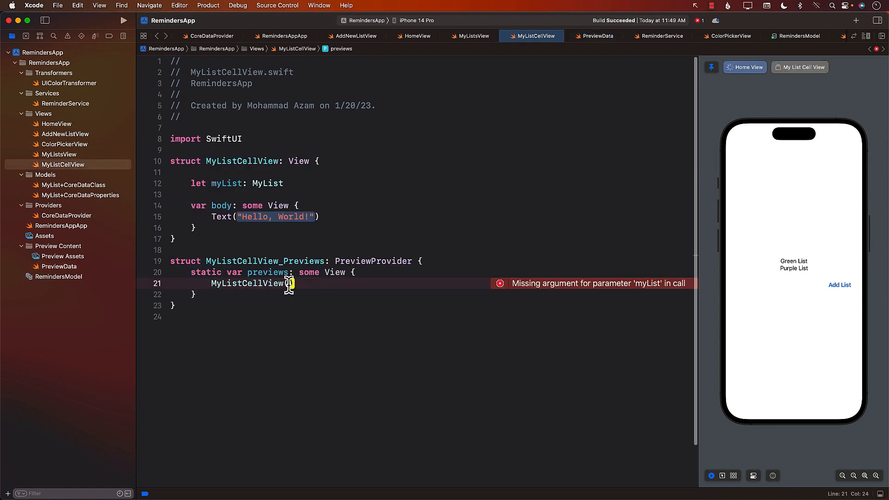
type("myList: Pr")
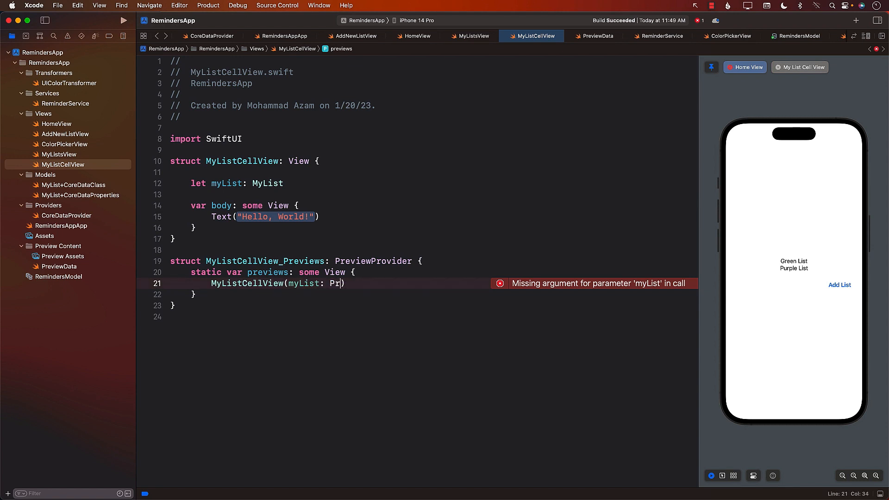
type("eviewData.myList")
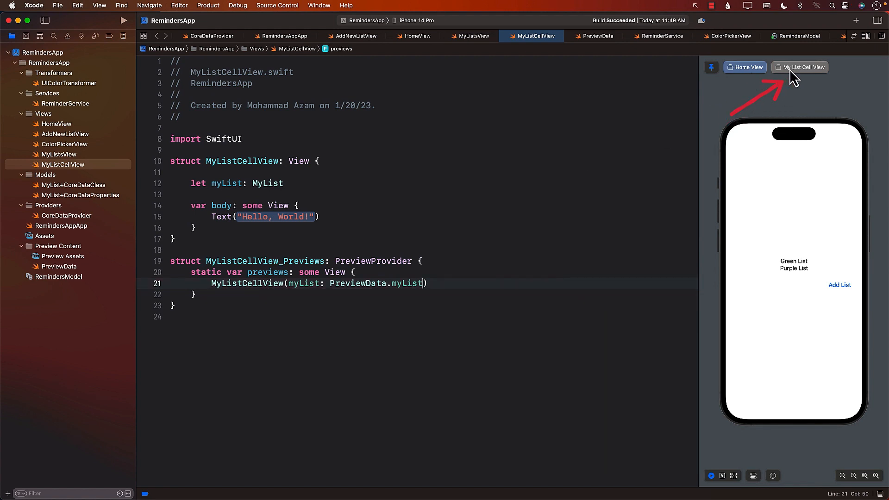
left_click(803, 67)
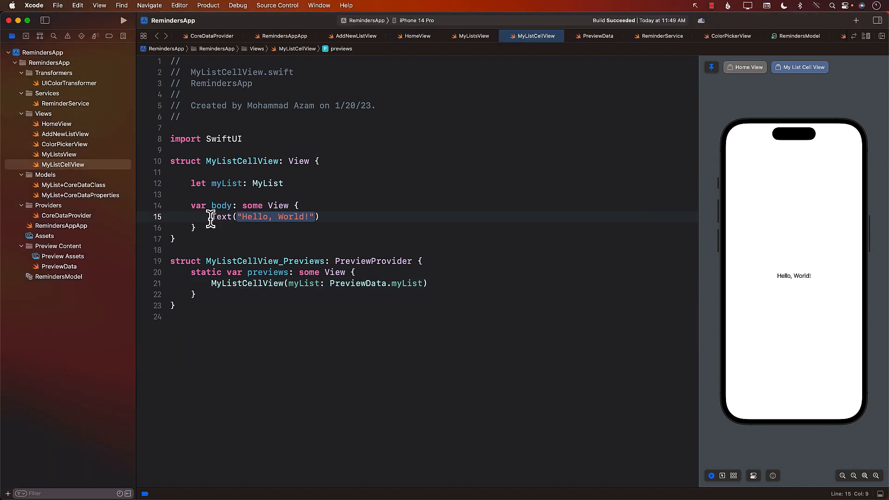
- Replace the Hello, World! body with an HStack of colored icon, list name, spacer and gray chevron
triple_click(264, 216)
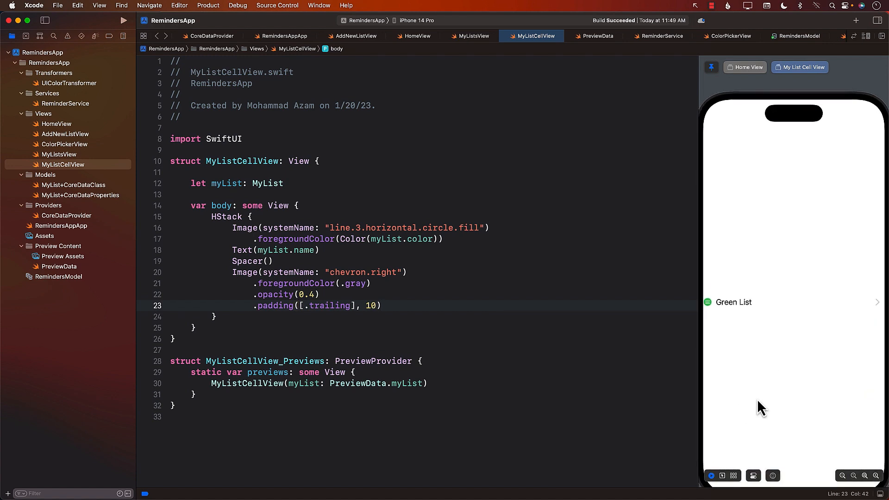
mouse_move(720, 280)
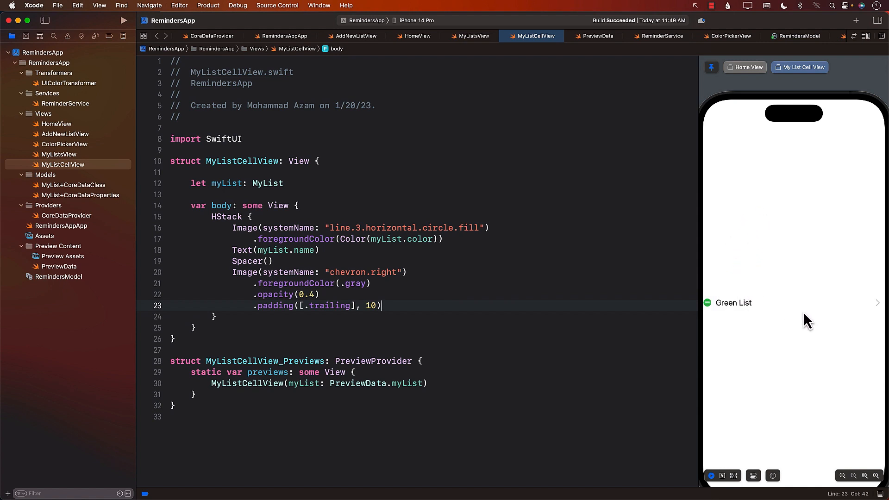
mouse_move(845, 483)
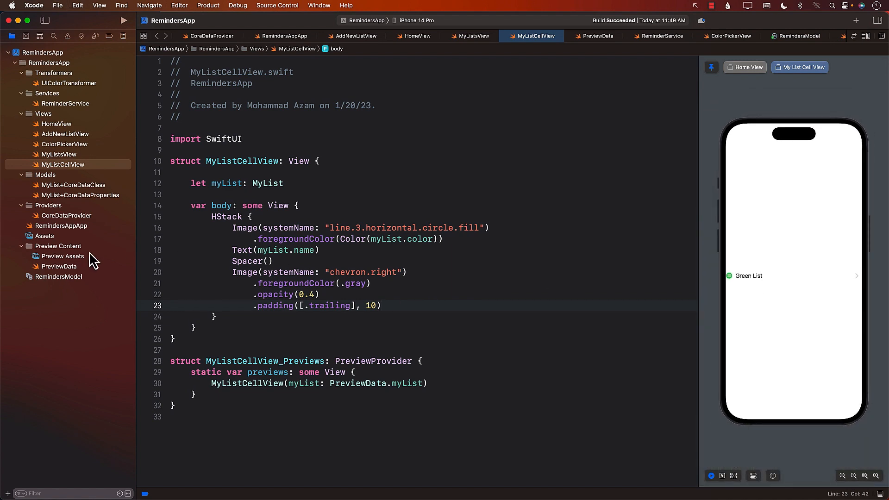
- Render MyListCellView rows in MyListsView's ForEach with a Divider below each row
left_click(59, 154)
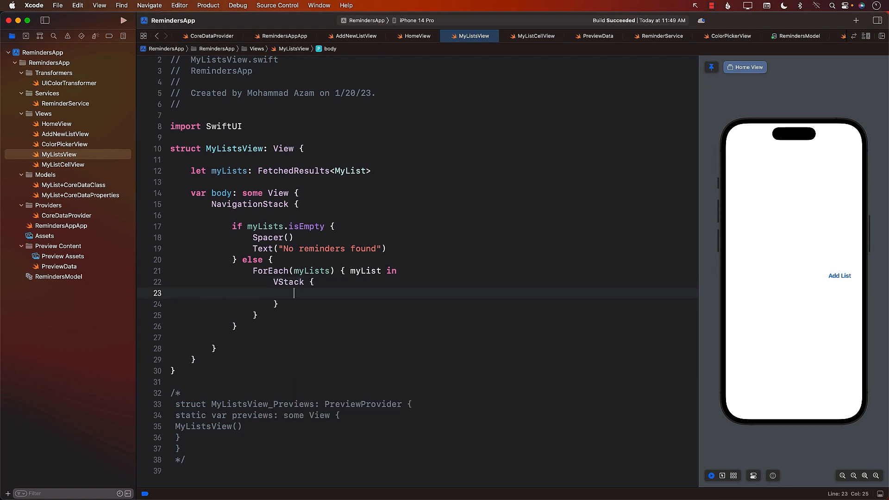
type("MyListV")
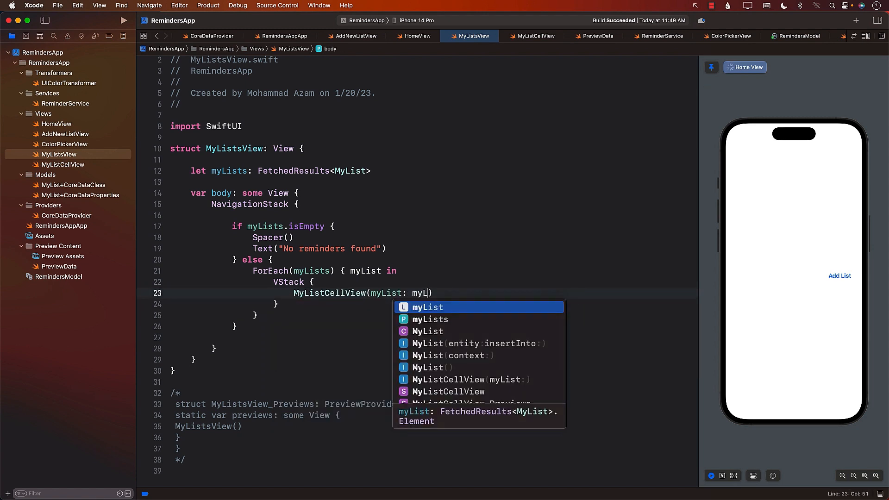
key("Return")
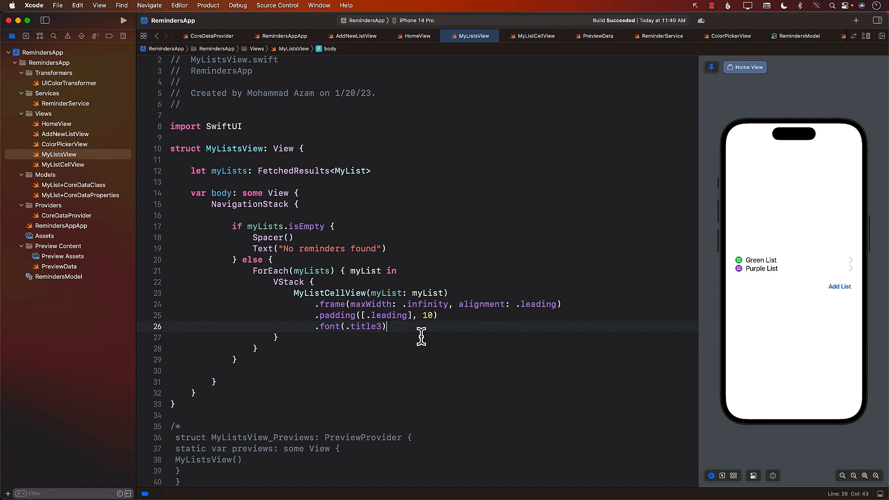
type("Div")
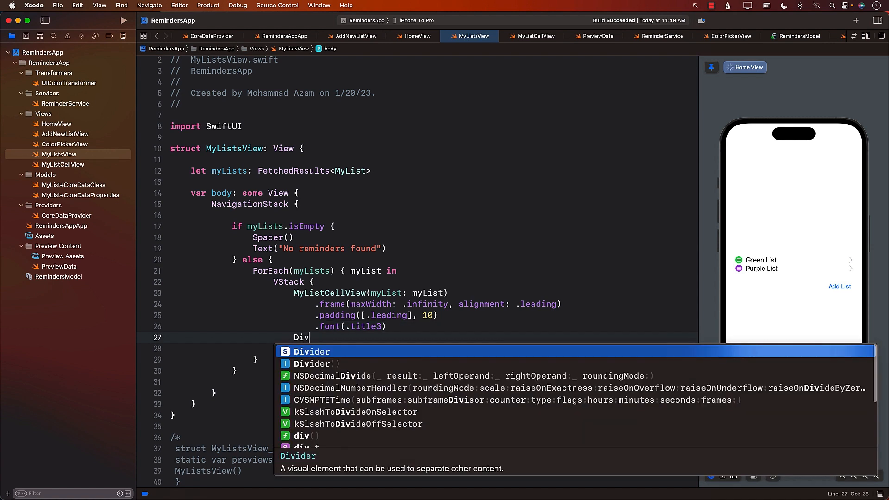
key("Return")
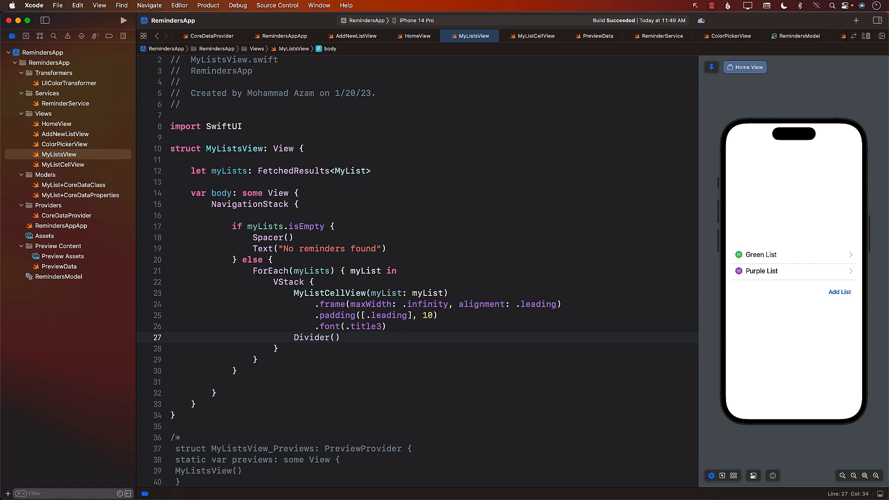
mouse_move(776, 256)
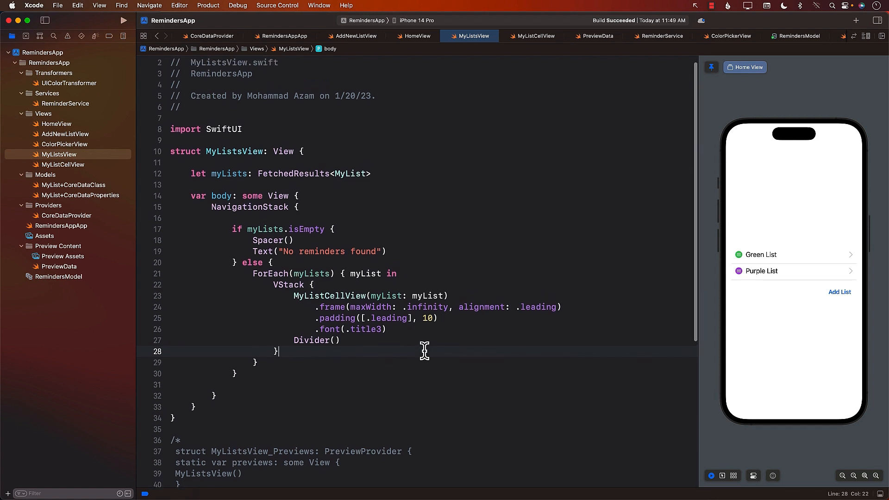
left_click(63, 164)
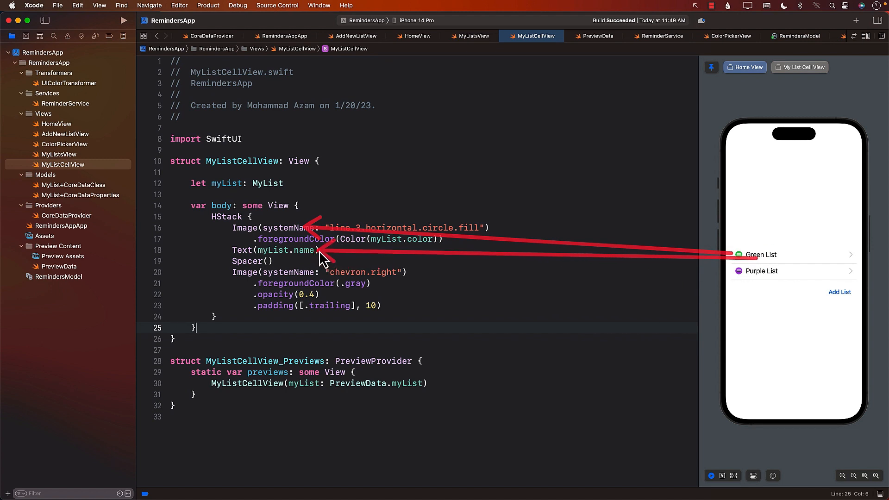
mouse_move(853, 282)
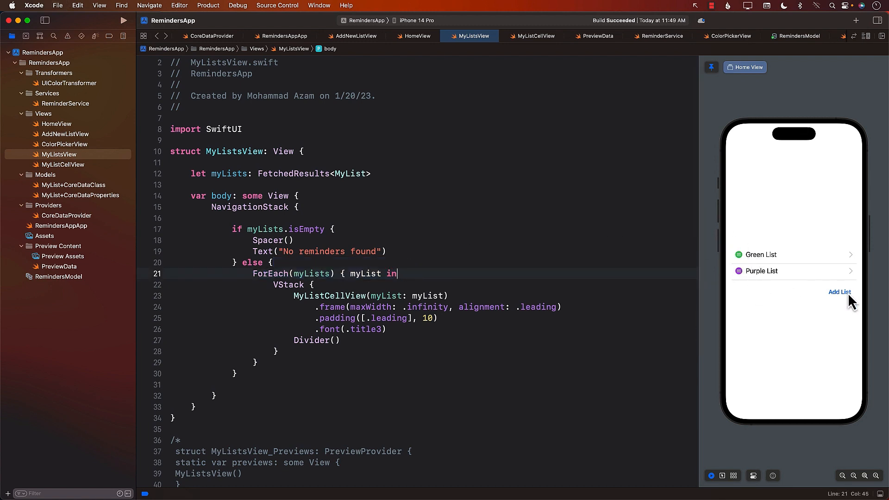
- Add a new list named Orange List through the New List sheet in the preview
left_click(839, 292)
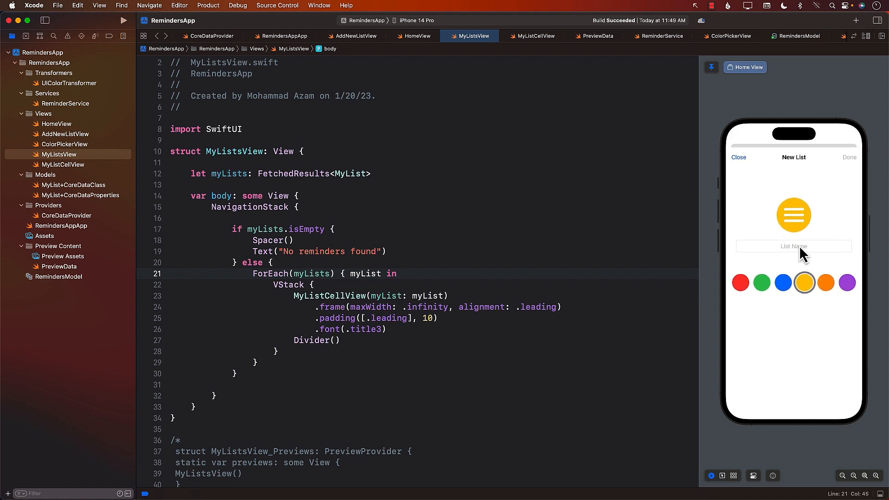
left_click(825, 283)
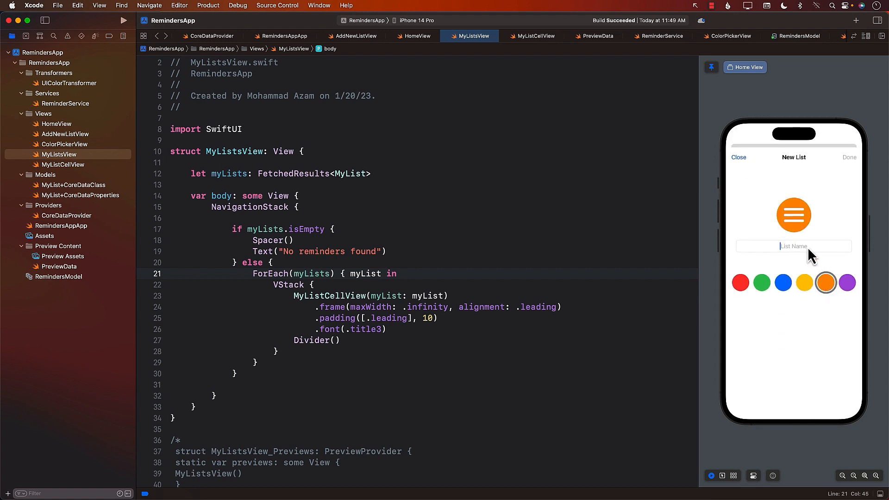
type("Orange L")
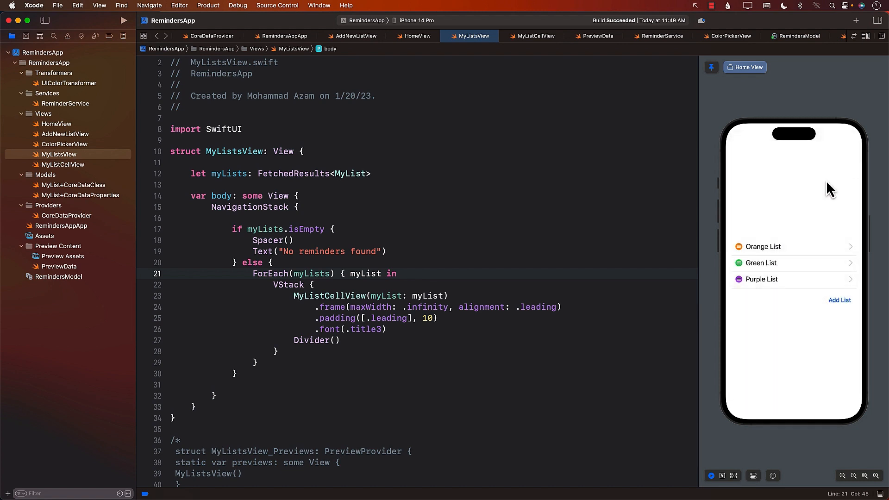
mouse_move(763, 262)
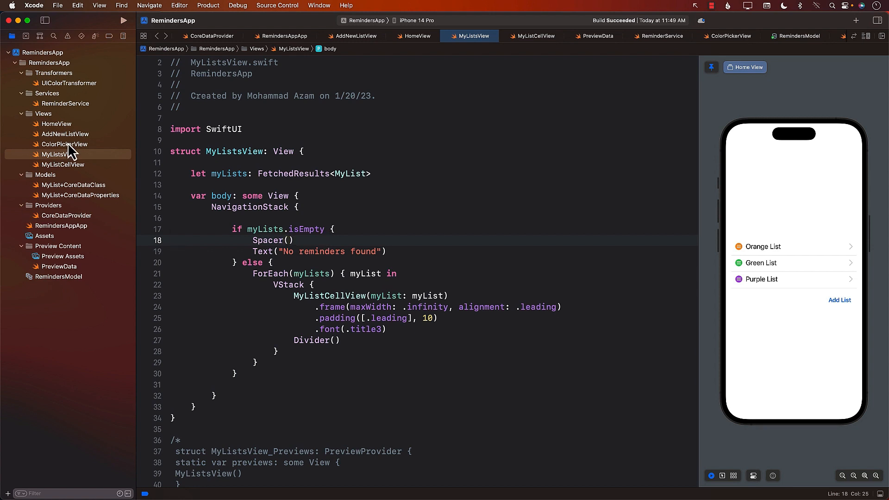
- Comment out Spacer() on line 23 of HomeView so lists and Add List center together
left_click(56, 124)
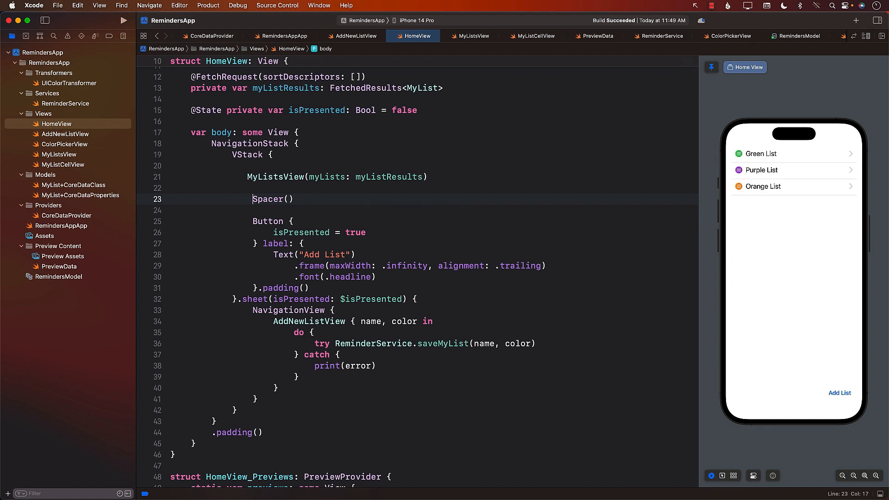
mouse_move(769, 162)
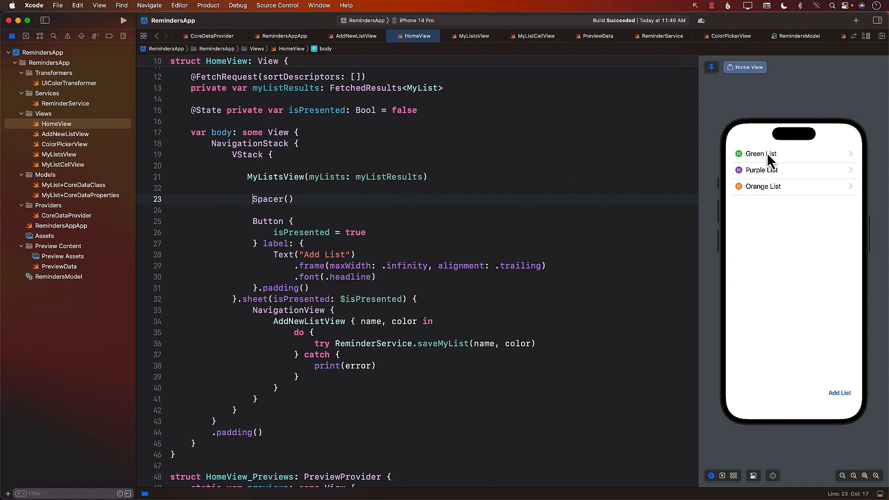
mouse_move(713, 169)
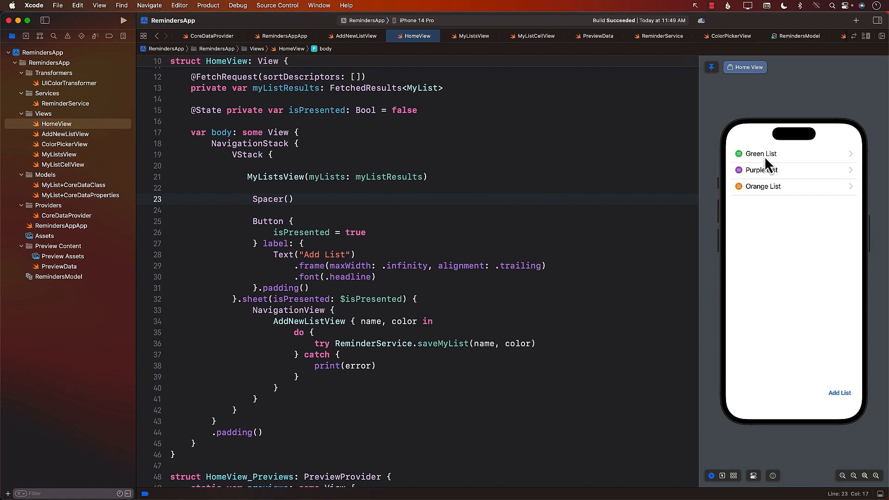
type("//")
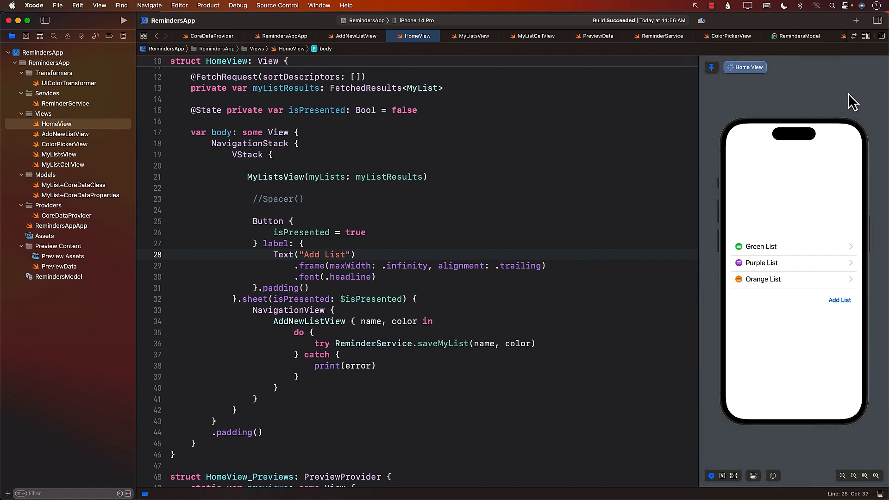
mouse_move(766, 275)
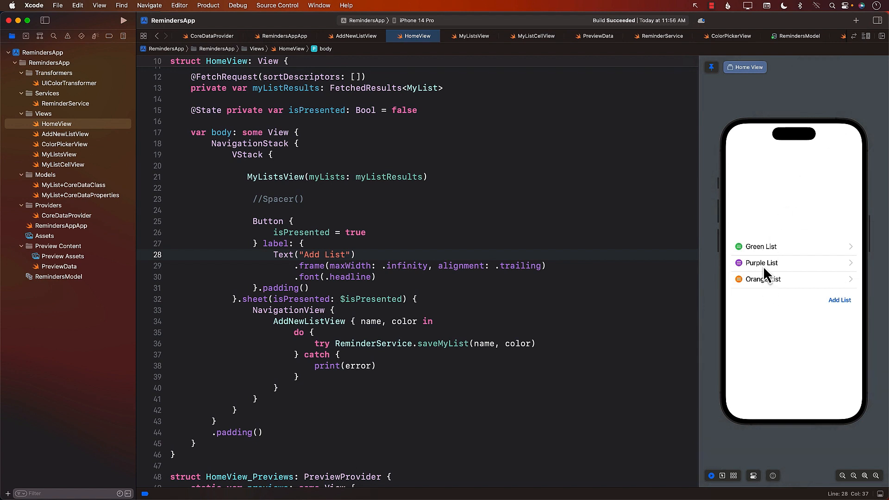
mouse_move(767, 258)
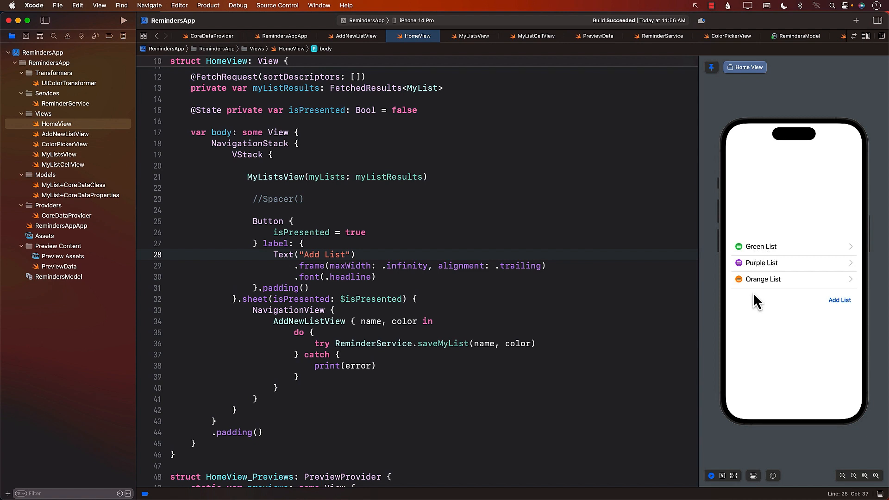
mouse_move(760, 258)
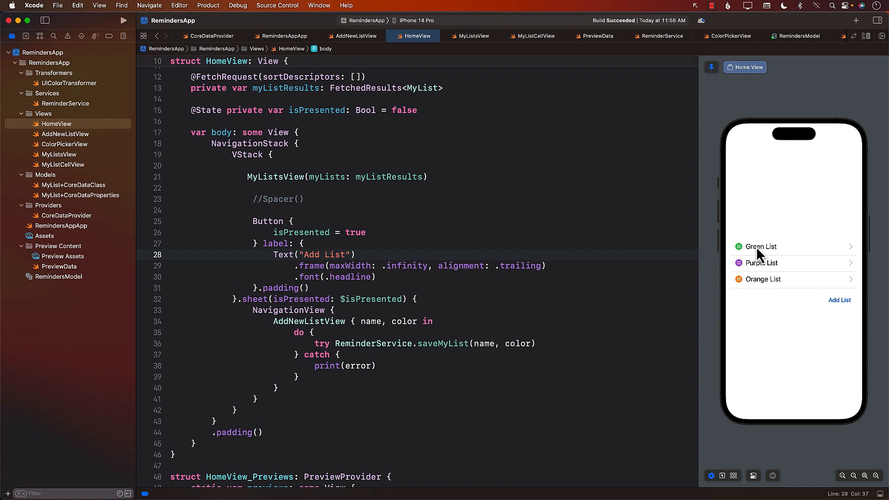
mouse_move(761, 263)
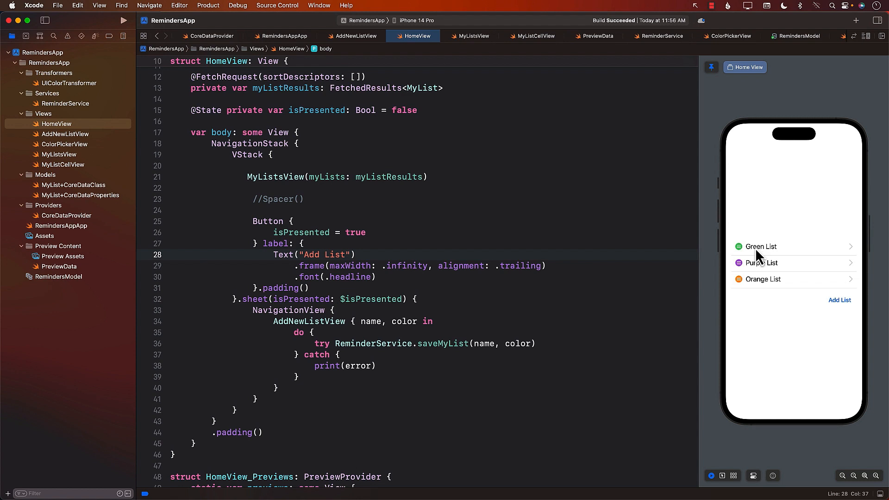
mouse_move(763, 265)
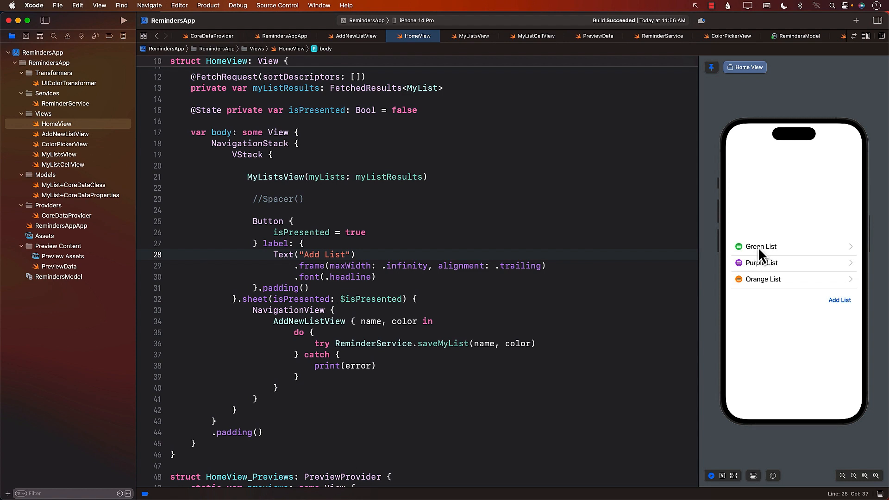
mouse_move(760, 292)
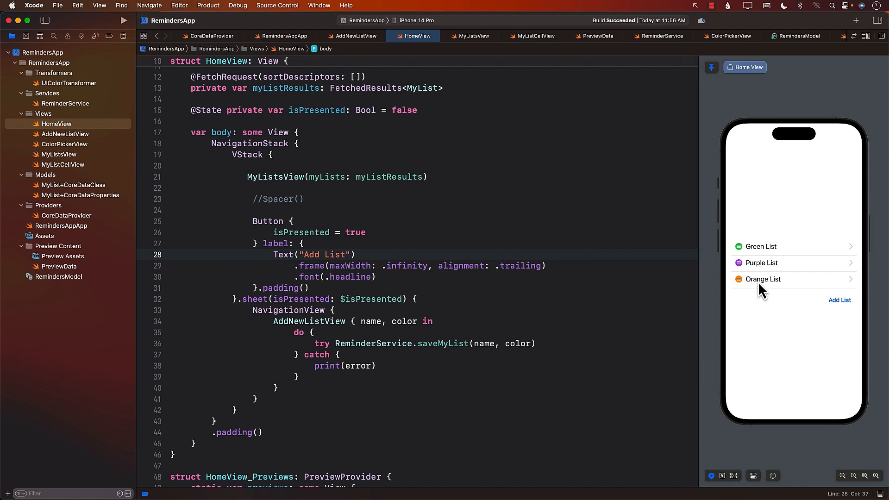
mouse_move(759, 271)
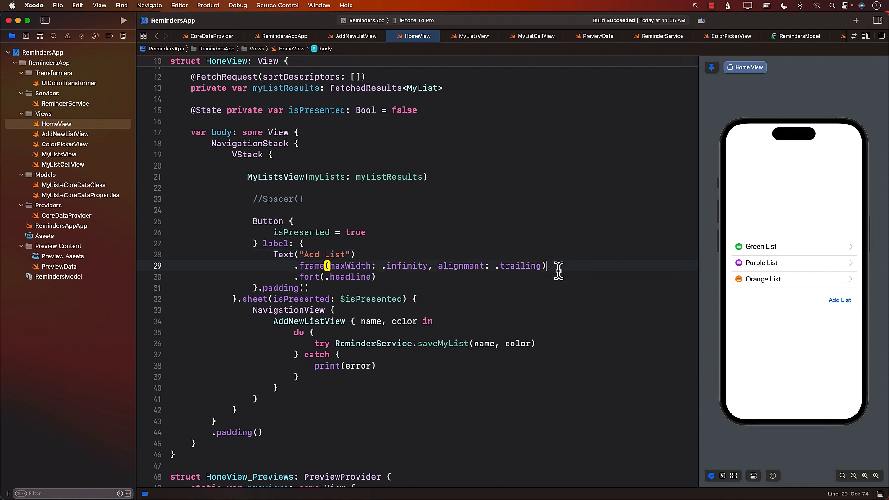
left_click(538, 299)
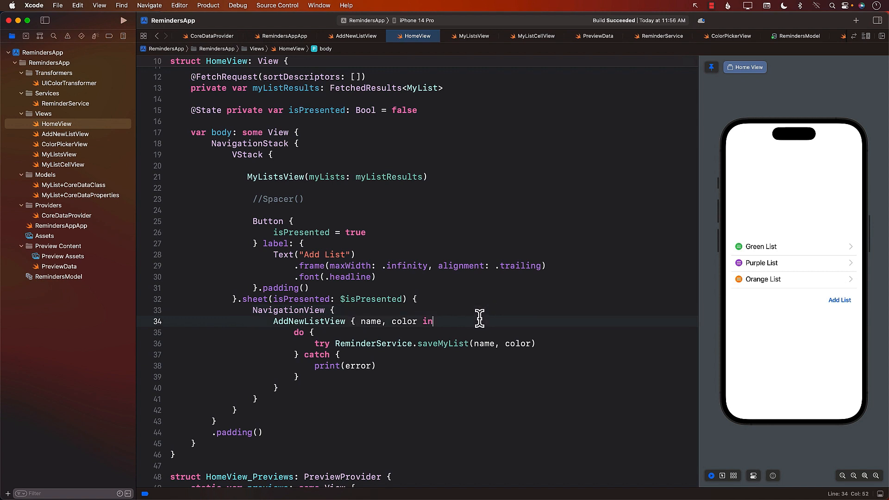
mouse_move(462, 323)
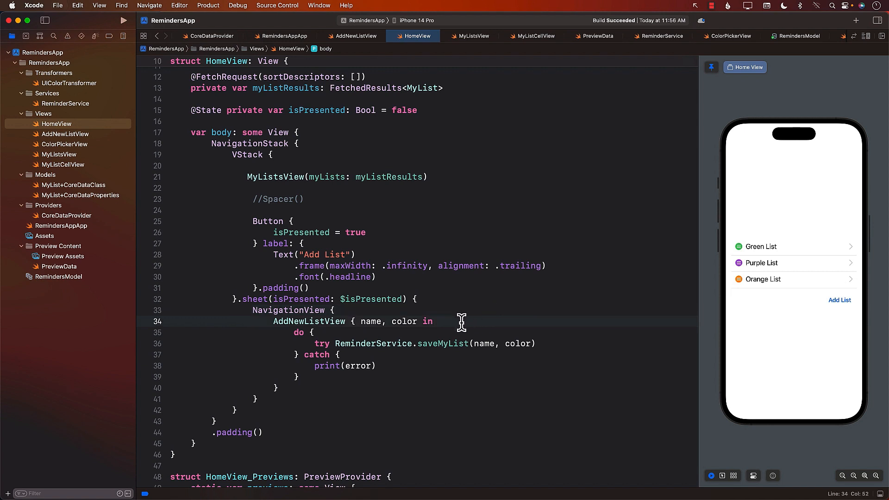
mouse_move(455, 321)
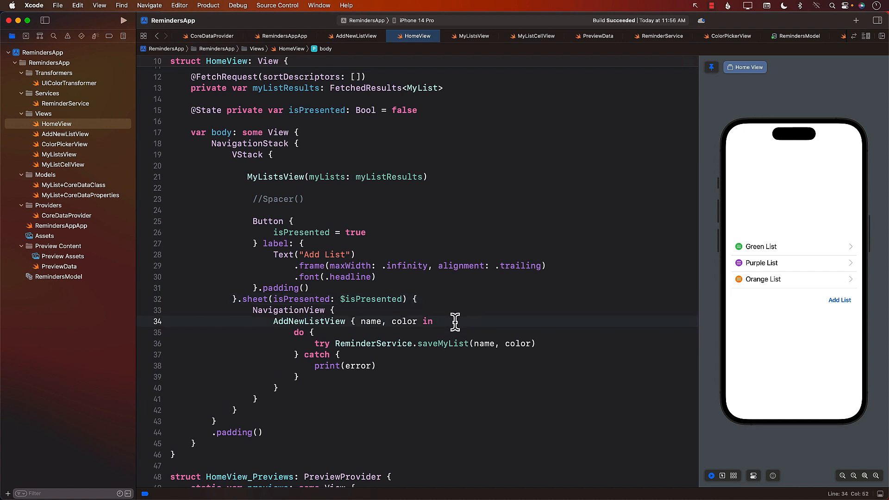
left_click(434, 321)
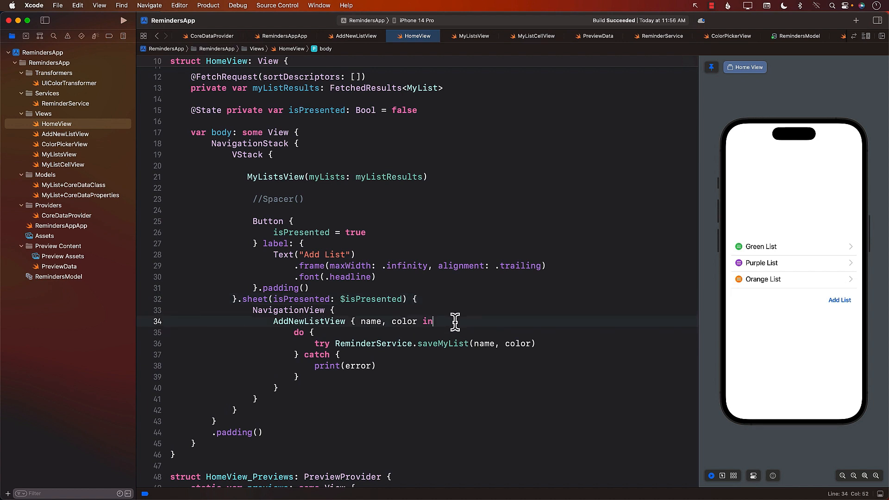